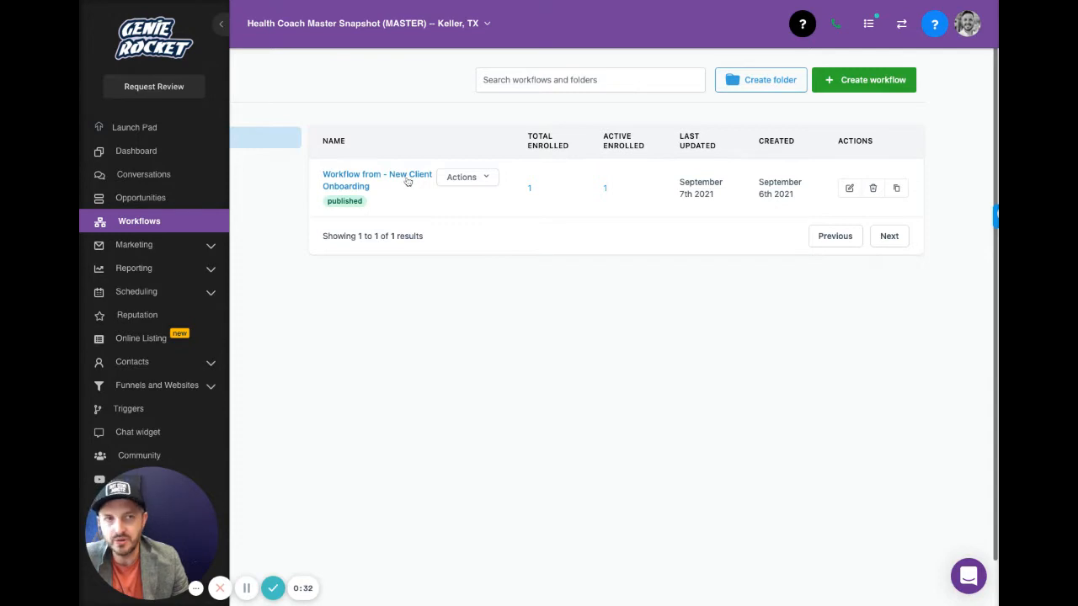
- Open the 'Workflow from - New Client Onboarding' workflow in the builder
click(377, 179)
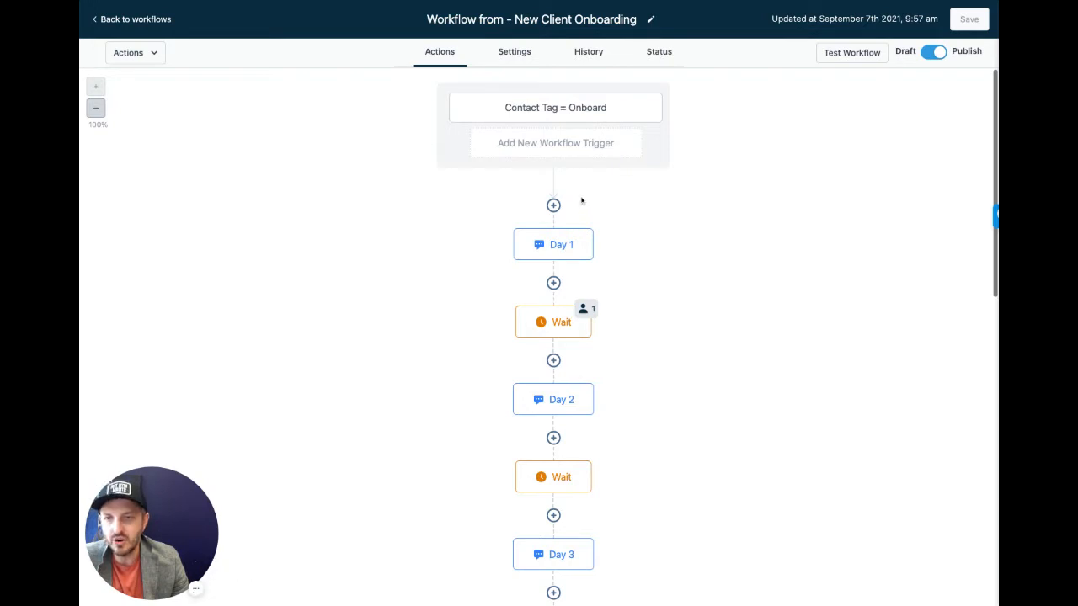
mouse_move(492, 229)
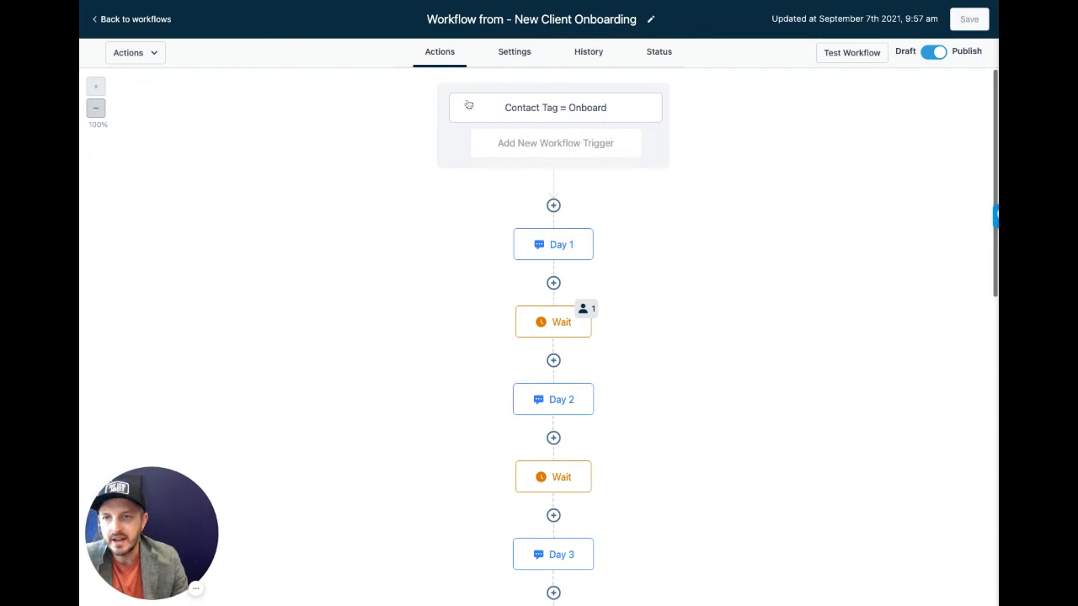
click(556, 108)
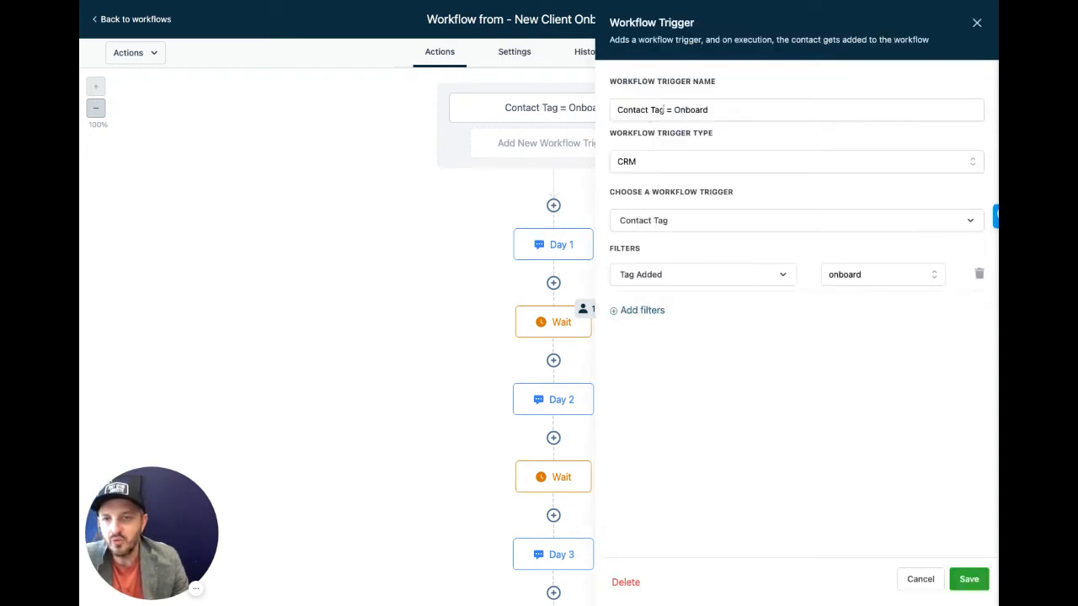
mouse_move(398, 111)
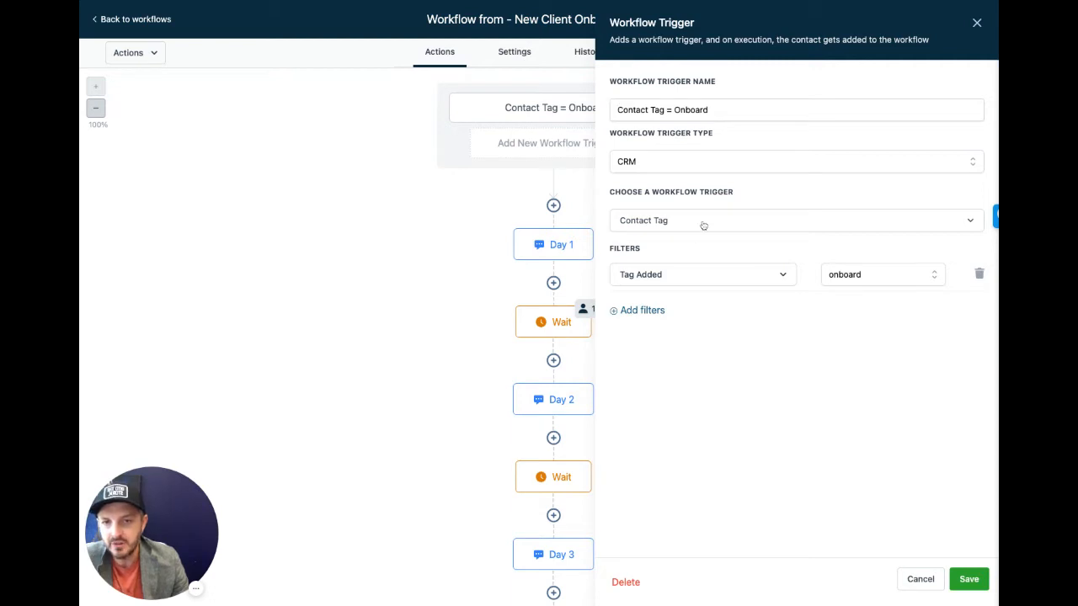
click(795, 219)
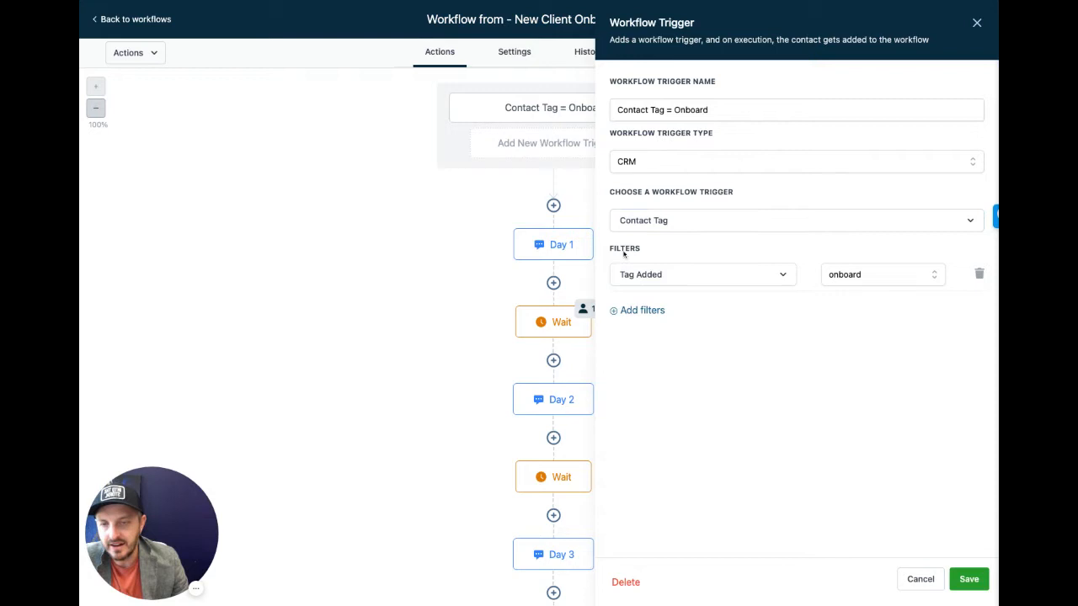
mouse_move(867, 275)
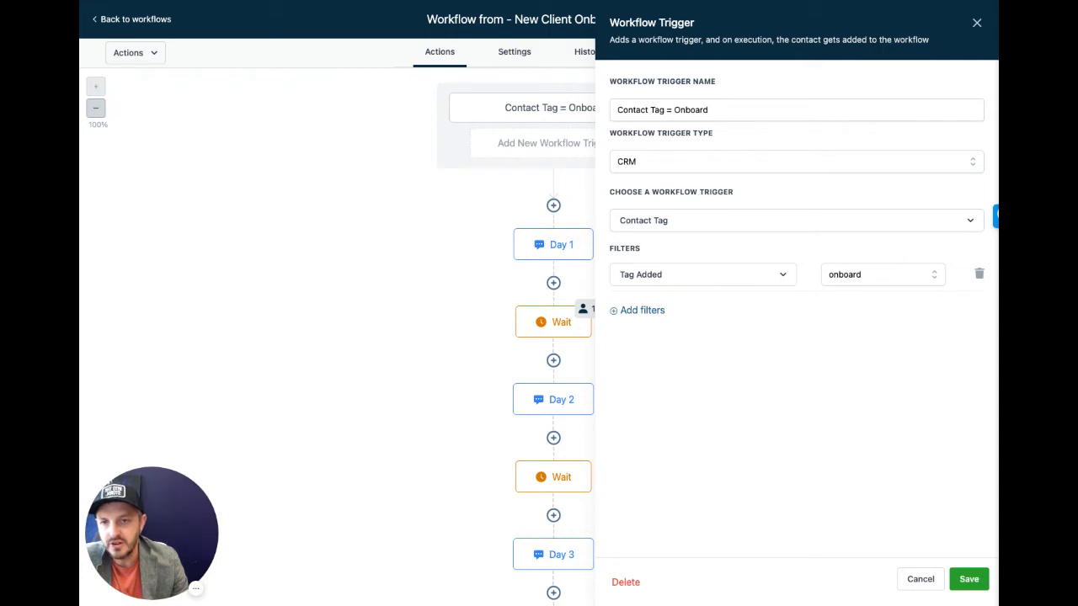
click(879, 273)
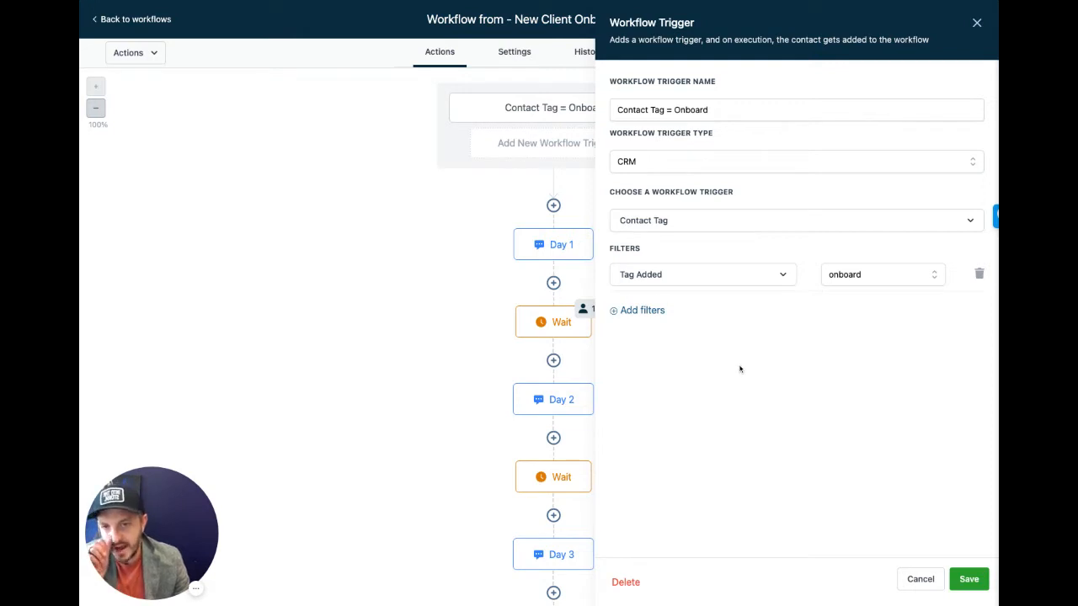
mouse_move(539, 315)
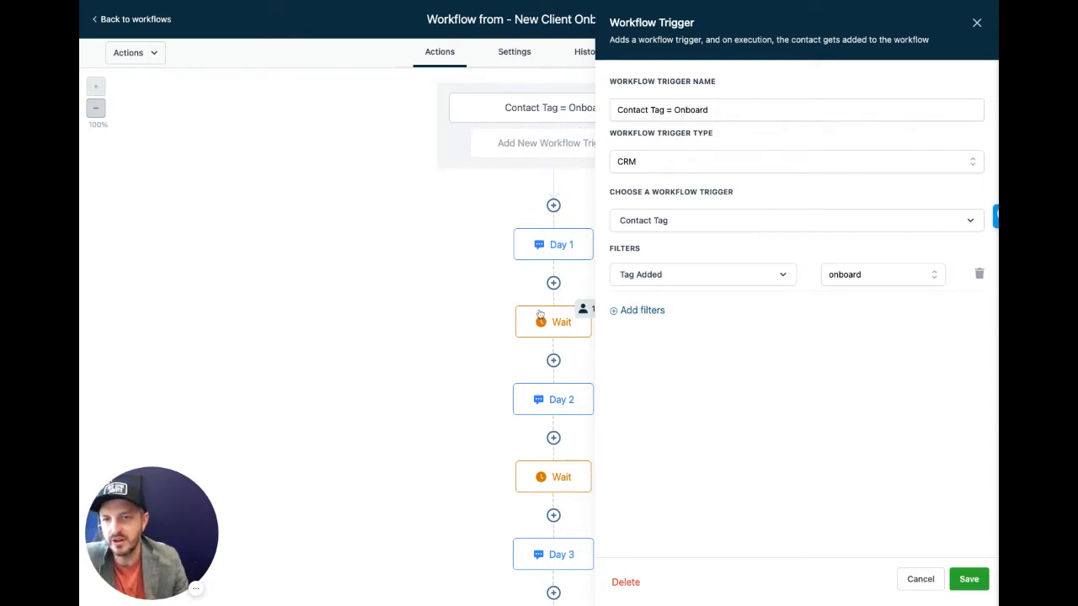
mouse_move(522, 185)
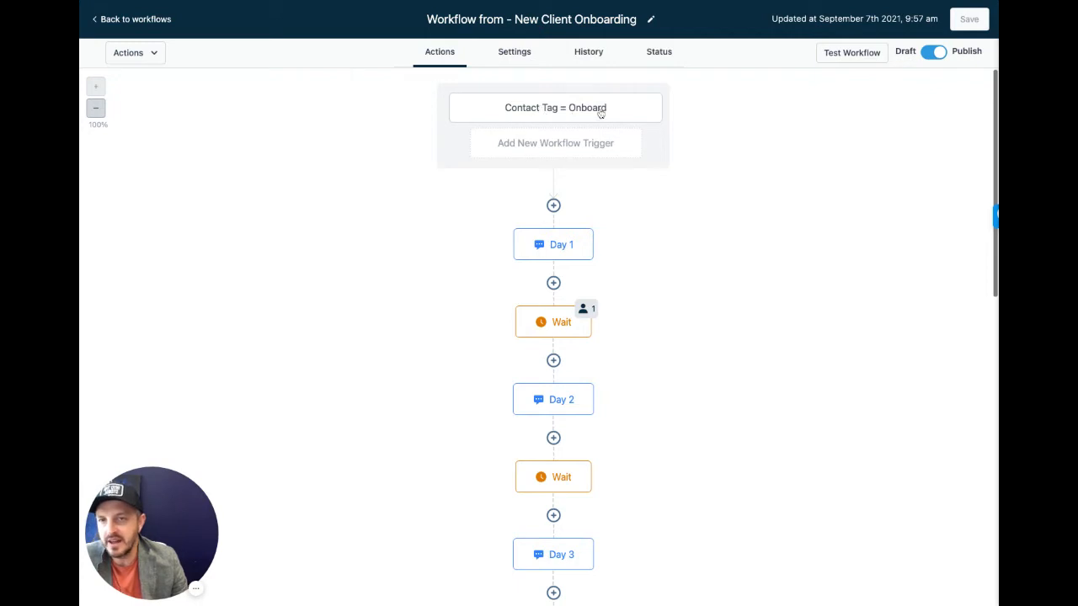
mouse_move(408, 118)
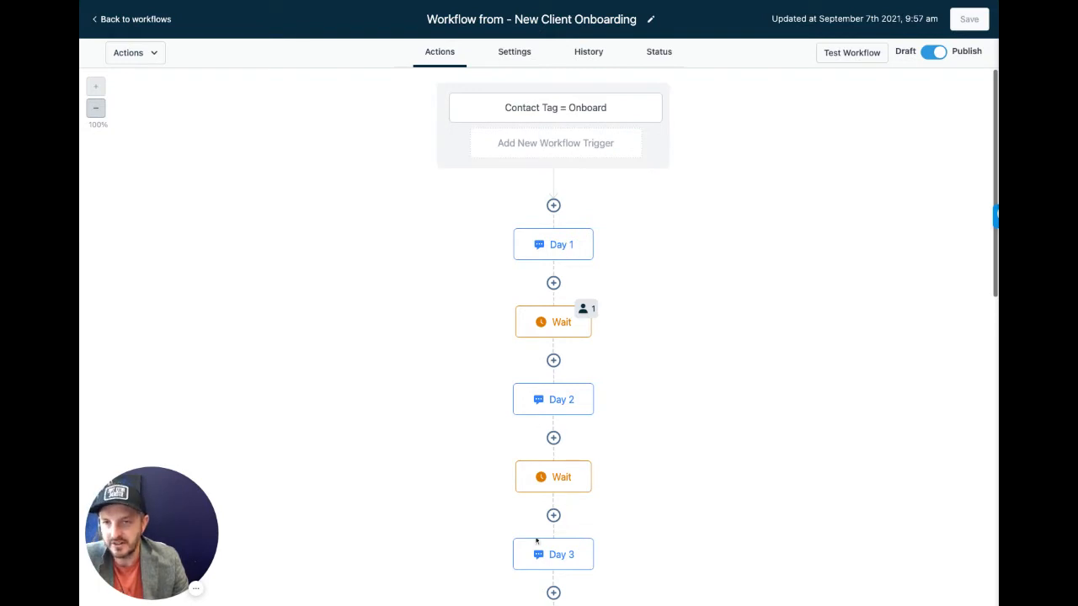
mouse_move(581, 185)
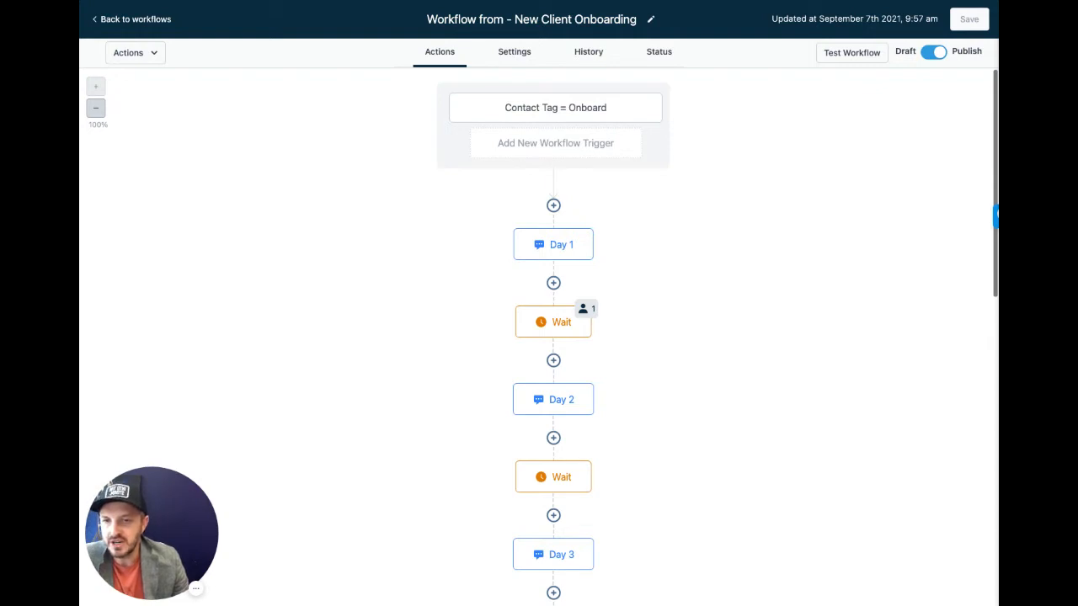
click(553, 244)
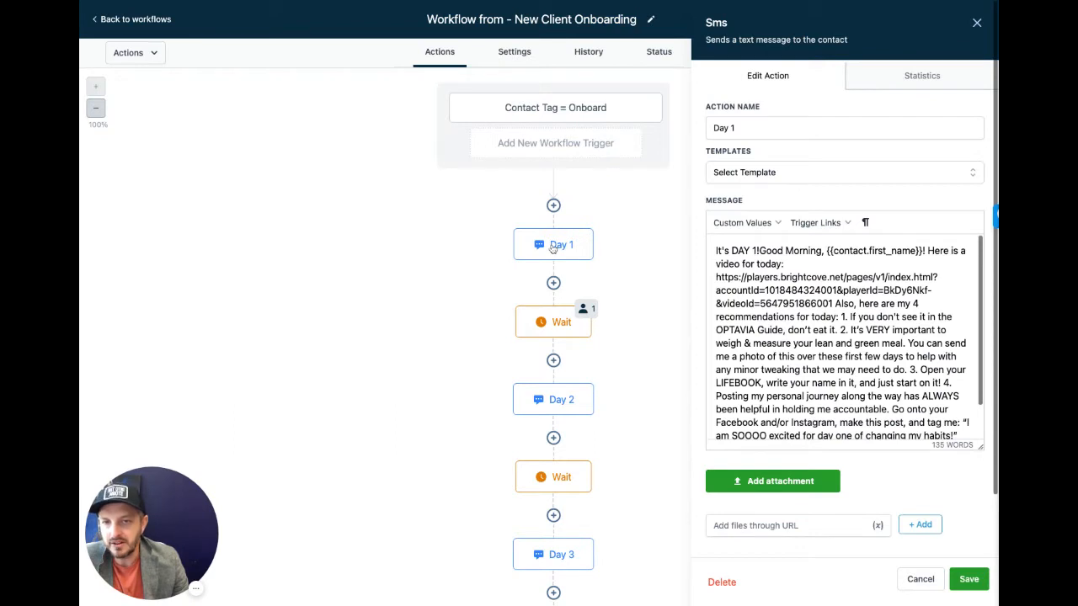
click(783, 262)
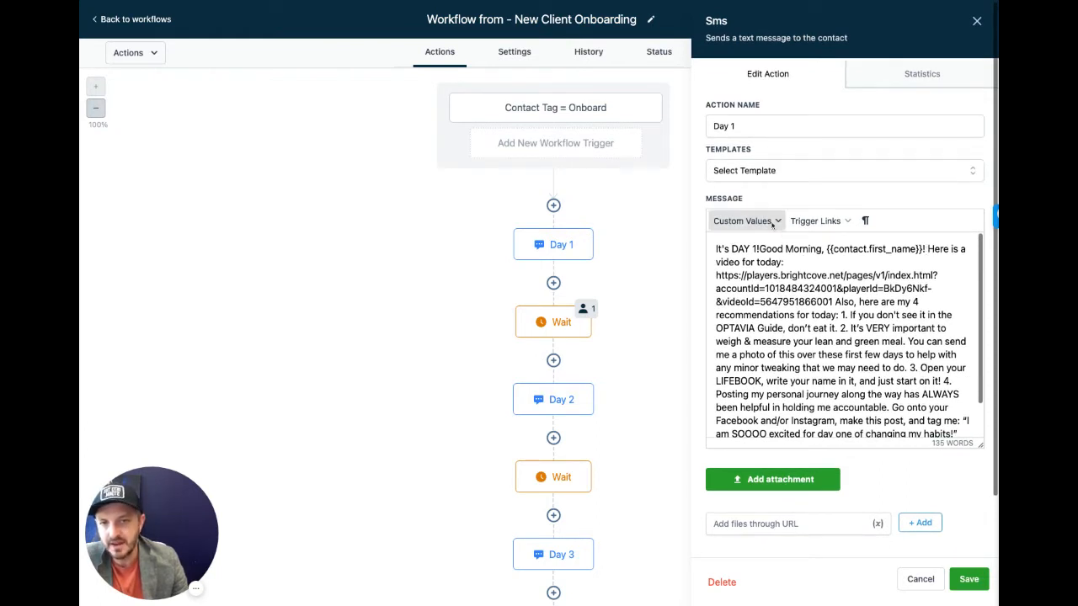
click(746, 220)
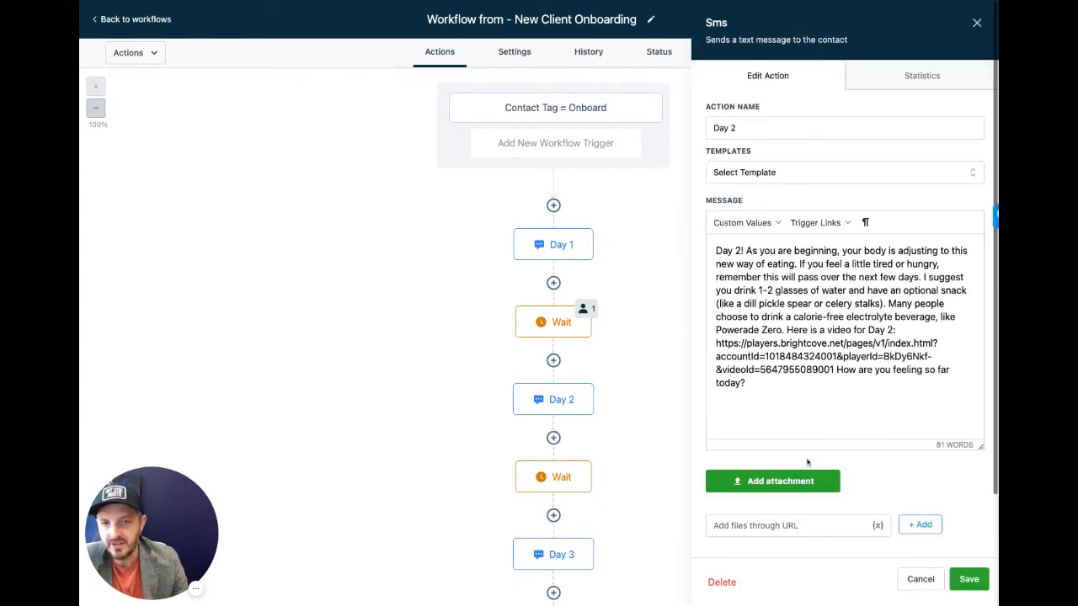
click(967, 580)
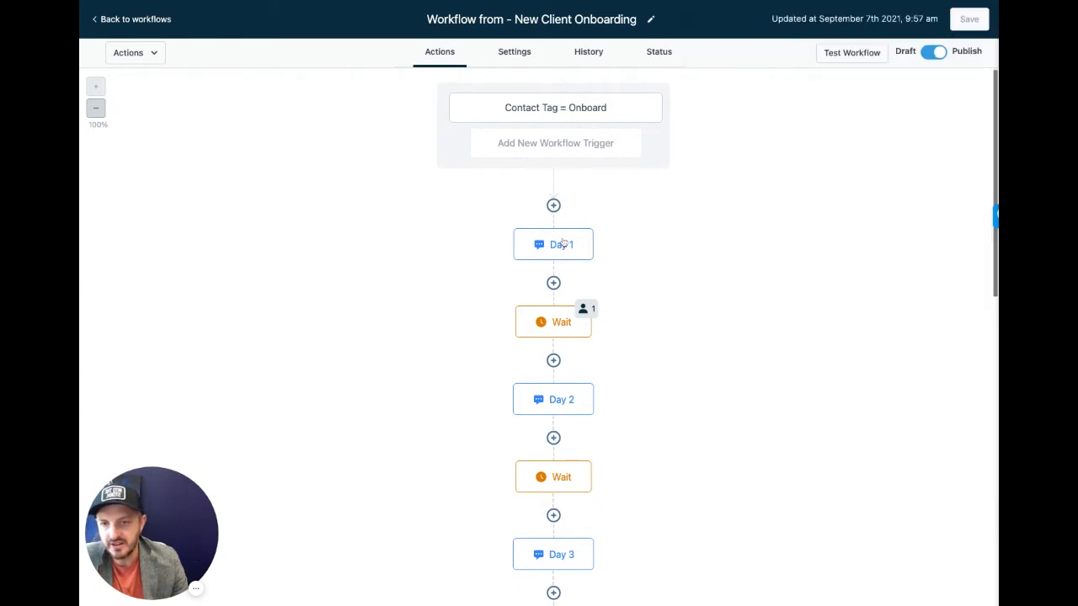
click(552, 245)
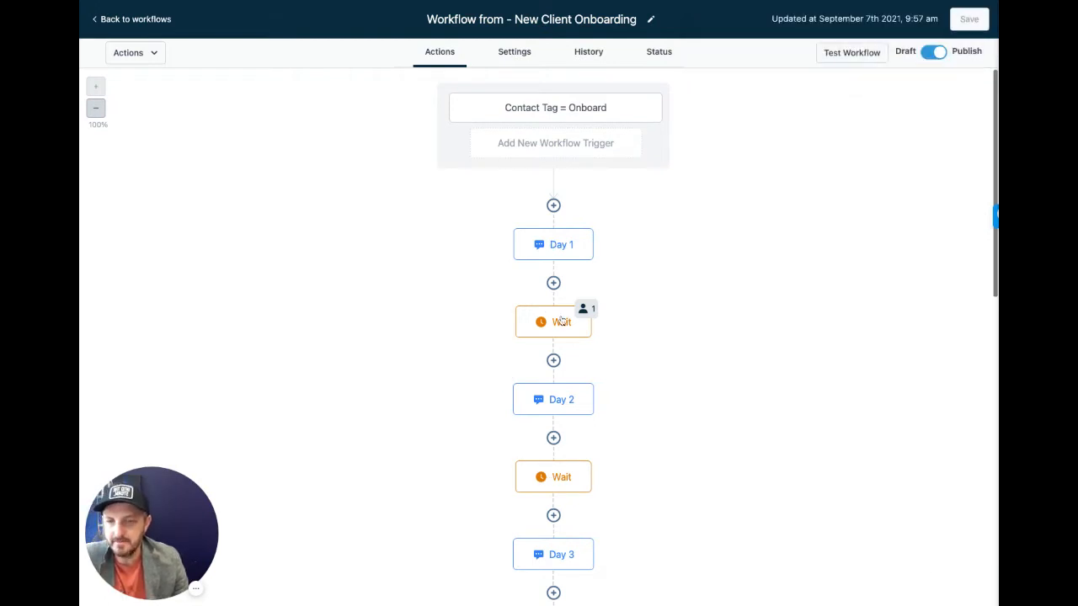
mouse_move(597, 309)
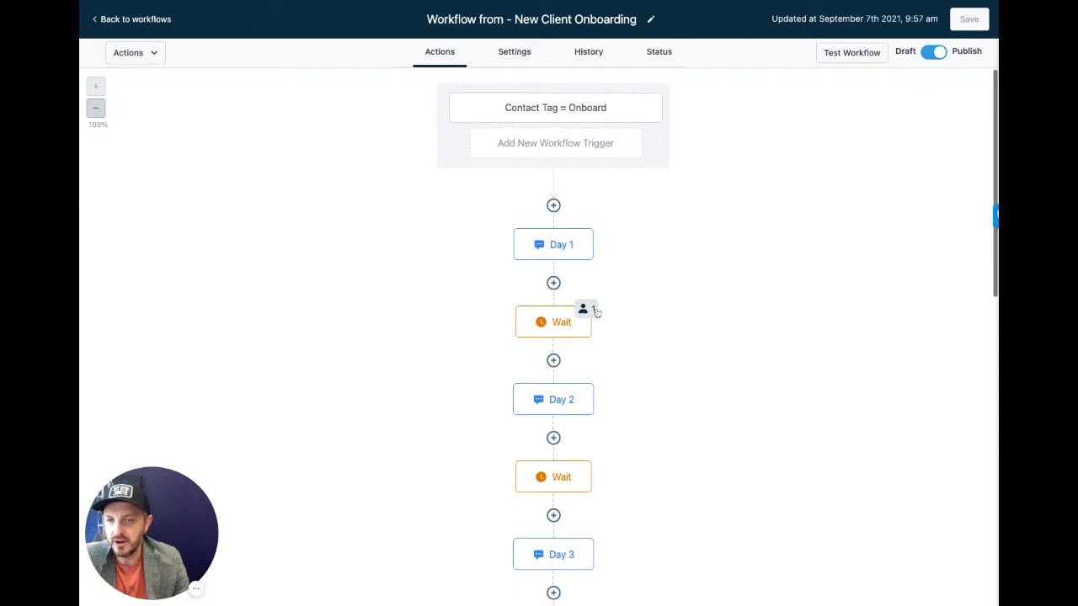
click(583, 310)
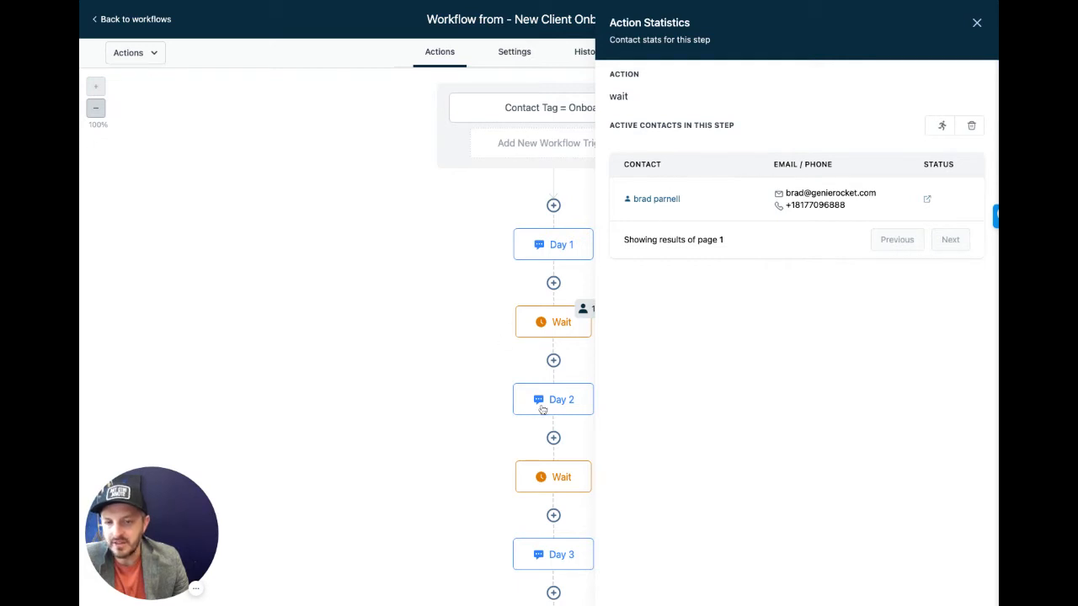
mouse_move(603, 316)
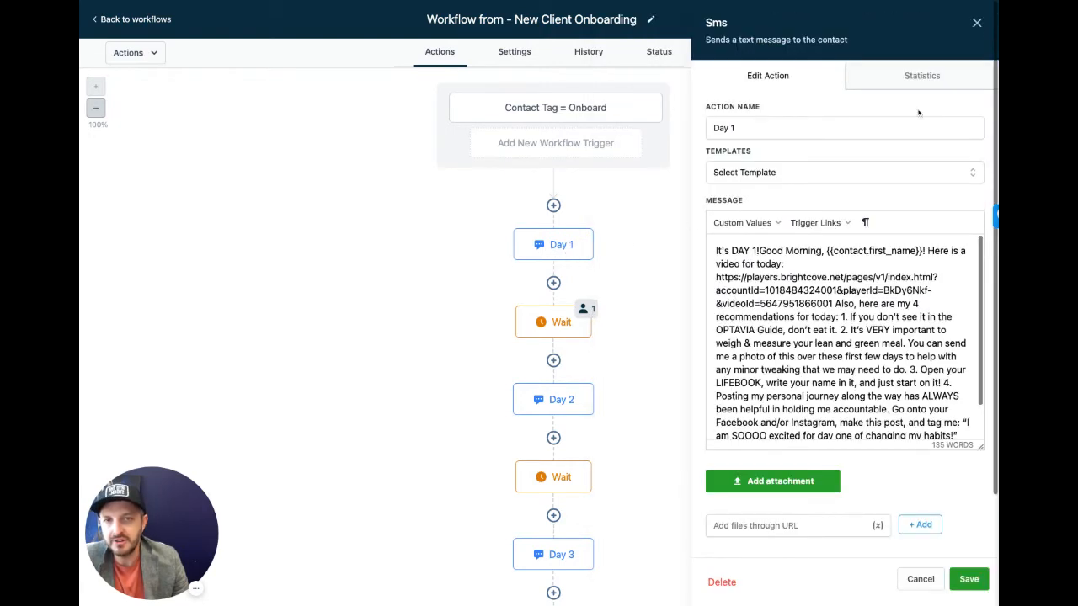
click(921, 74)
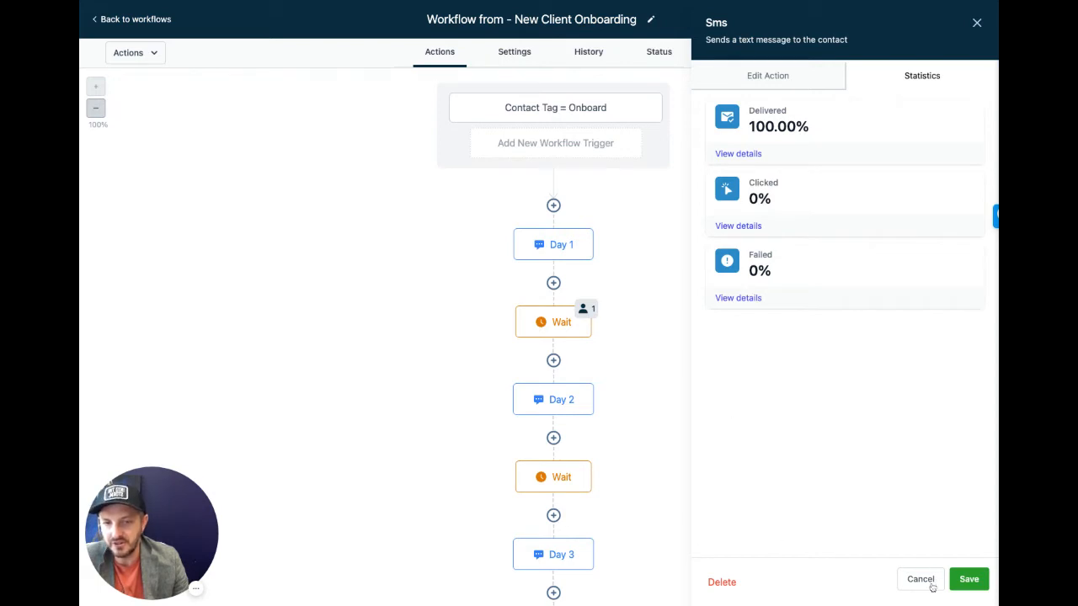
click(920, 580)
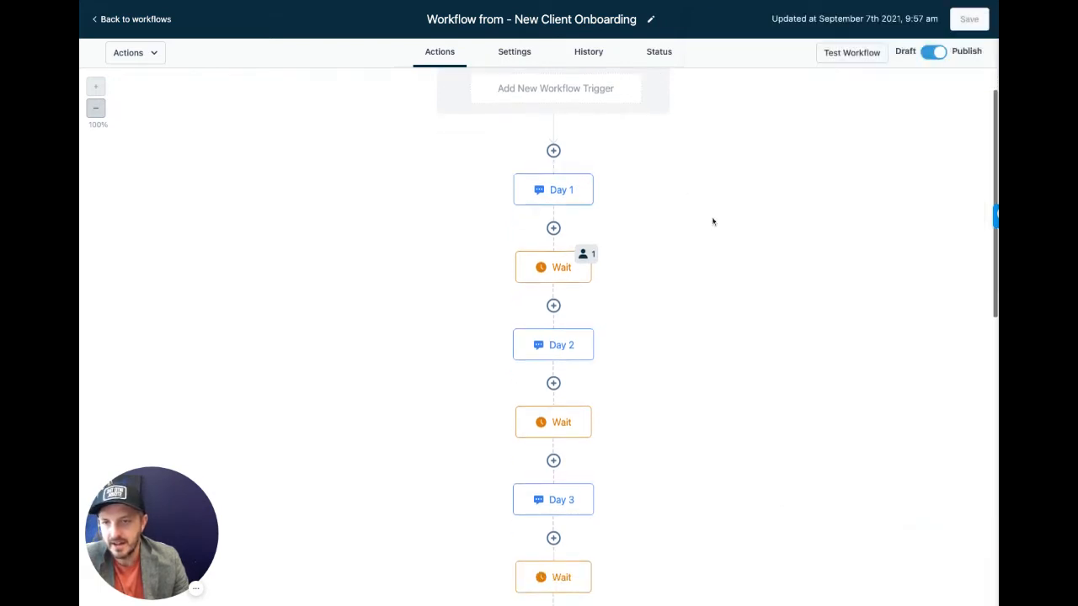
scroll(down, 3)
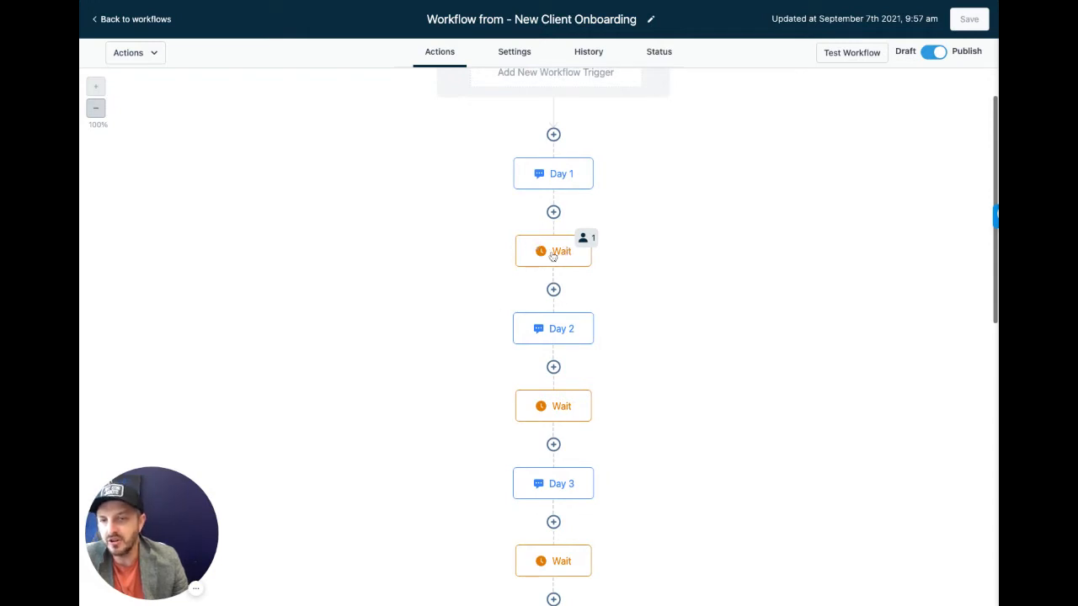
click(552, 250)
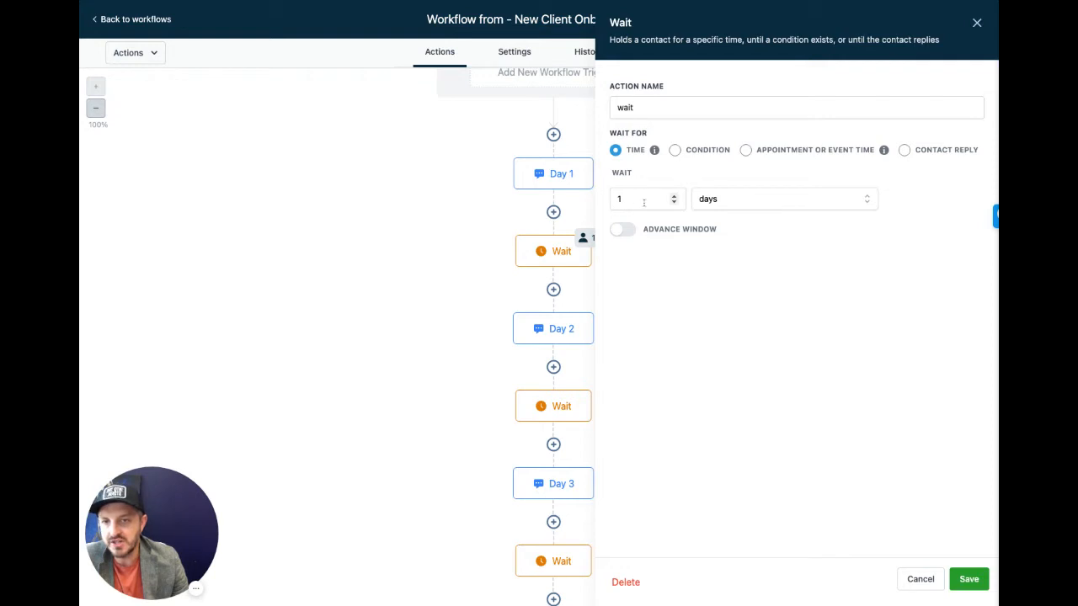
click(783, 199)
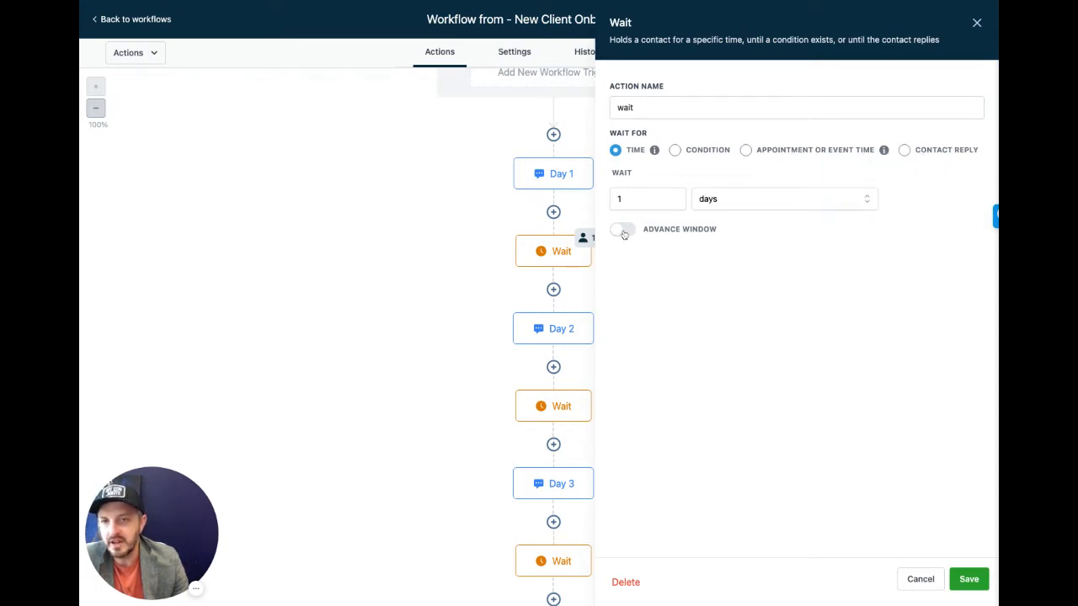
click(622, 229)
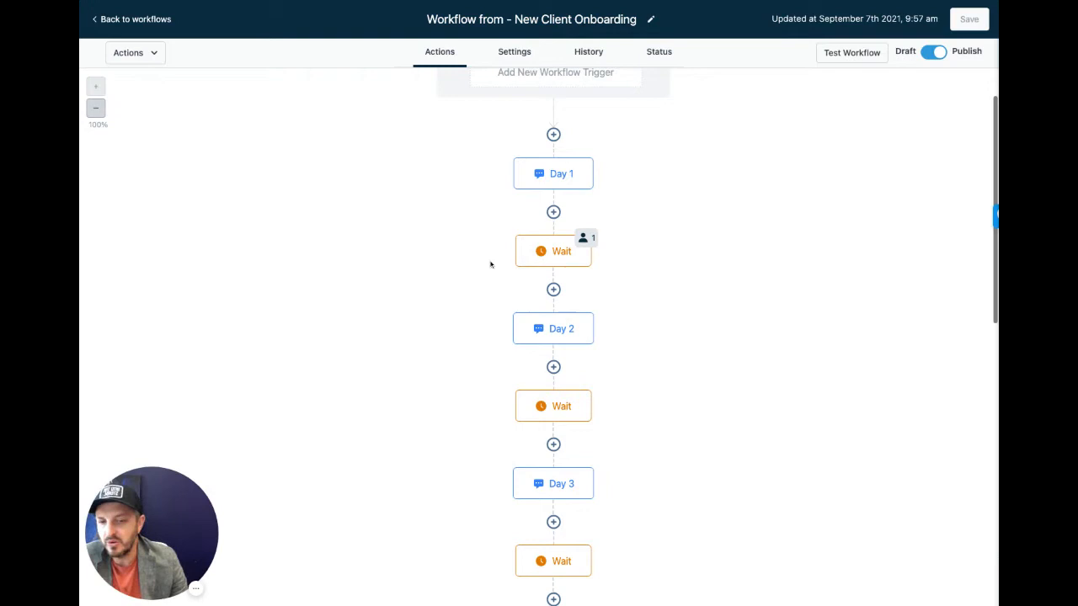
mouse_move(525, 192)
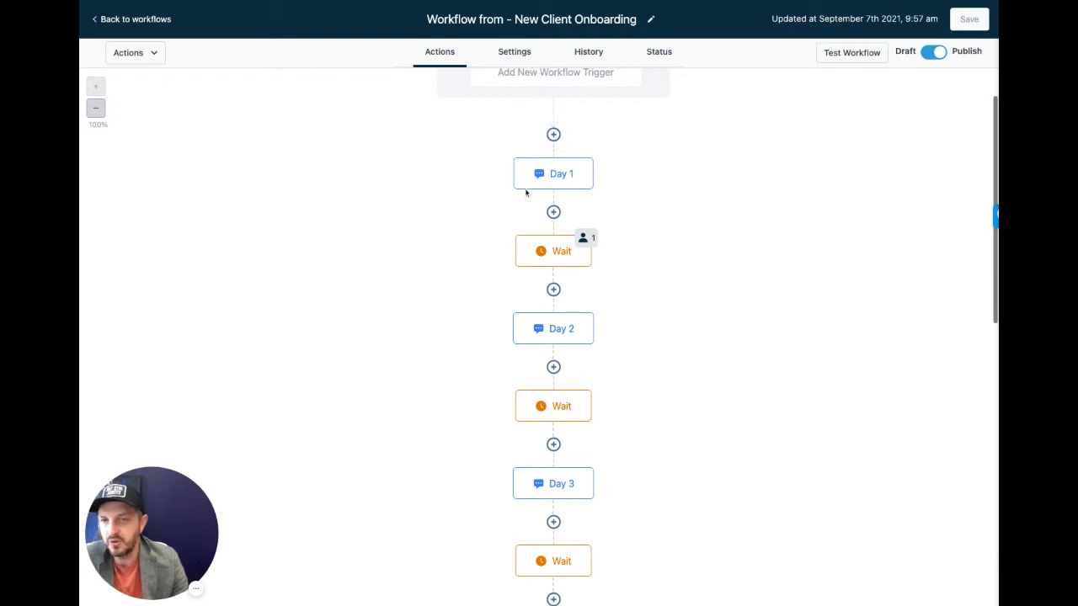
mouse_move(547, 256)
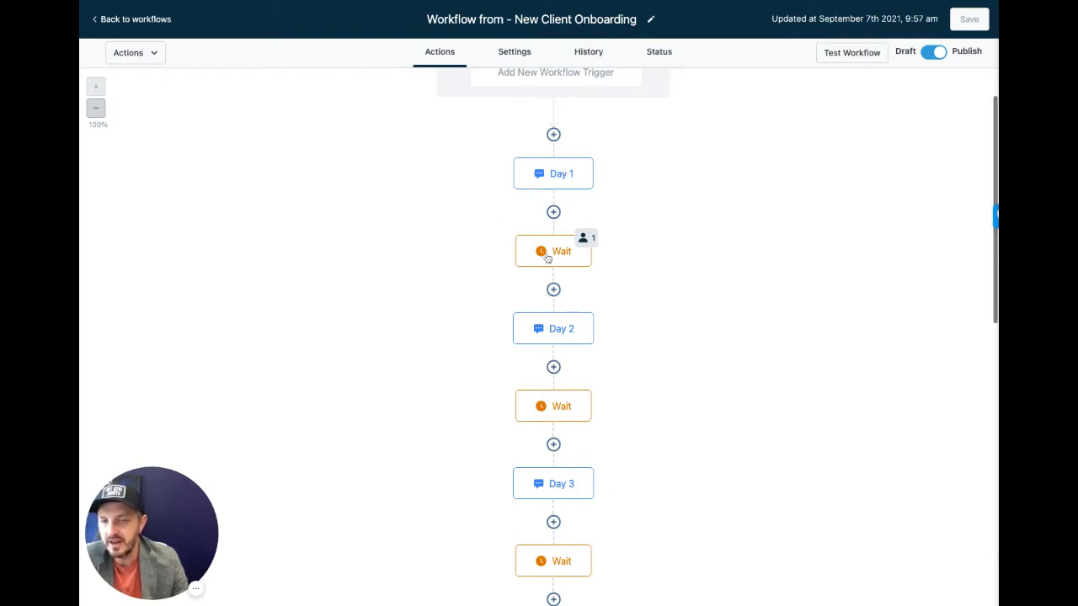
scroll(down, 3)
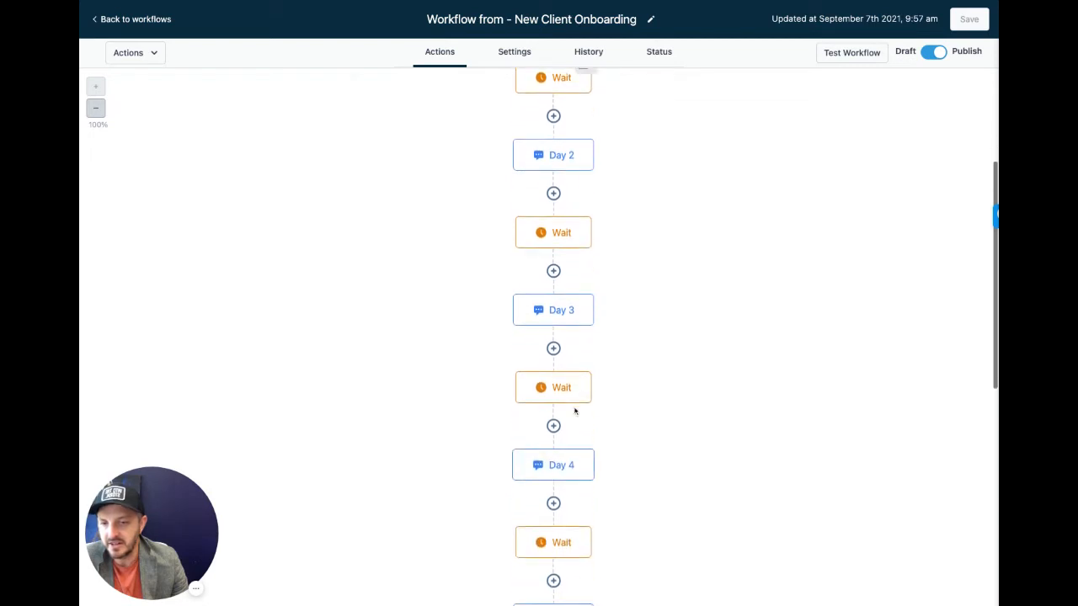
scroll(down, 3)
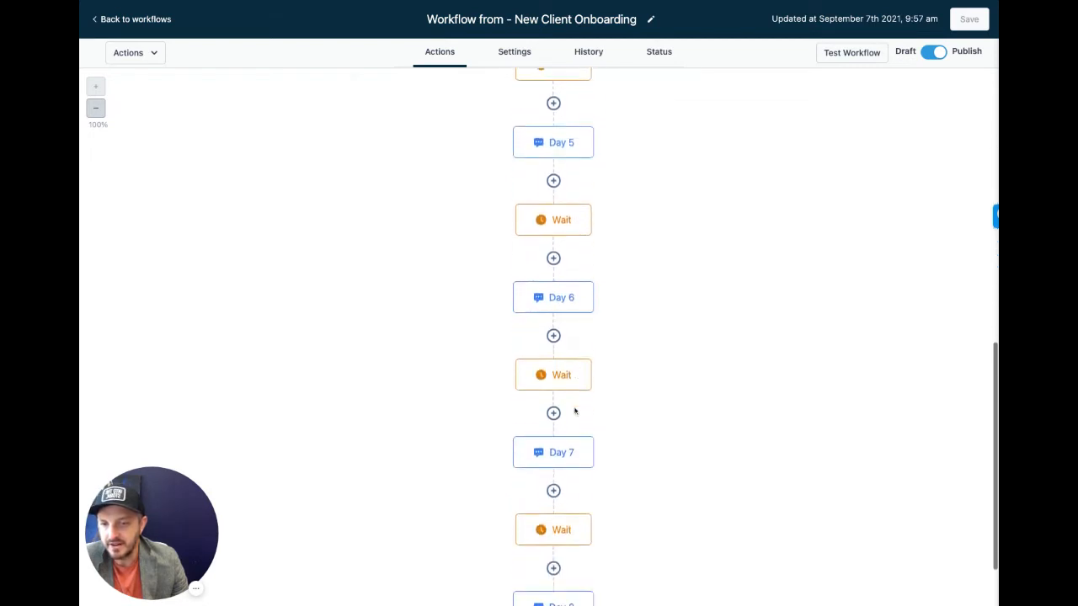
click(553, 488)
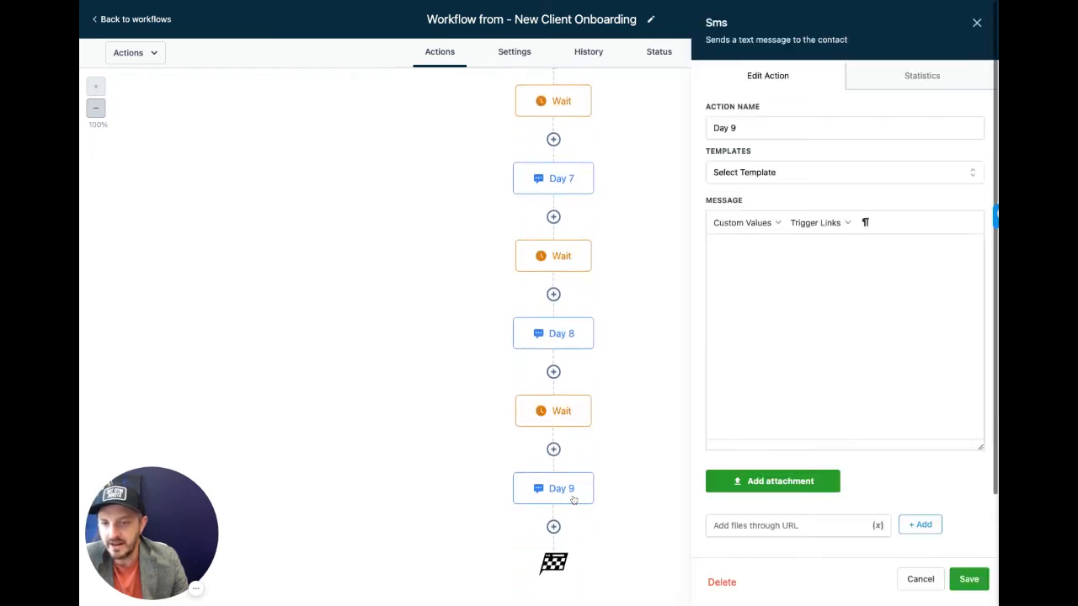
click(842, 328)
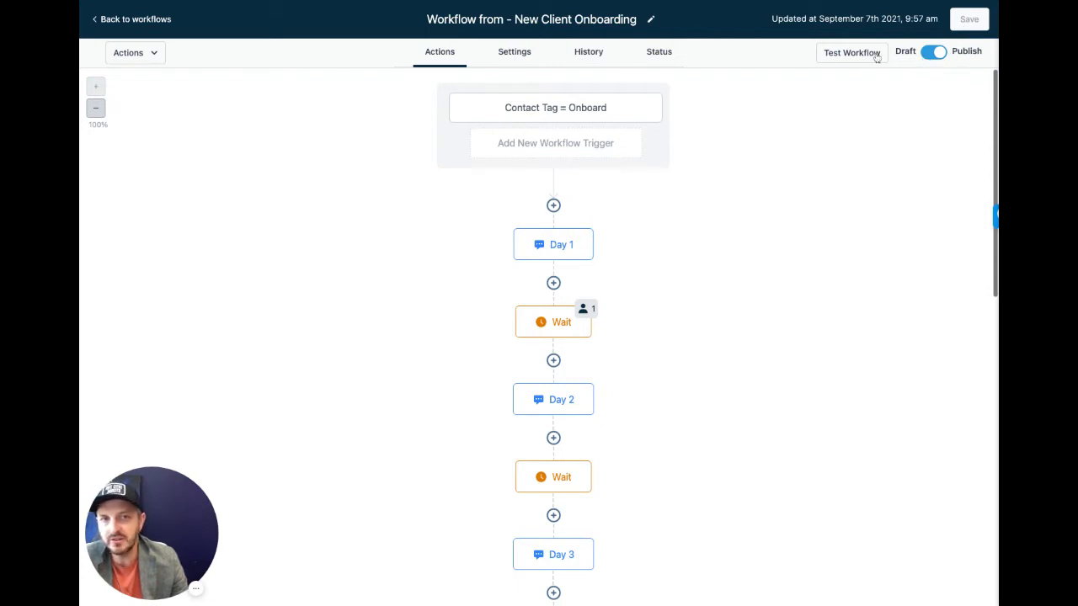
click(852, 52)
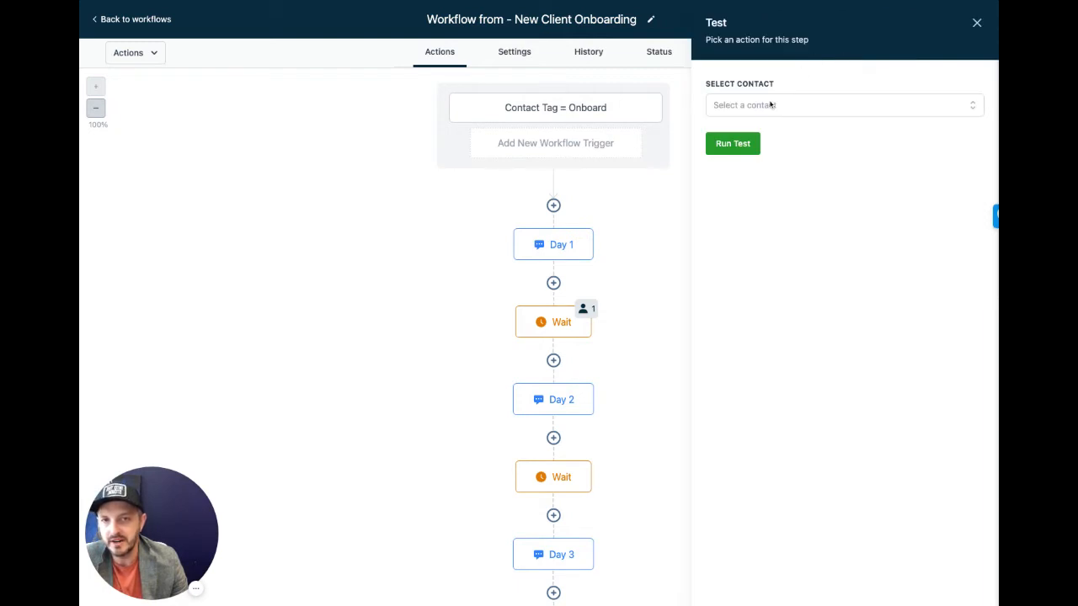
click(842, 104)
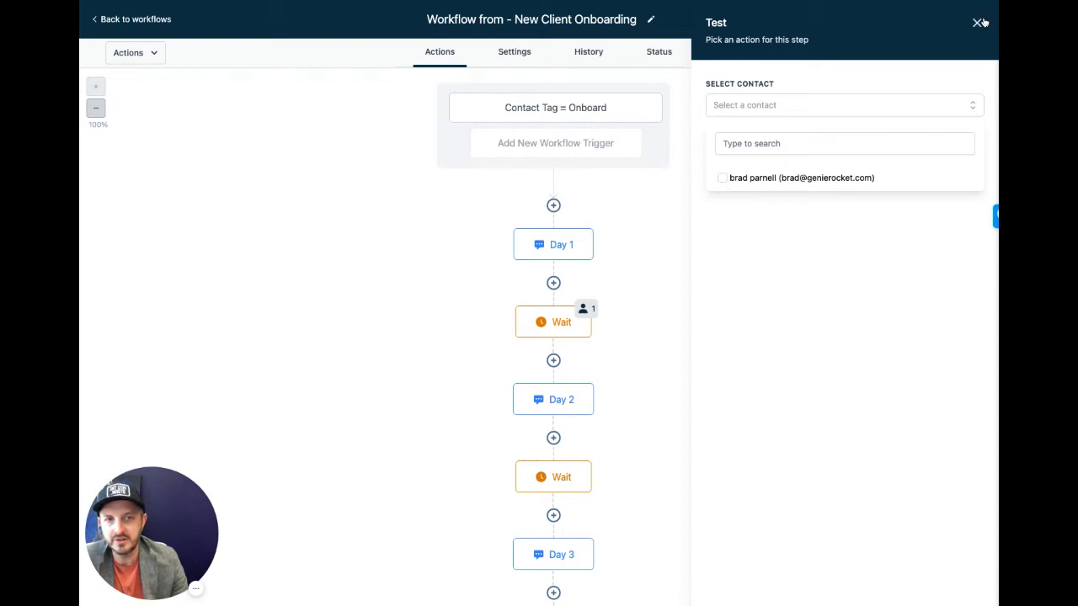
click(980, 24)
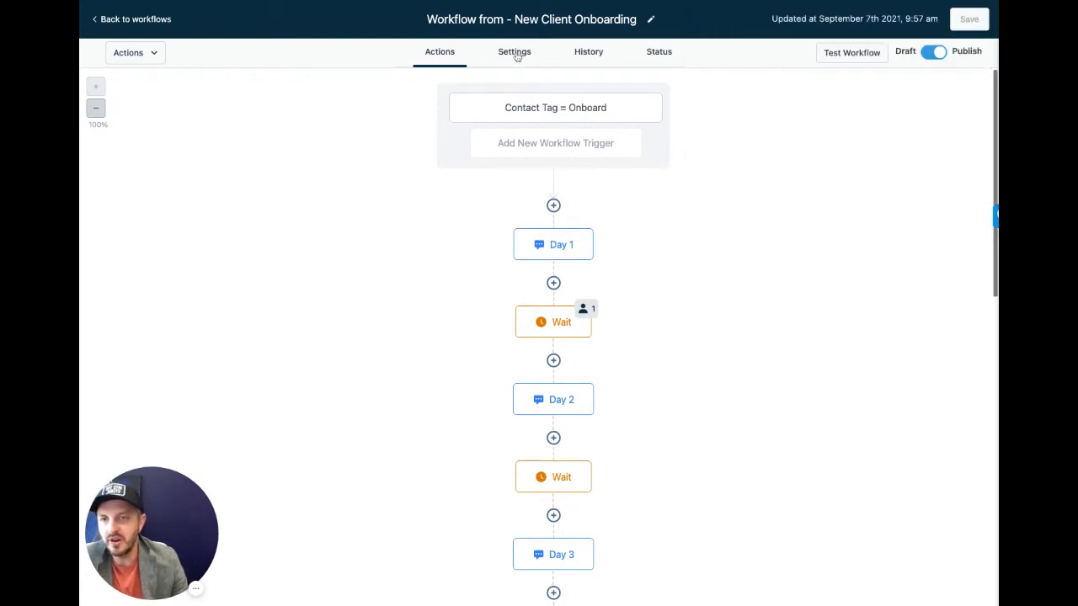
- Review the Default Settings, toggling Allow Multiple on and back off, leaving changes unsaved
click(514, 50)
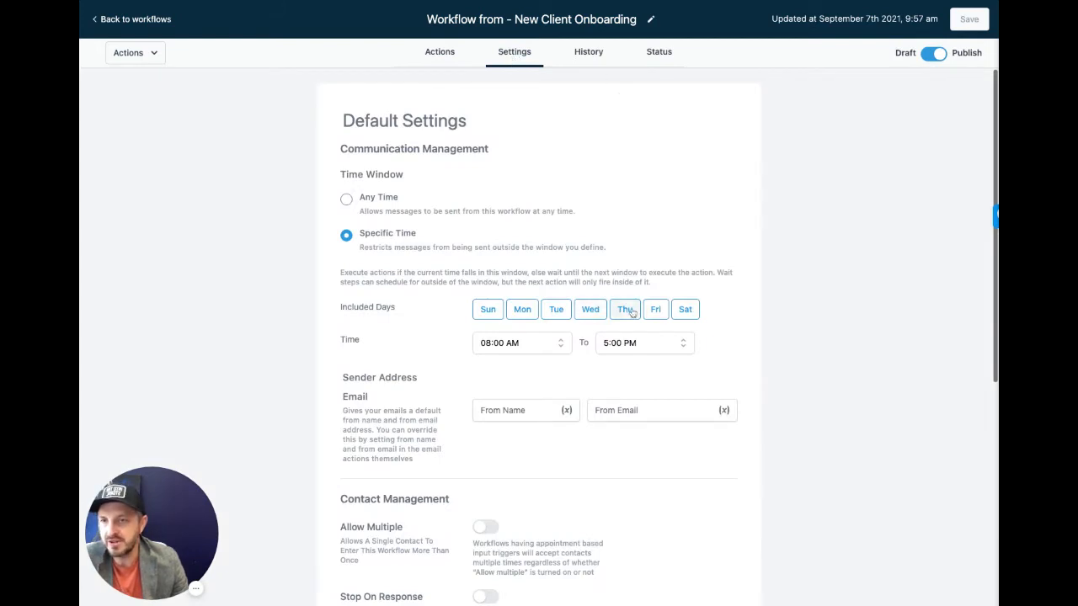
scroll(down, 3)
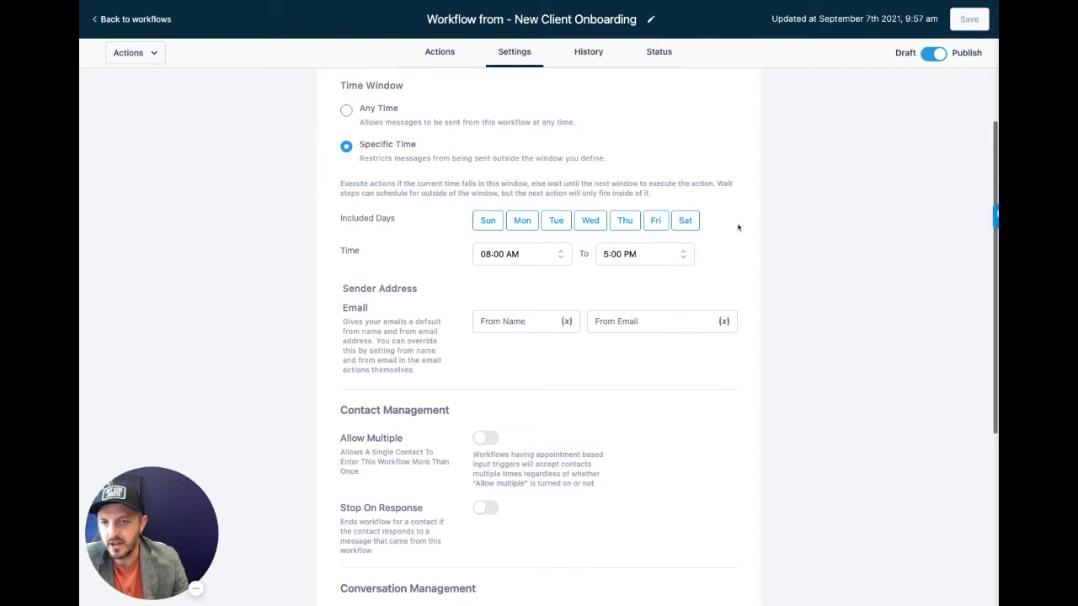
mouse_move(274, 141)
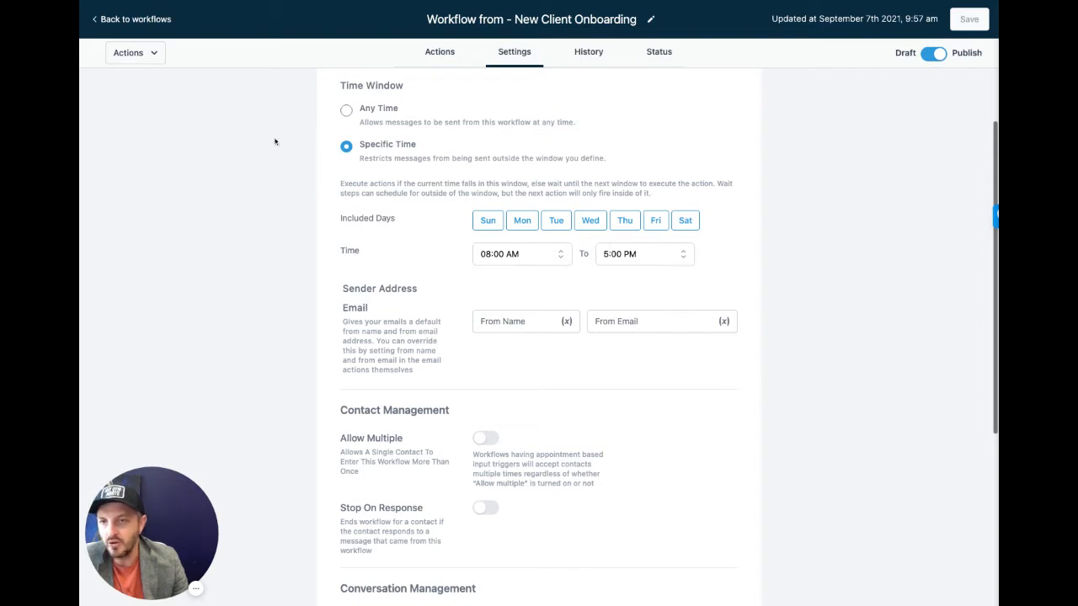
mouse_move(389, 401)
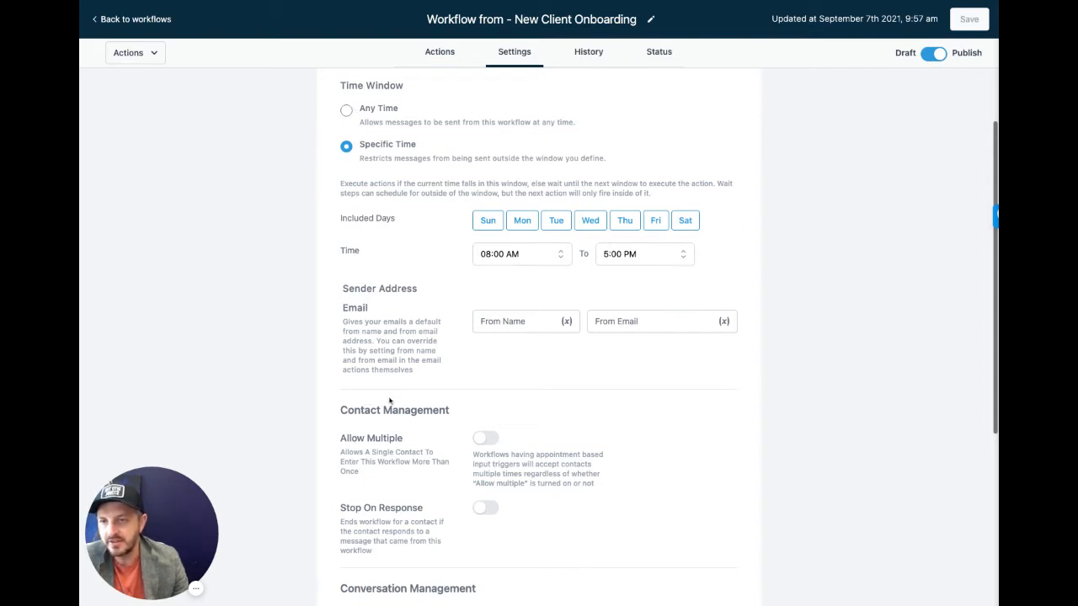
scroll(down, 3)
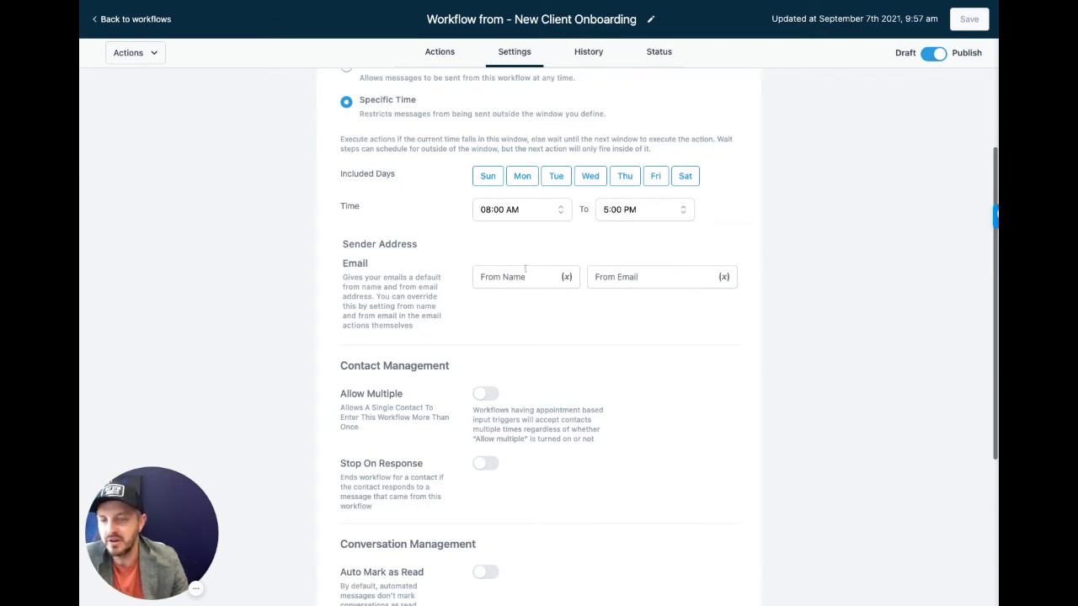
scroll(down, 3)
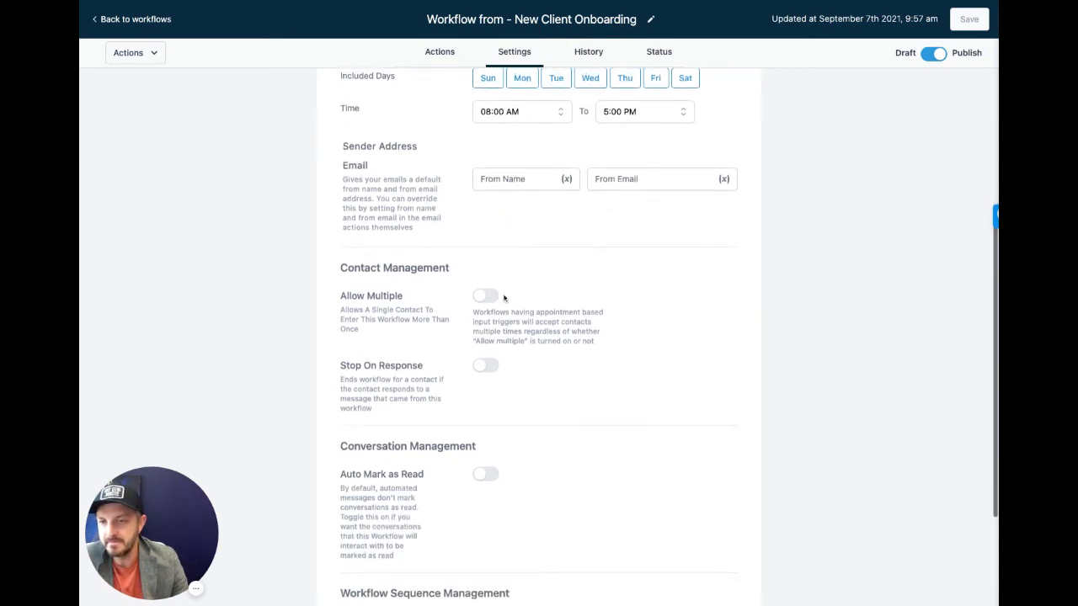
click(485, 294)
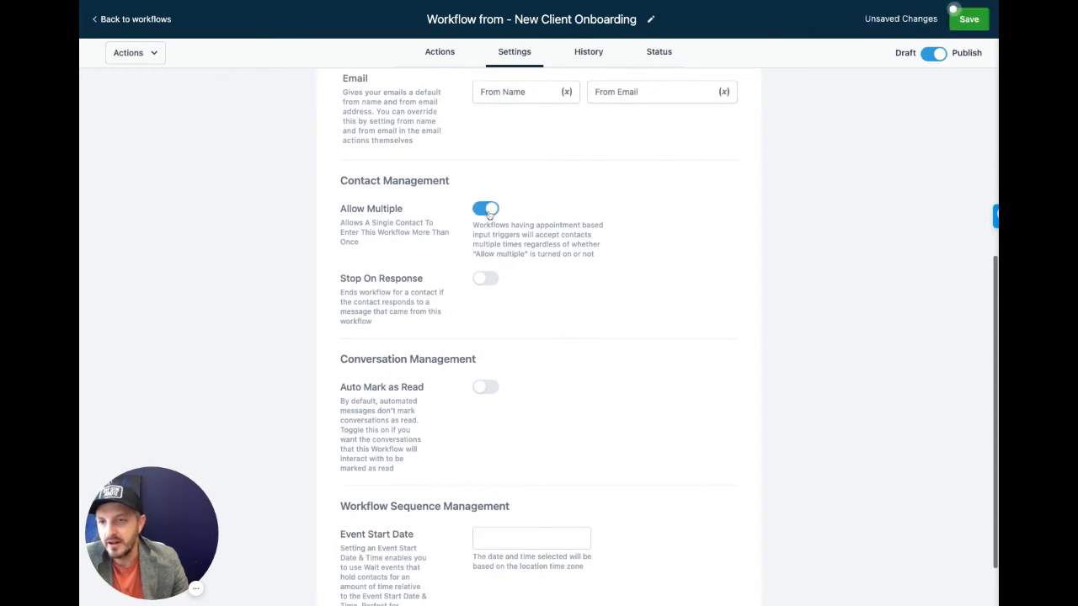
click(485, 209)
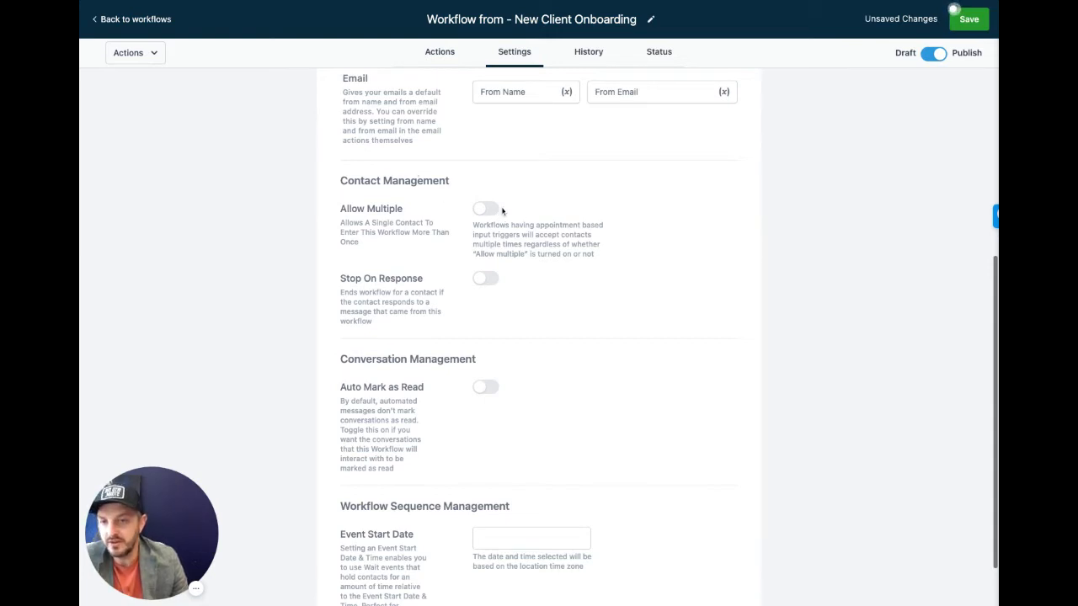
mouse_move(471, 280)
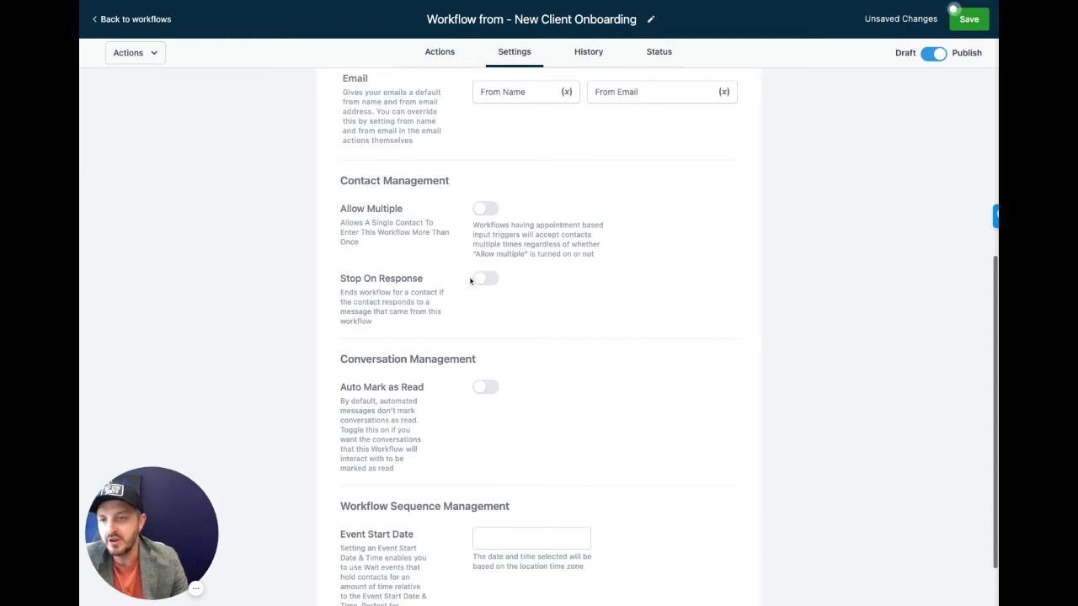
mouse_move(532, 276)
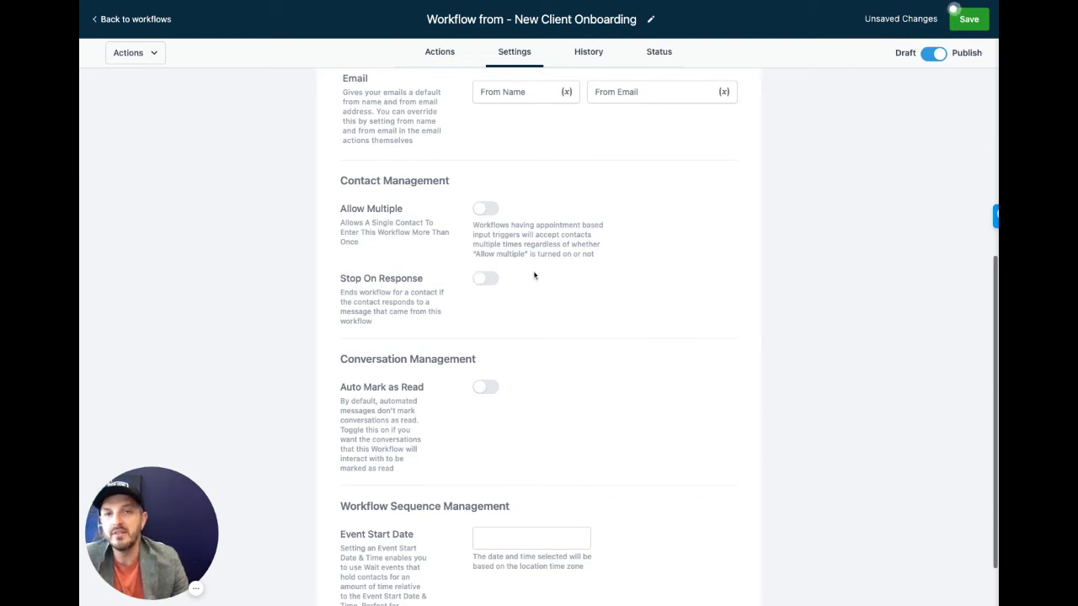
mouse_move(452, 284)
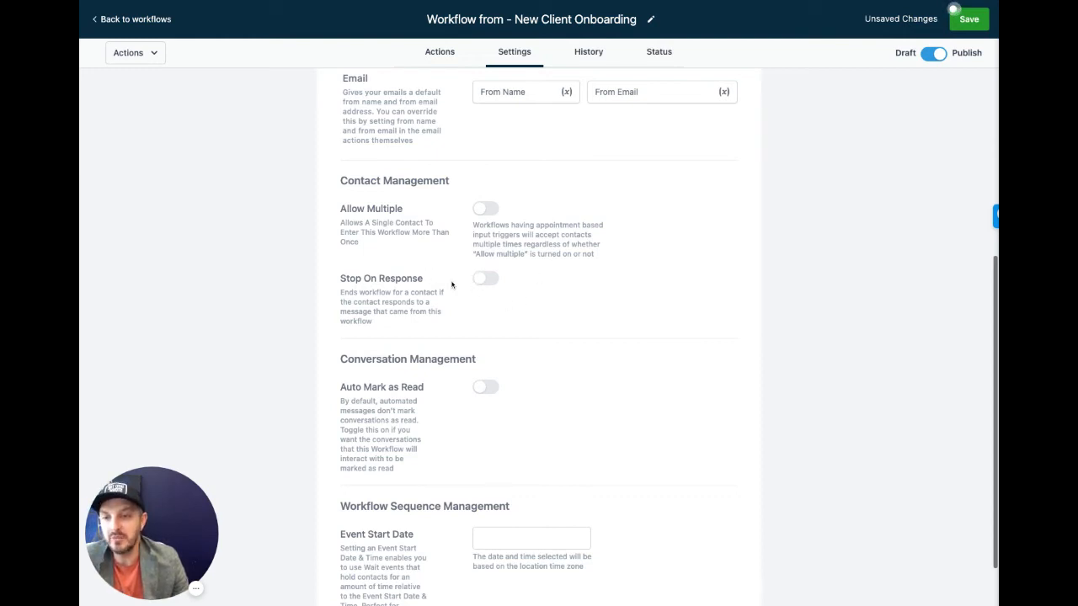
mouse_move(493, 289)
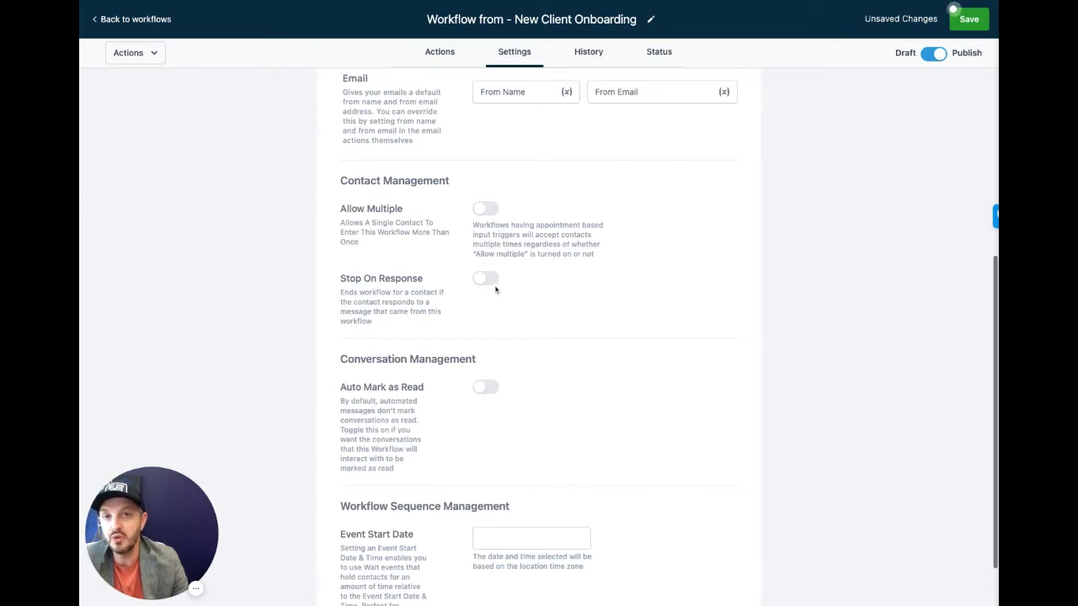
mouse_move(559, 297)
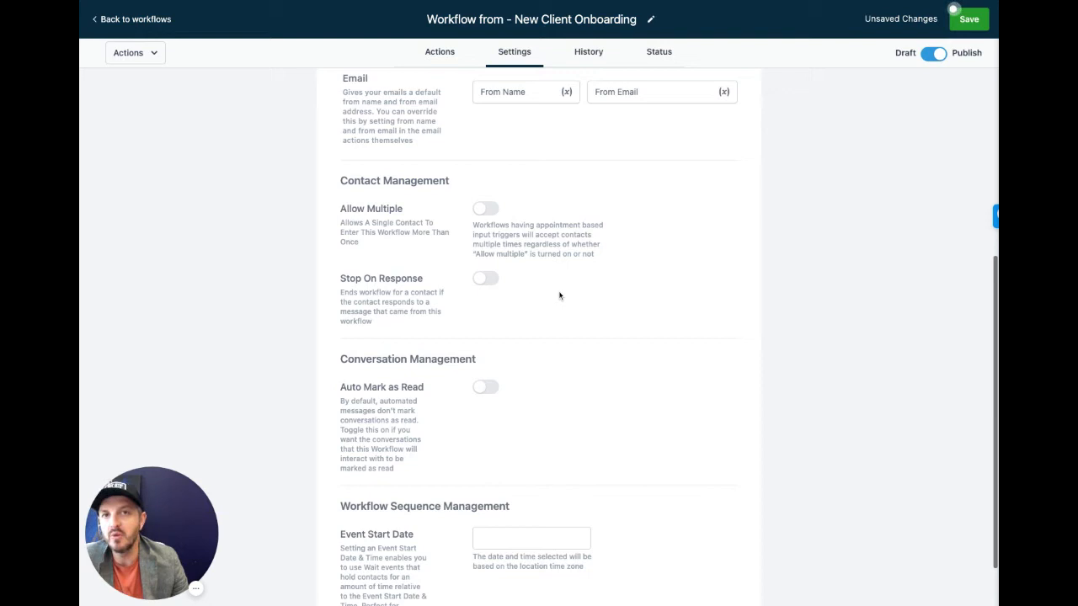
mouse_move(635, 328)
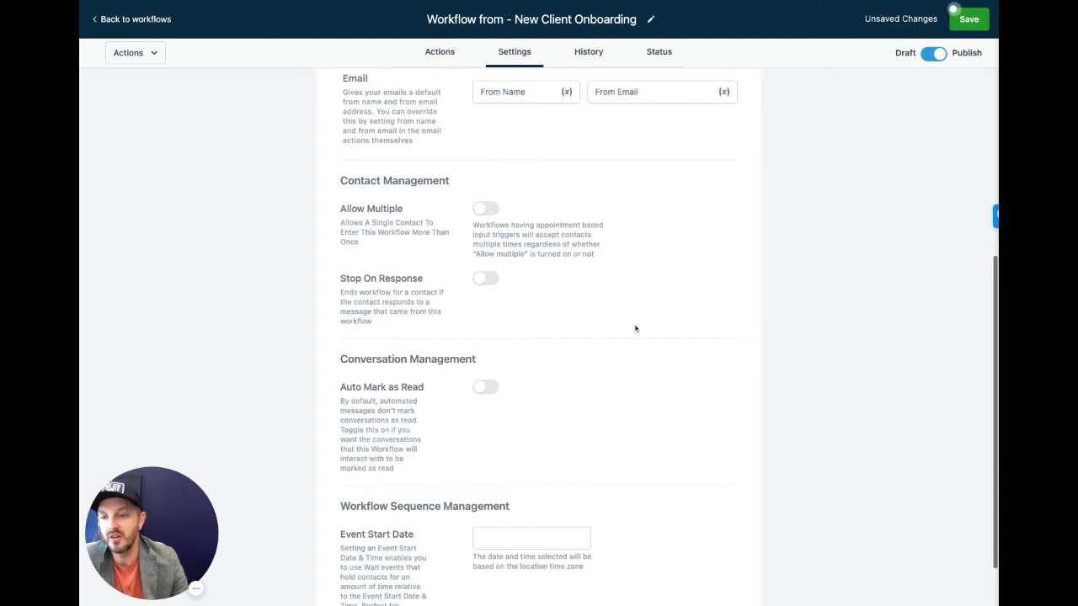
scroll(down, 3)
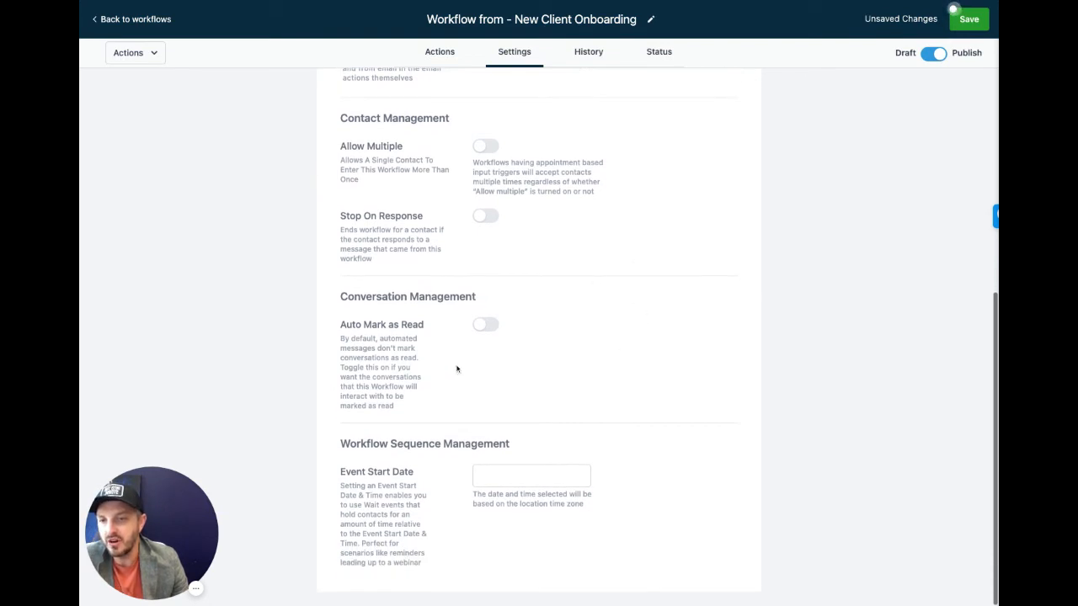
mouse_move(556, 338)
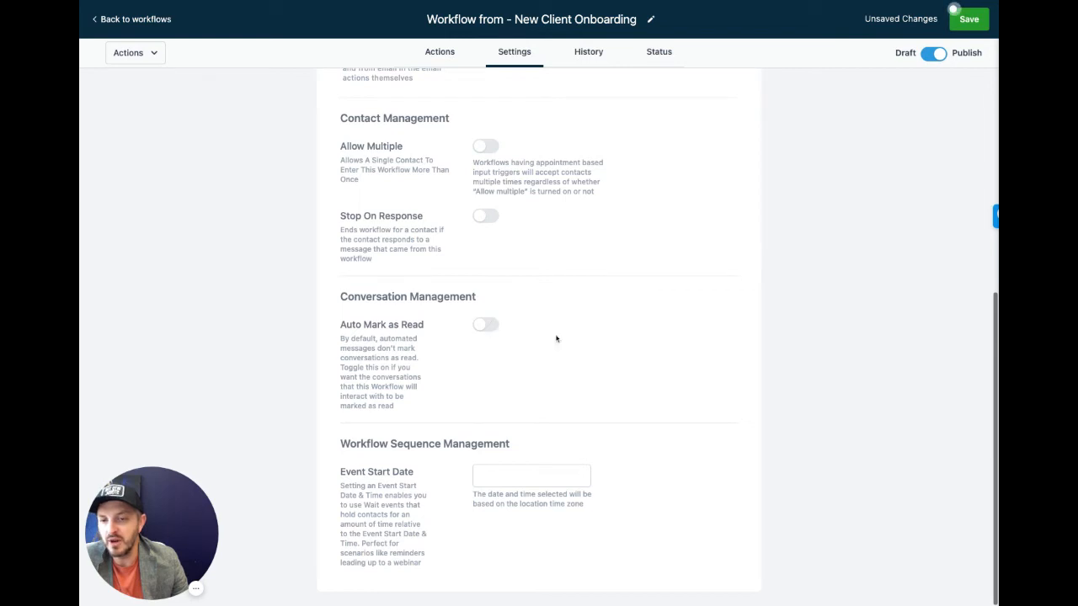
mouse_move(598, 340)
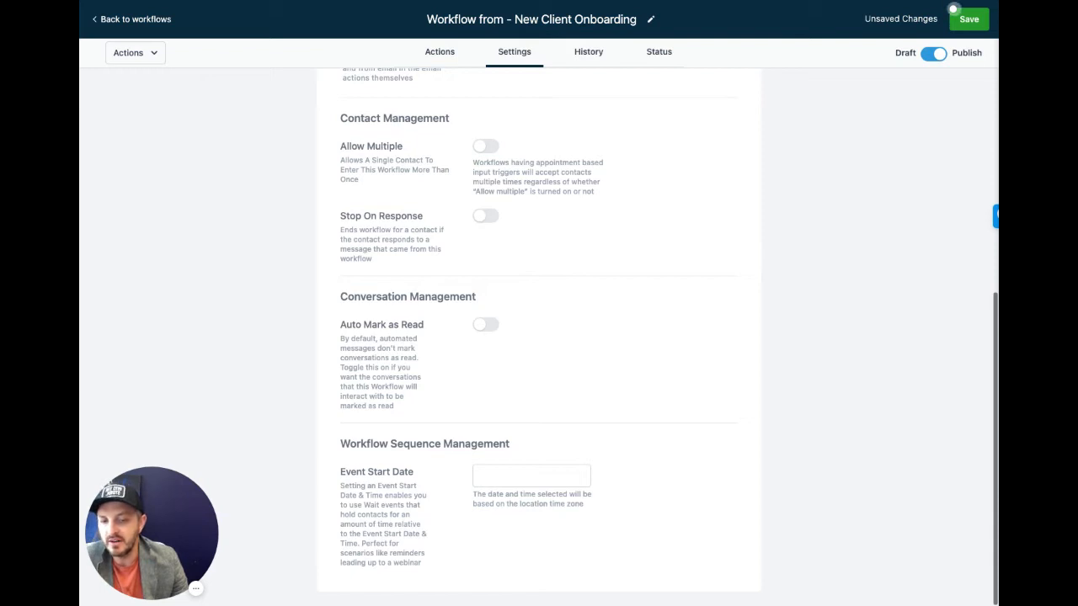
mouse_move(589, 294)
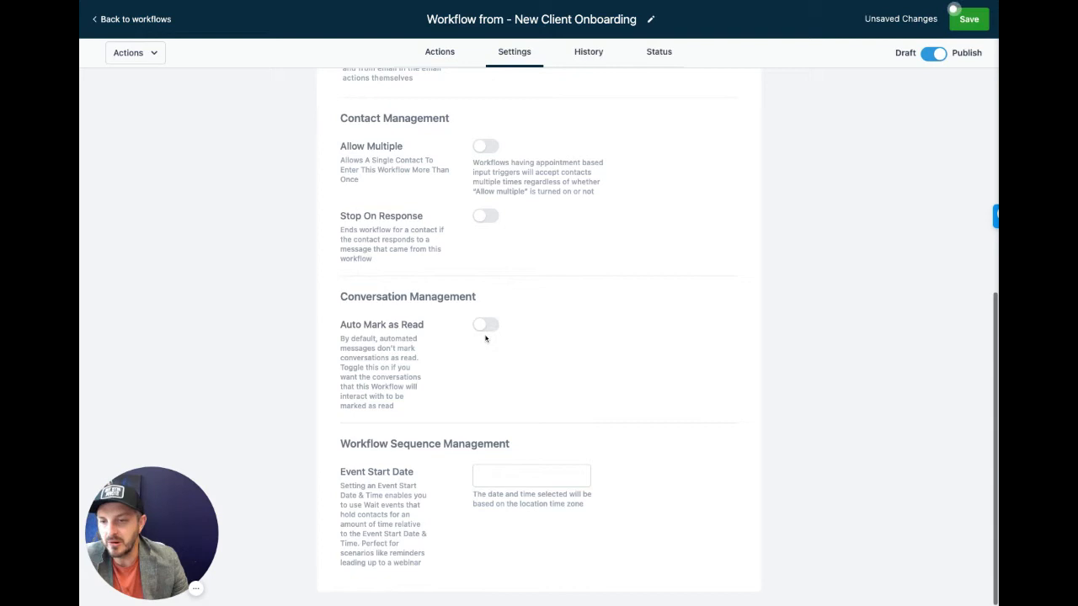
mouse_move(541, 448)
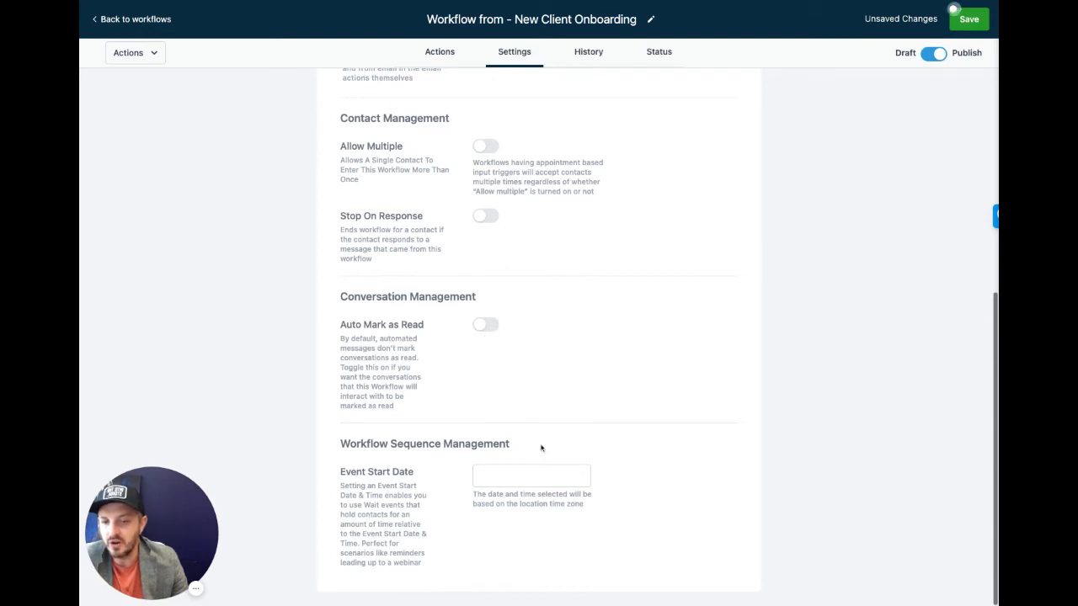
click(533, 475)
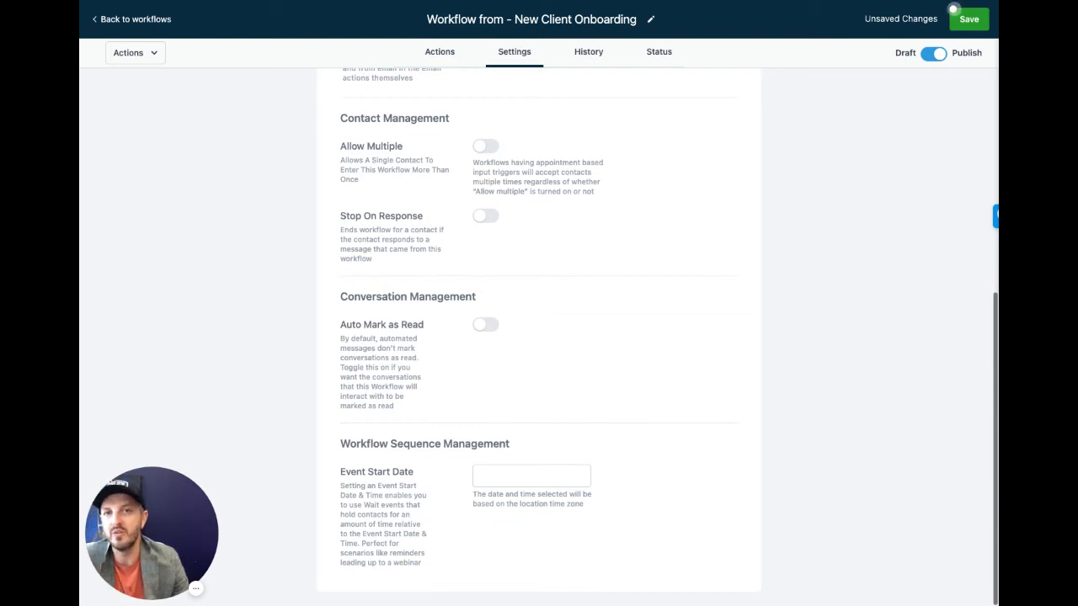
scroll(up, 3)
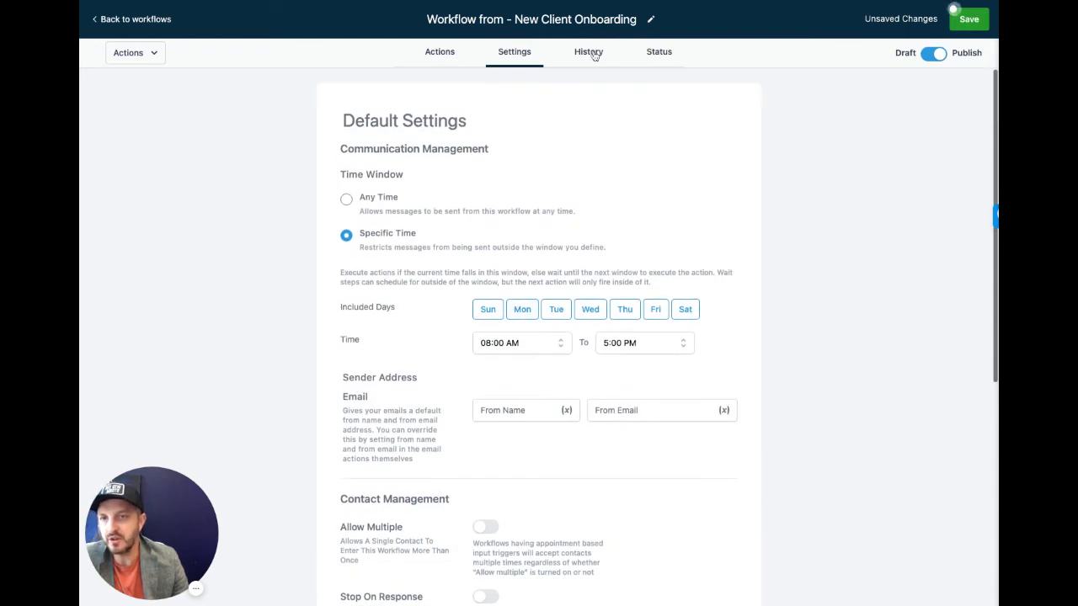
- View the History tab and check the waiting wait step's More Details
click(588, 50)
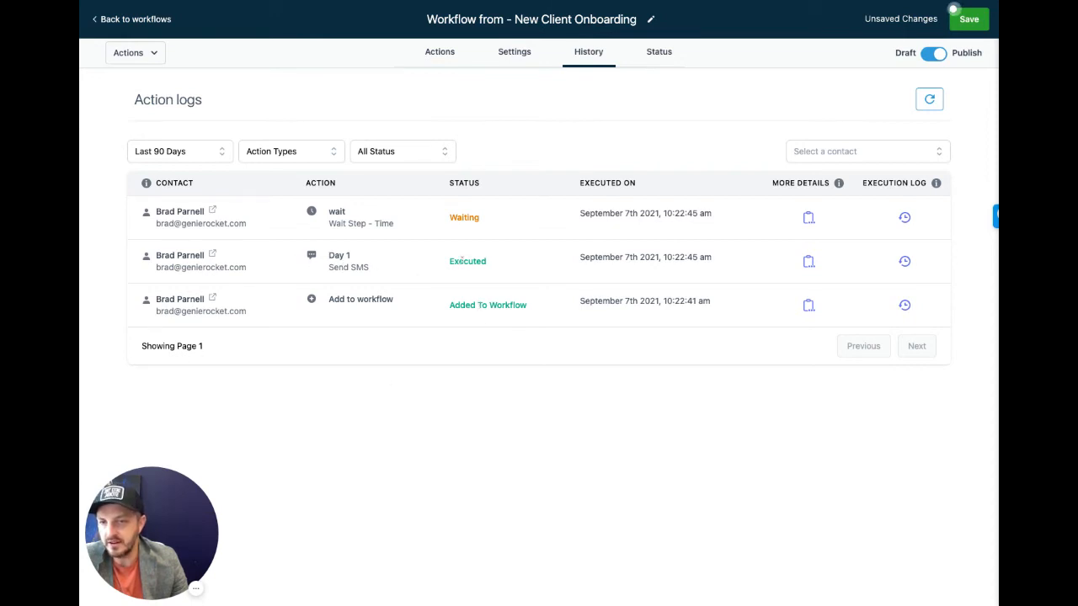
mouse_move(226, 207)
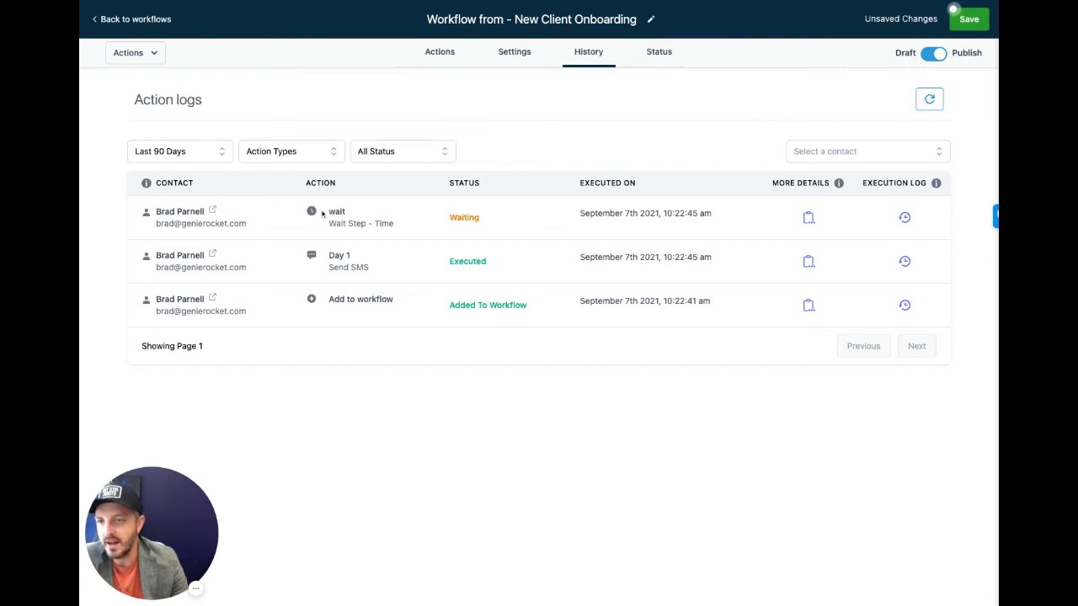
mouse_move(482, 225)
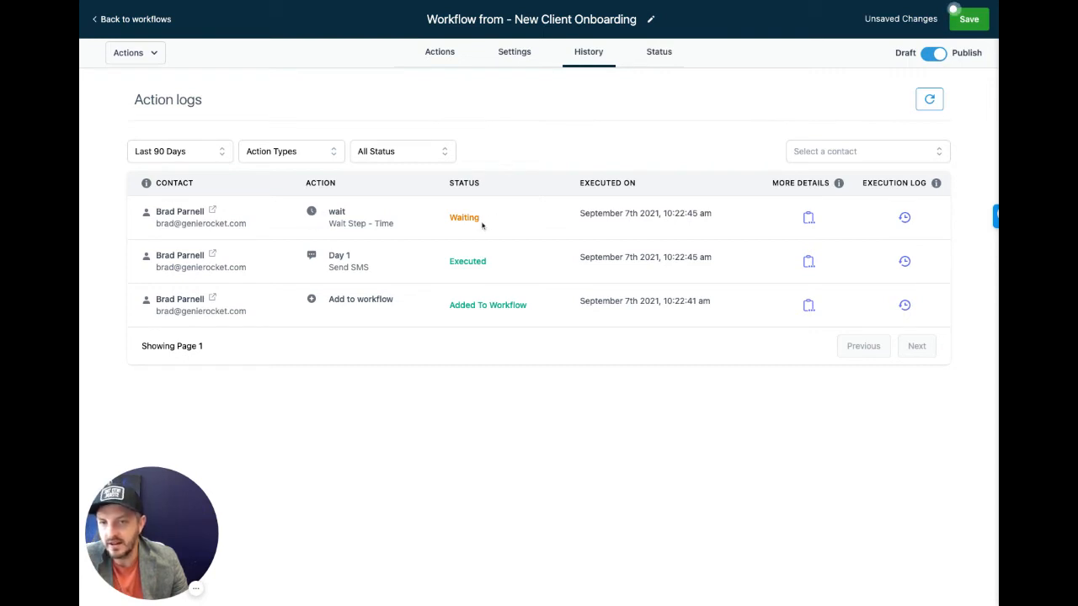
mouse_move(411, 222)
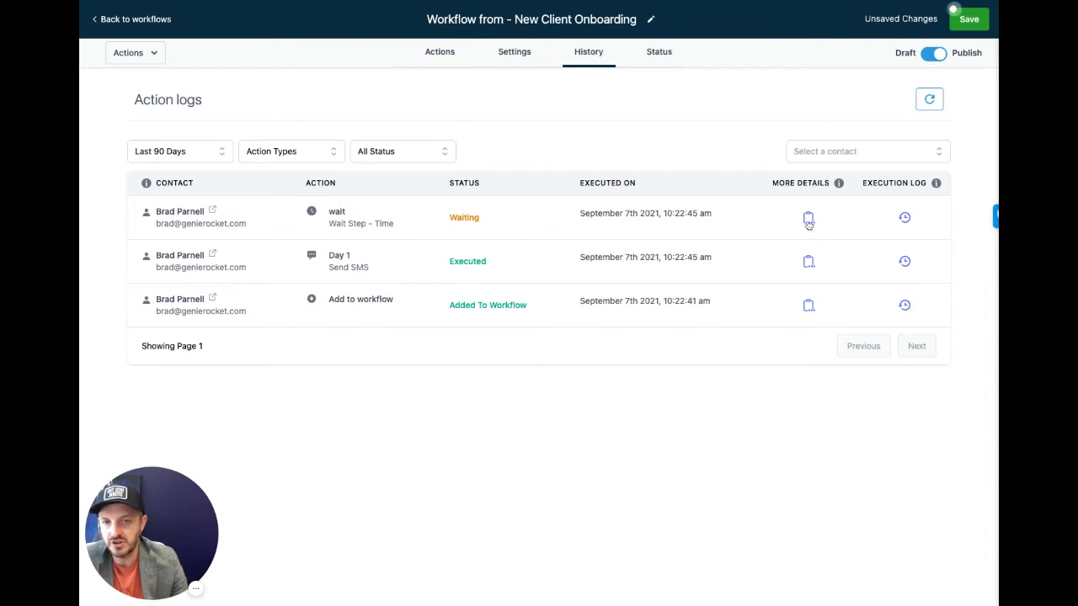
click(808, 217)
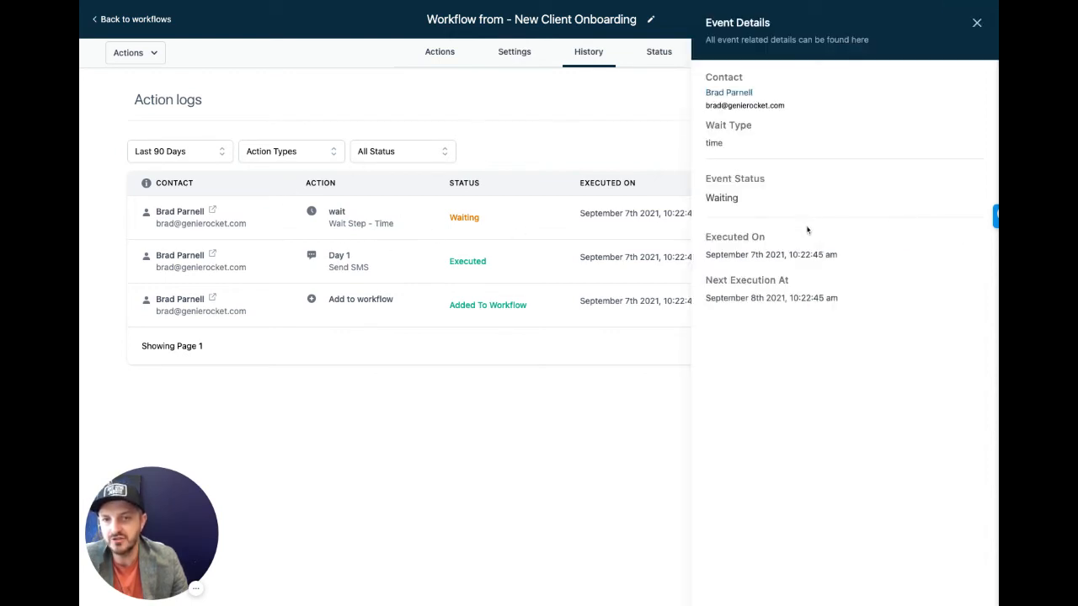
click(976, 24)
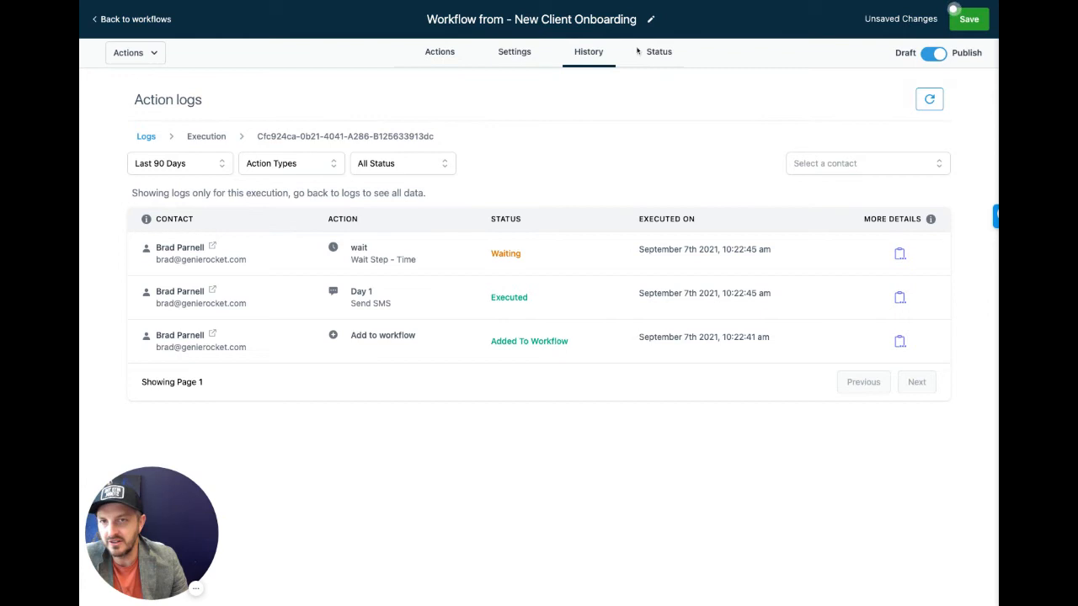
click(658, 51)
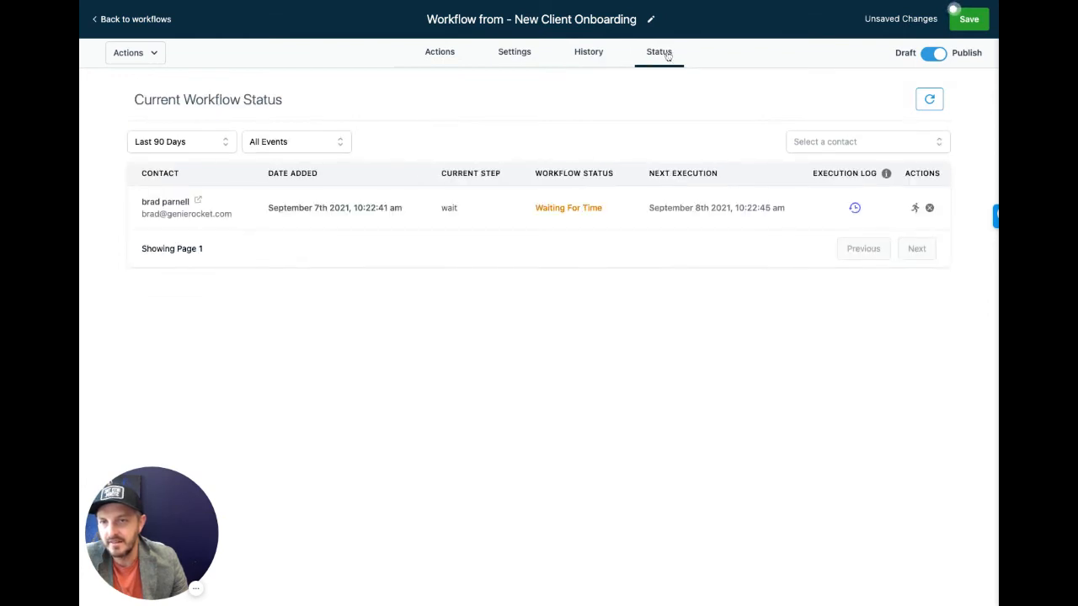
mouse_move(569, 283)
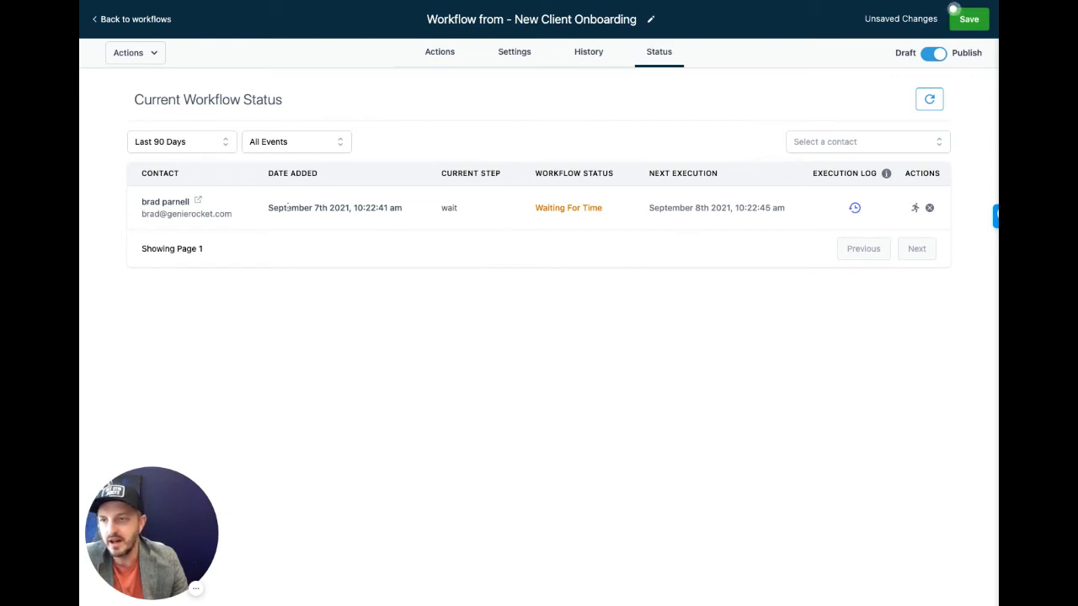
mouse_move(485, 249)
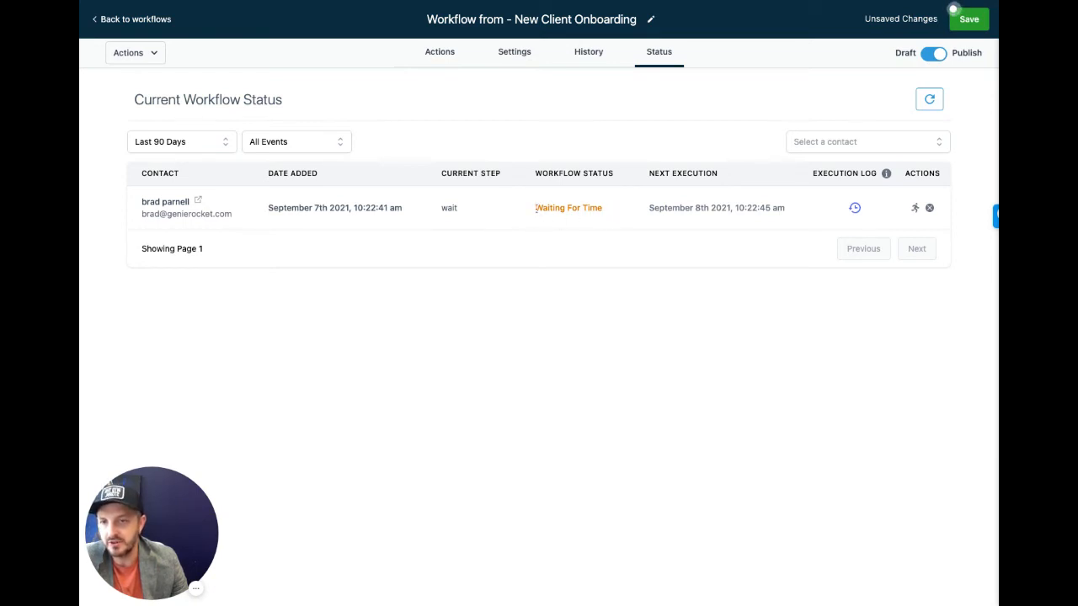
mouse_move(643, 219)
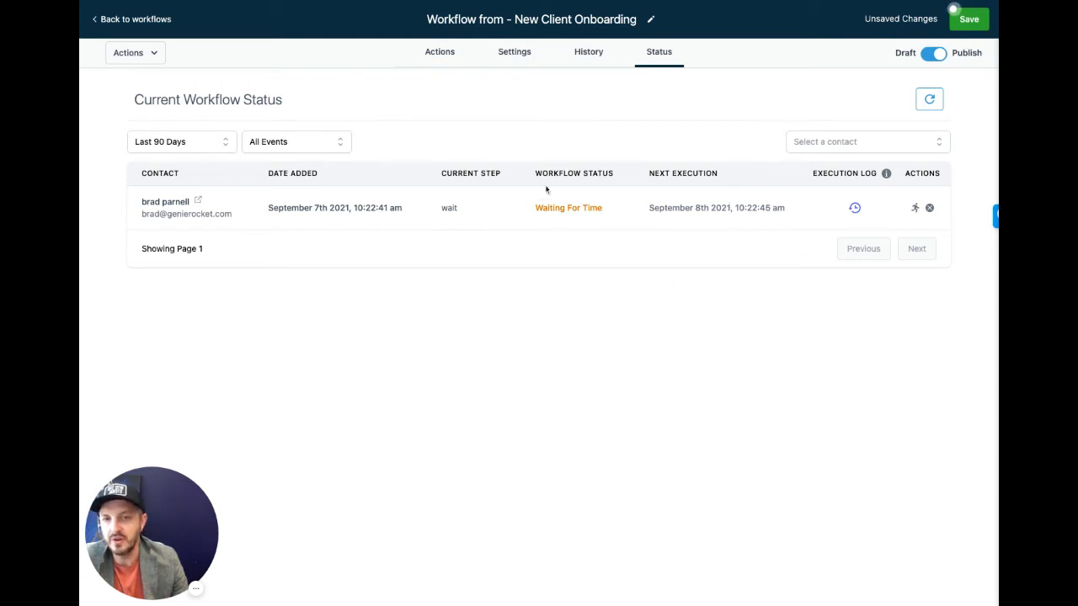
click(530, 21)
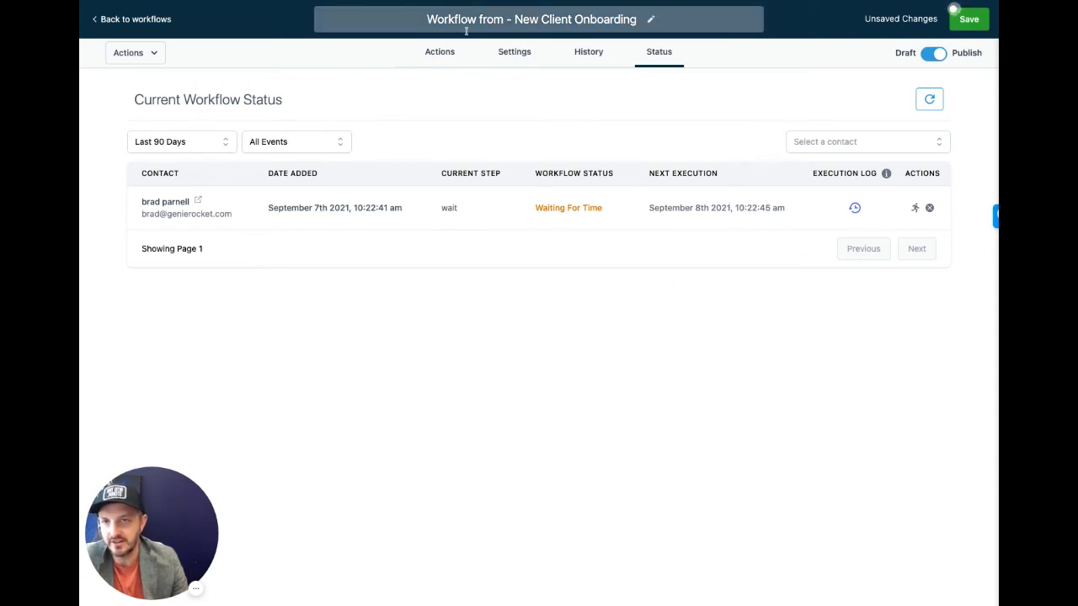
- Return to the workflow's Actions step builder view
click(438, 50)
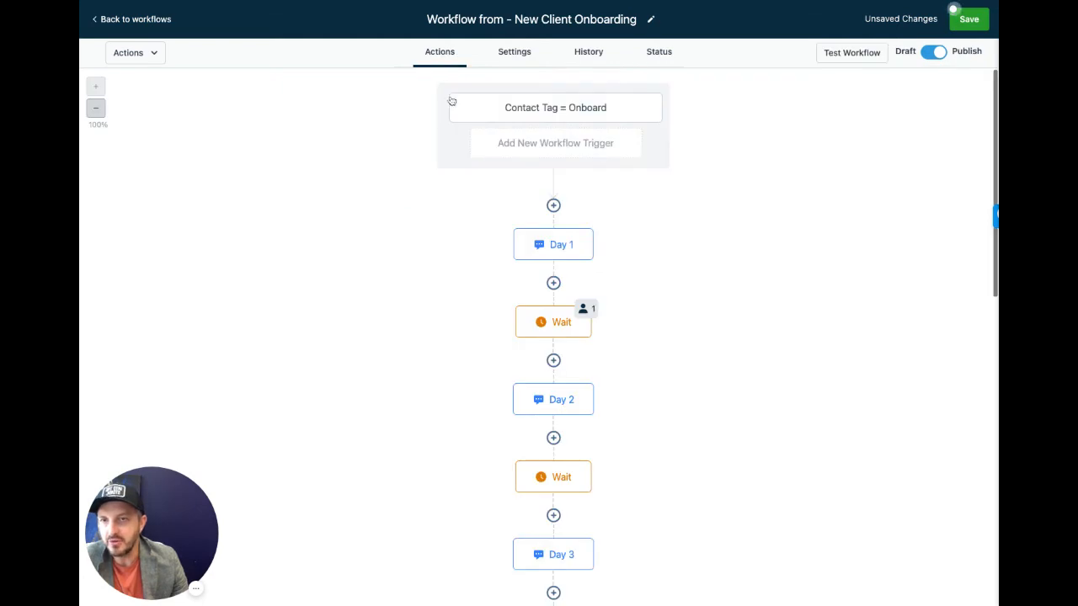
mouse_move(584, 162)
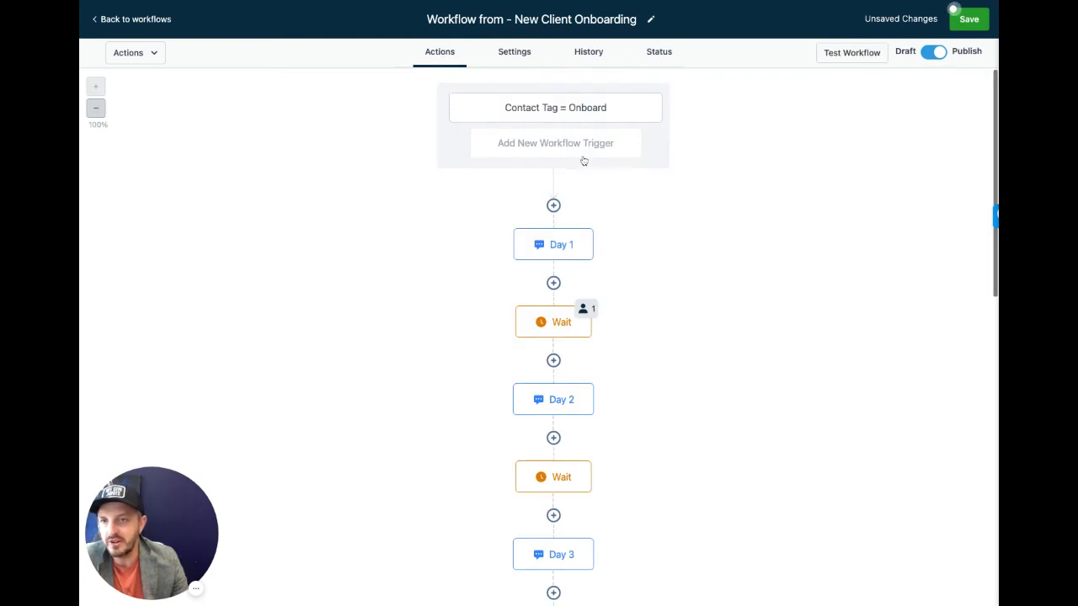
mouse_move(808, 297)
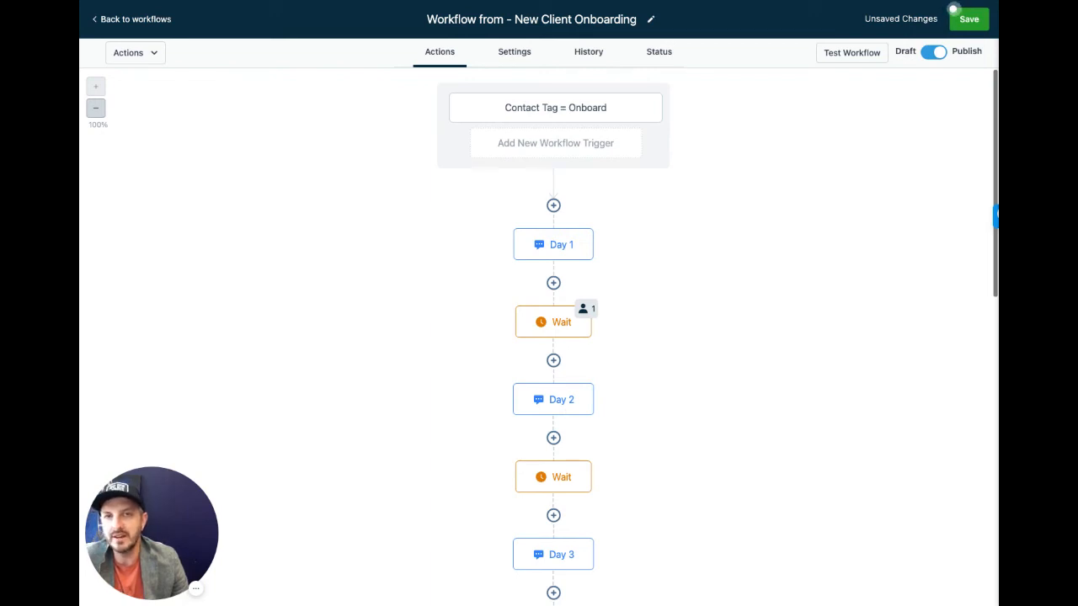
mouse_move(636, 252)
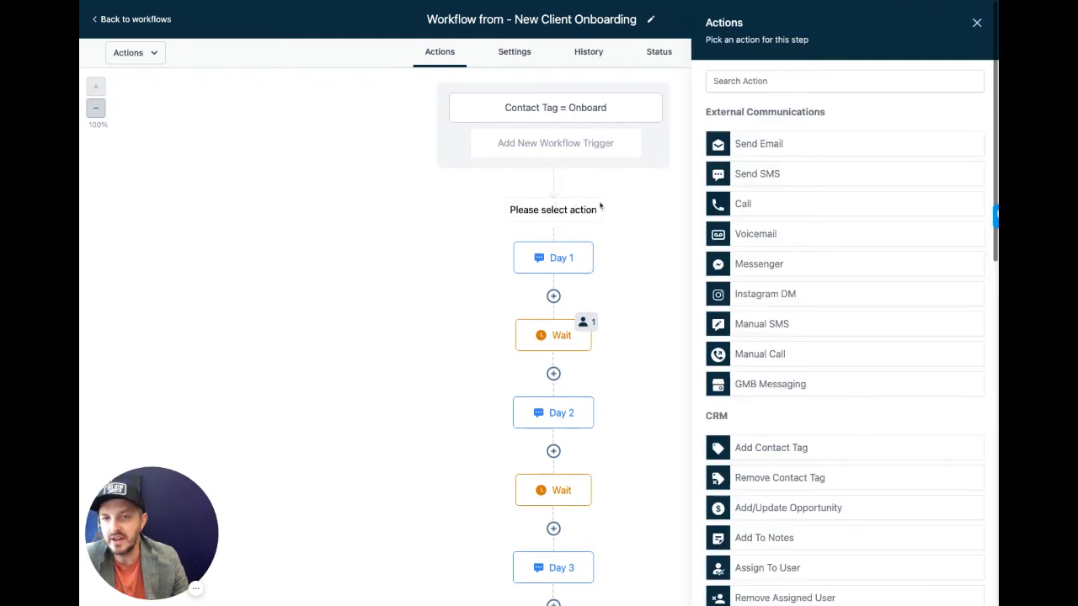
mouse_move(872, 318)
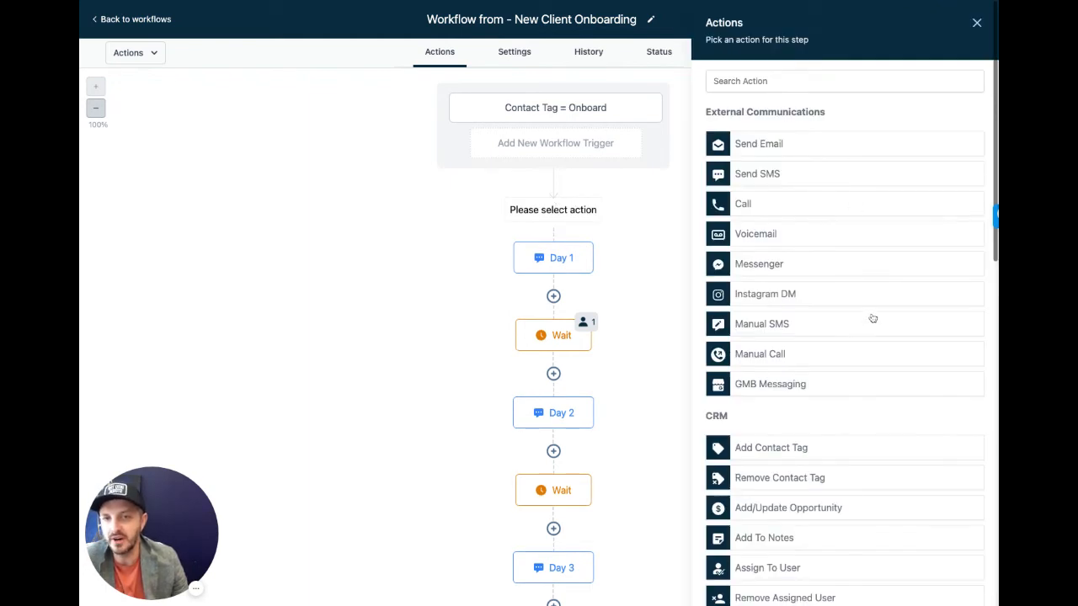
mouse_move(784, 125)
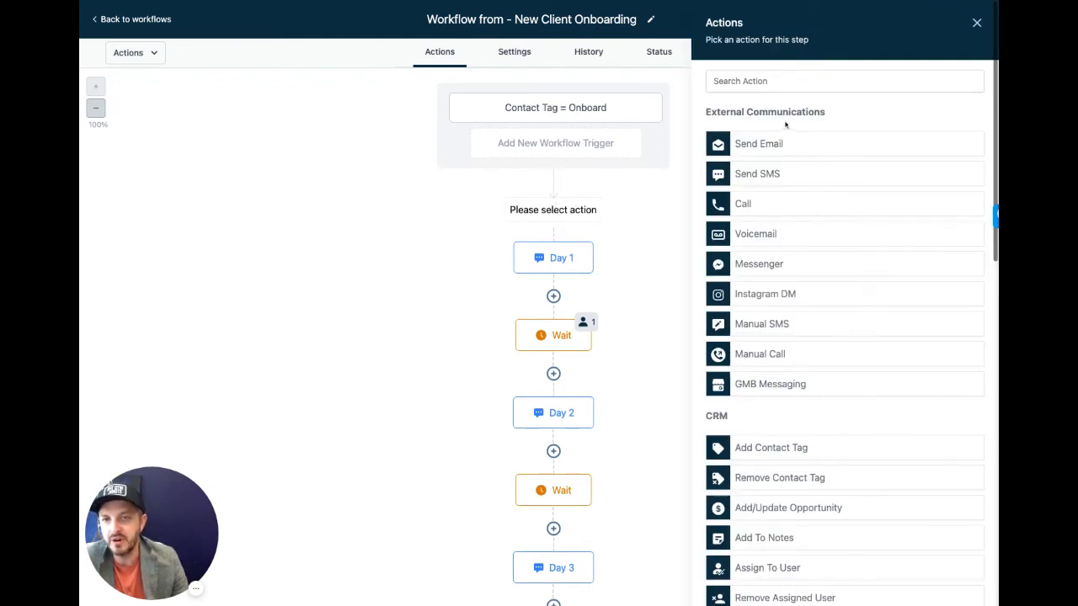
mouse_move(768, 153)
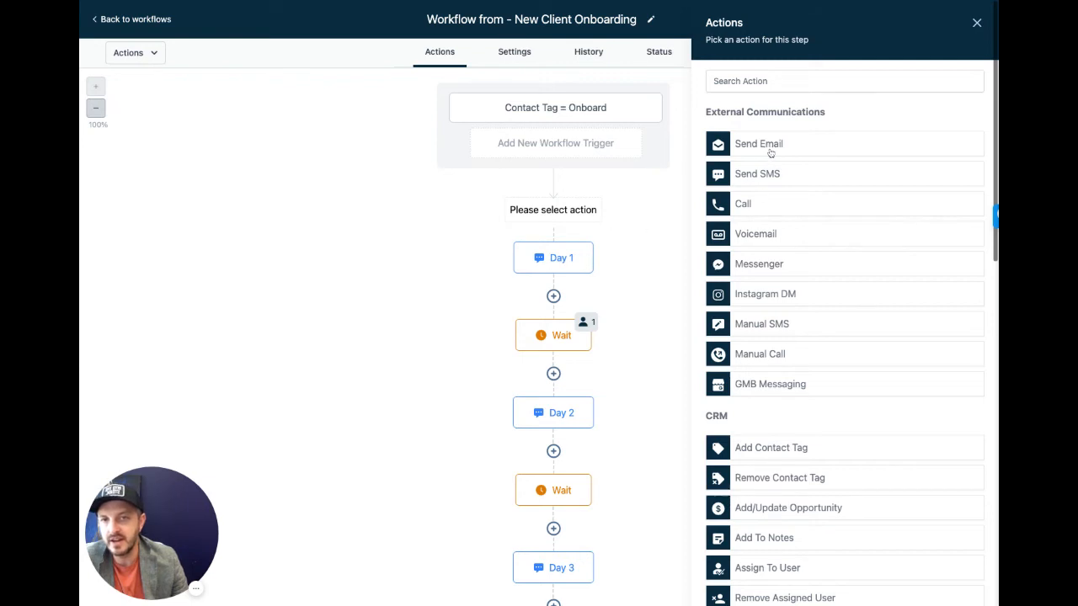
- Draft a Send Email step with subject '{{contact.first_name}} - welcome aboard!'
click(758, 143)
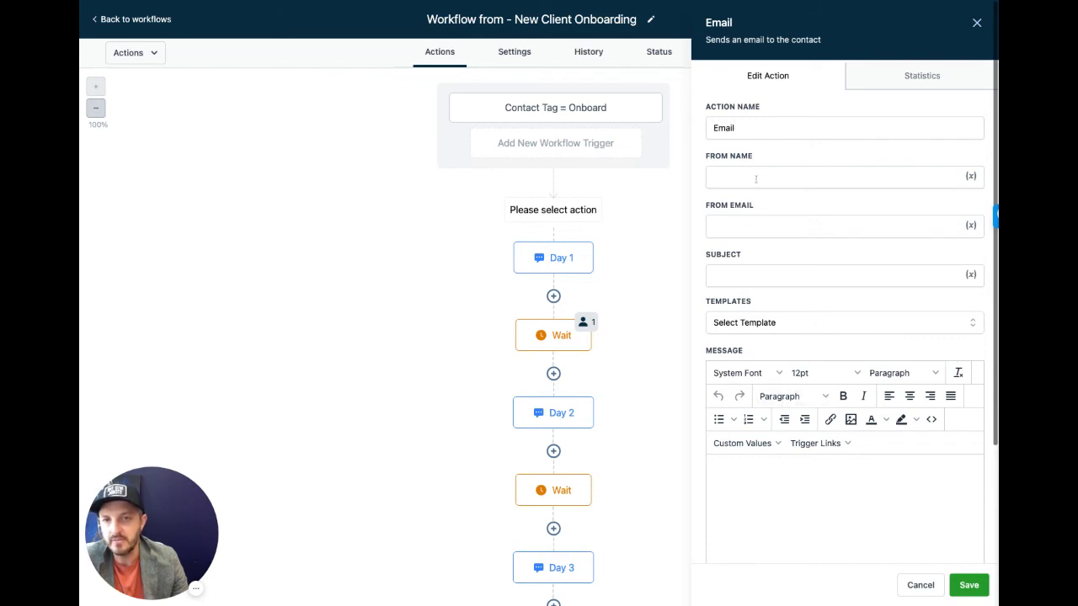
click(842, 177)
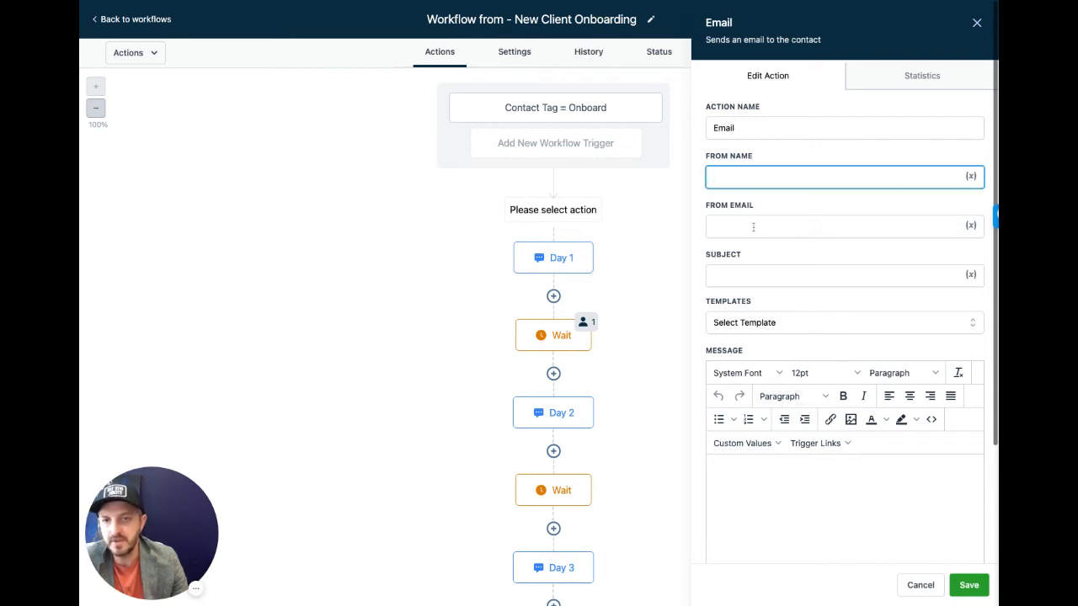
click(842, 276)
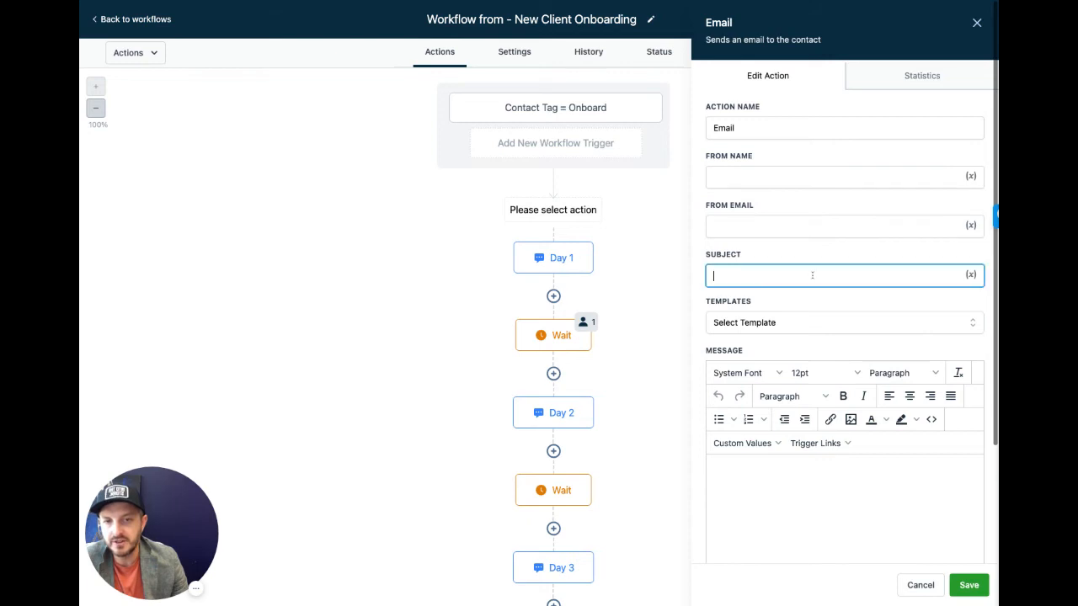
text(we)
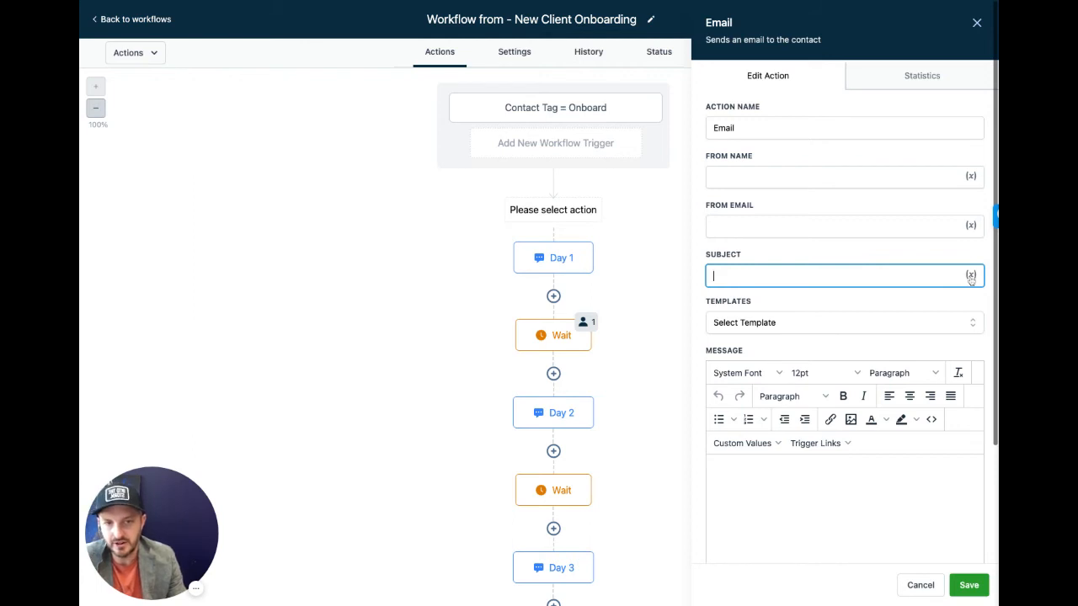
click(970, 276)
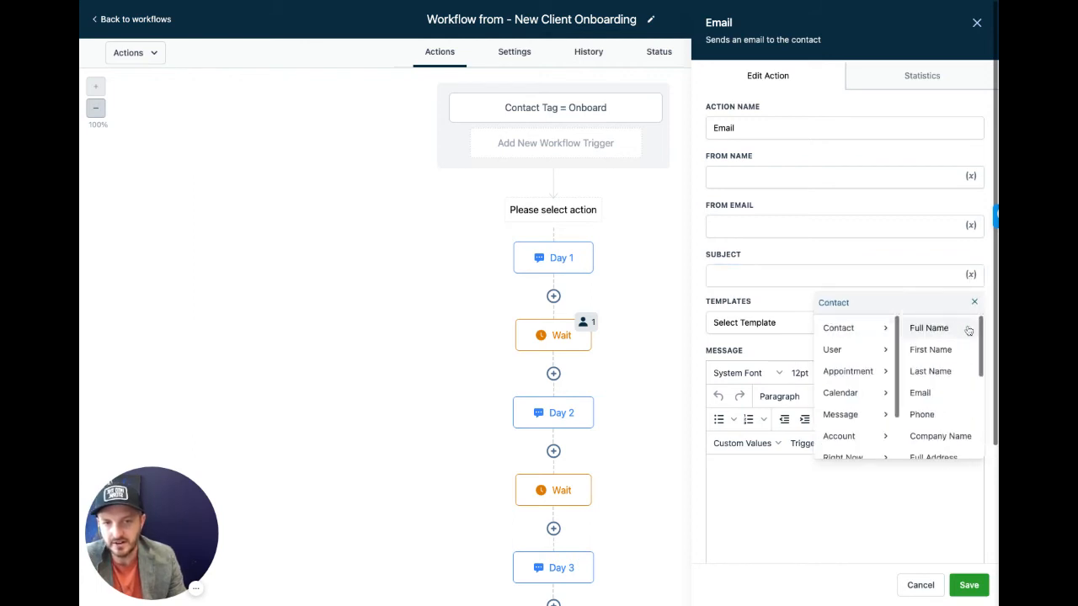
click(930, 349)
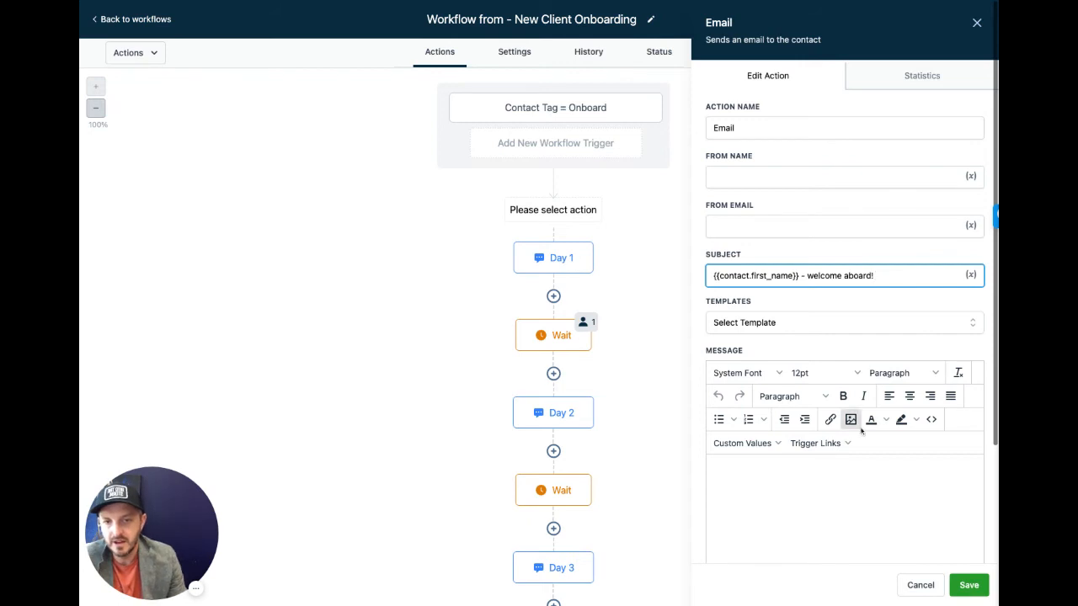
- Cancel the drafted email step, leaving the workflow unchanged
click(842, 471)
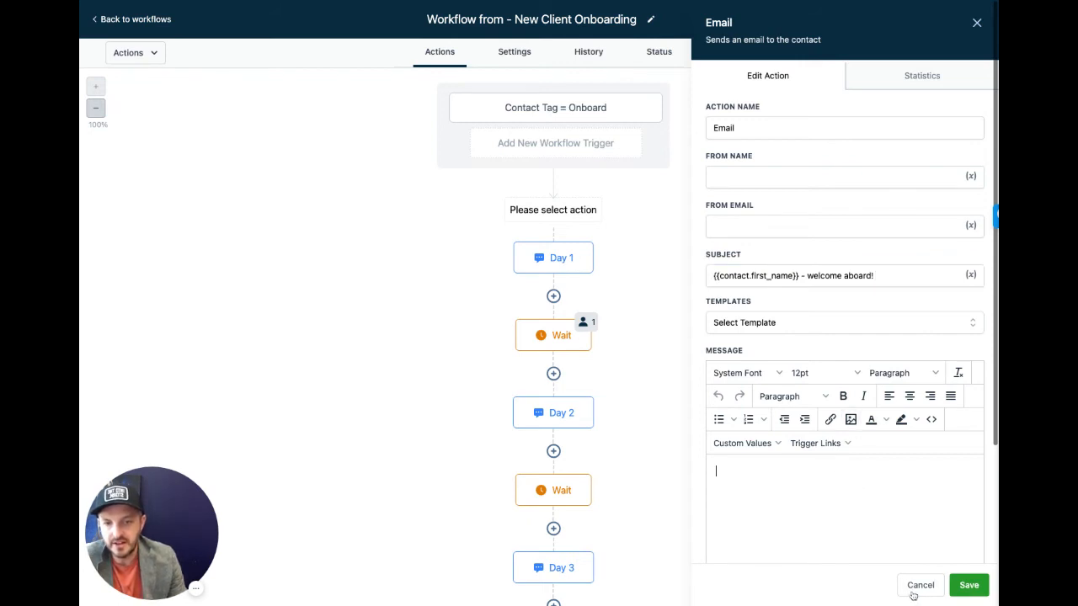
click(920, 586)
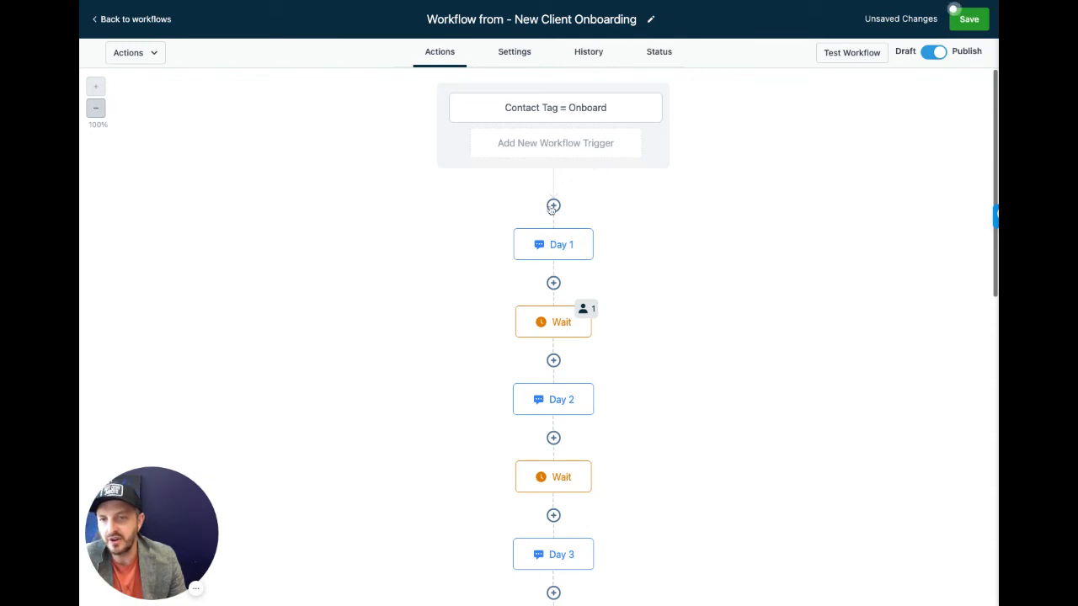
click(552, 205)
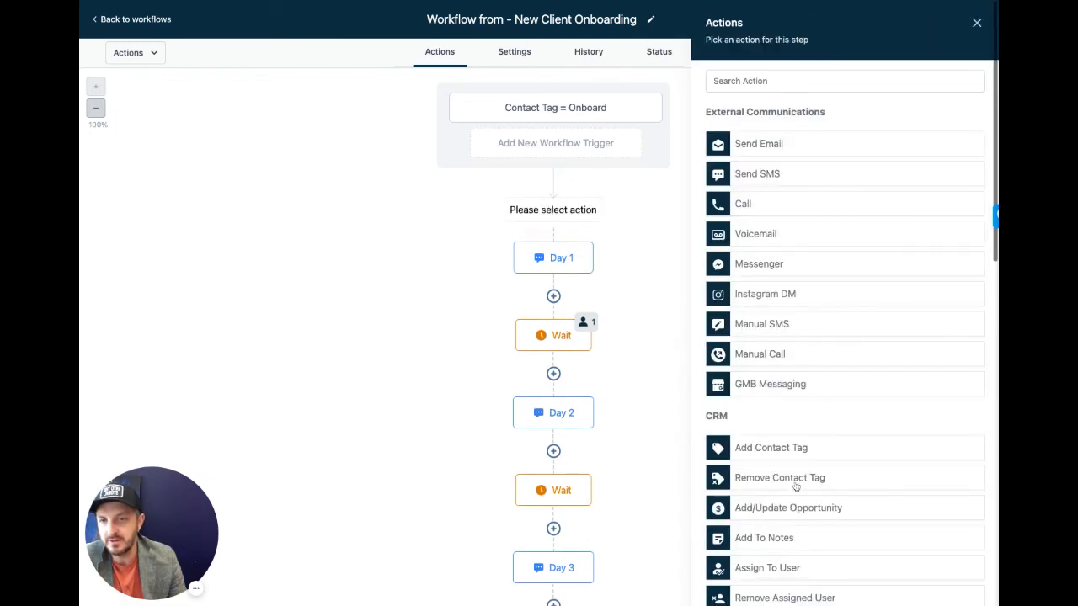
scroll(down, 3)
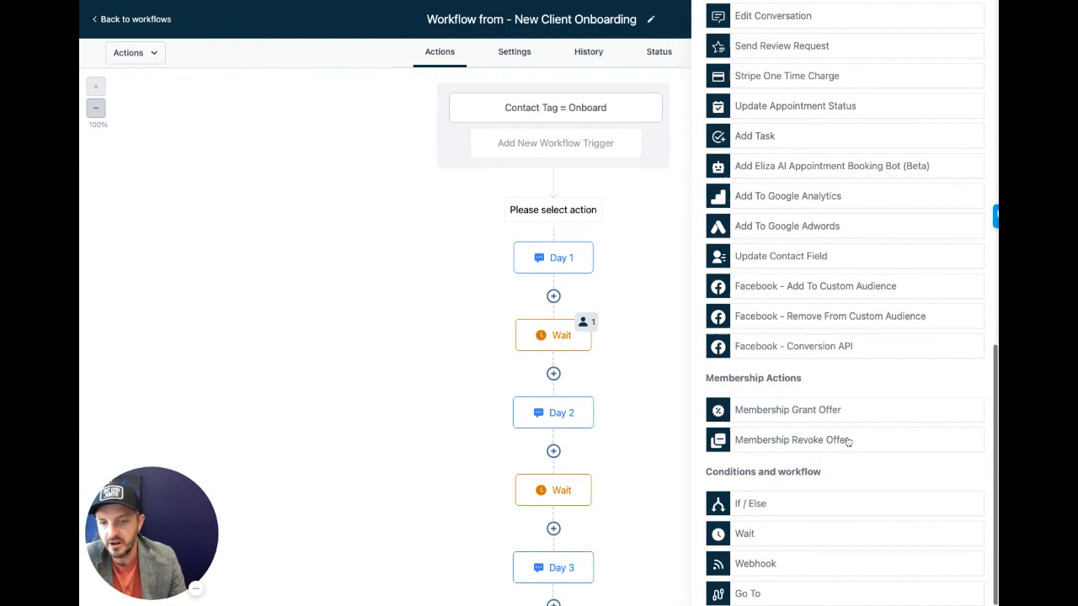
mouse_move(751, 540)
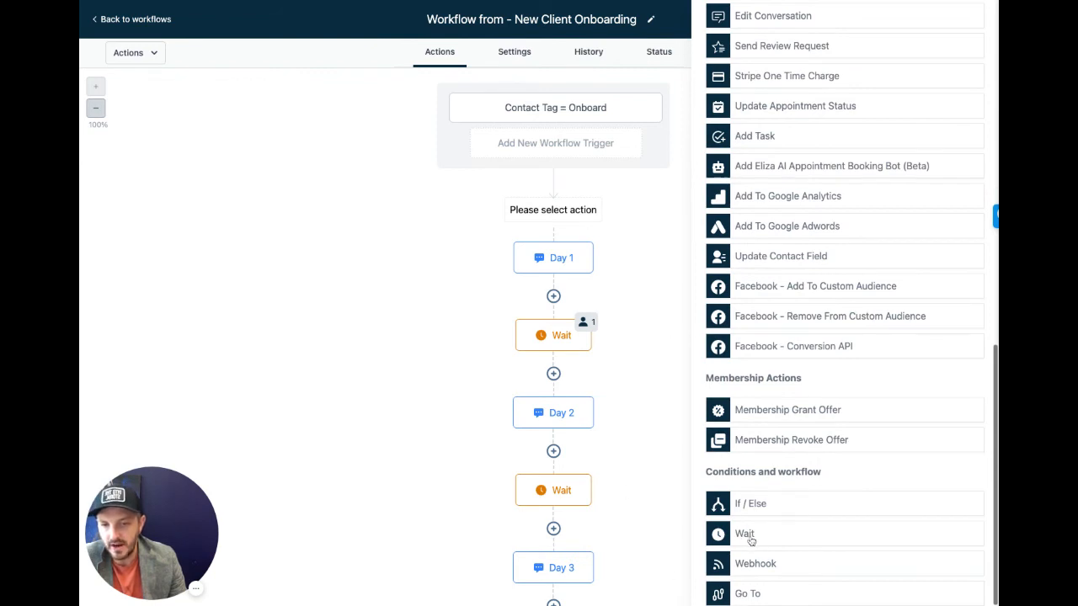
click(745, 532)
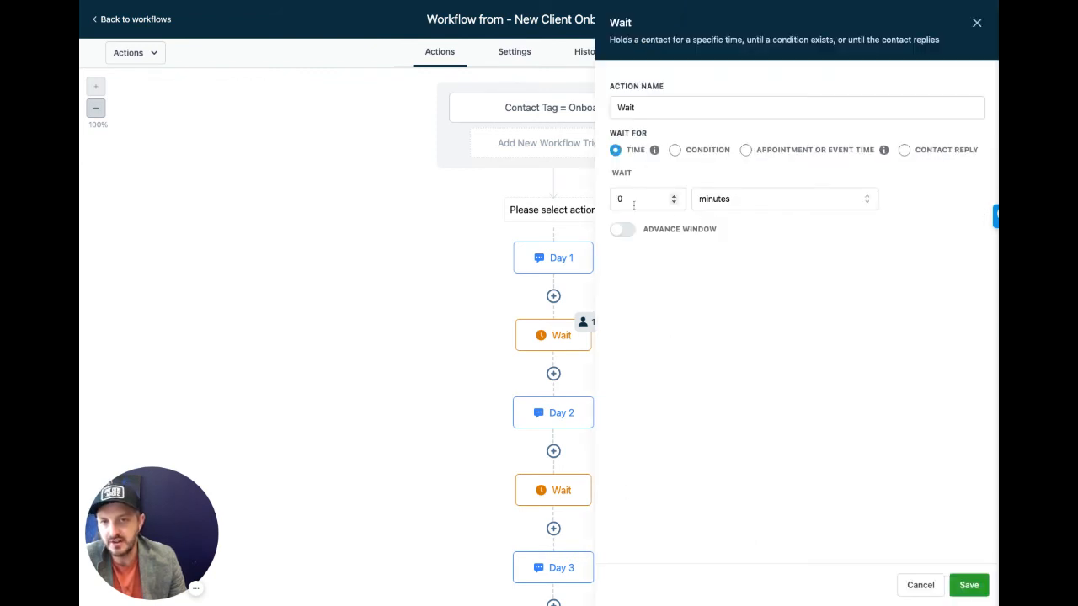
click(777, 199)
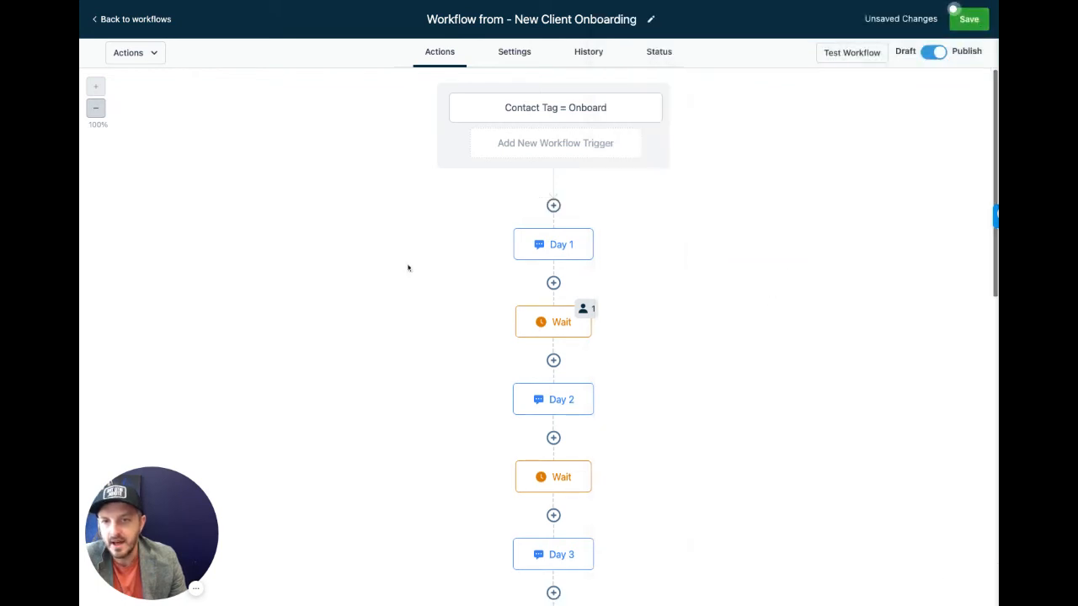
mouse_move(691, 290)
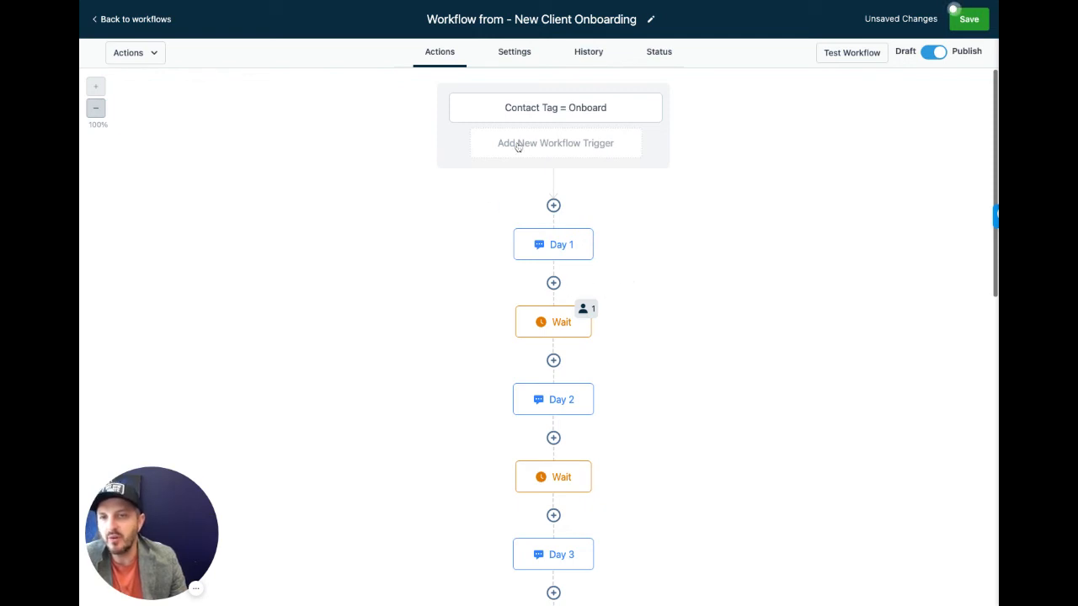
mouse_move(615, 111)
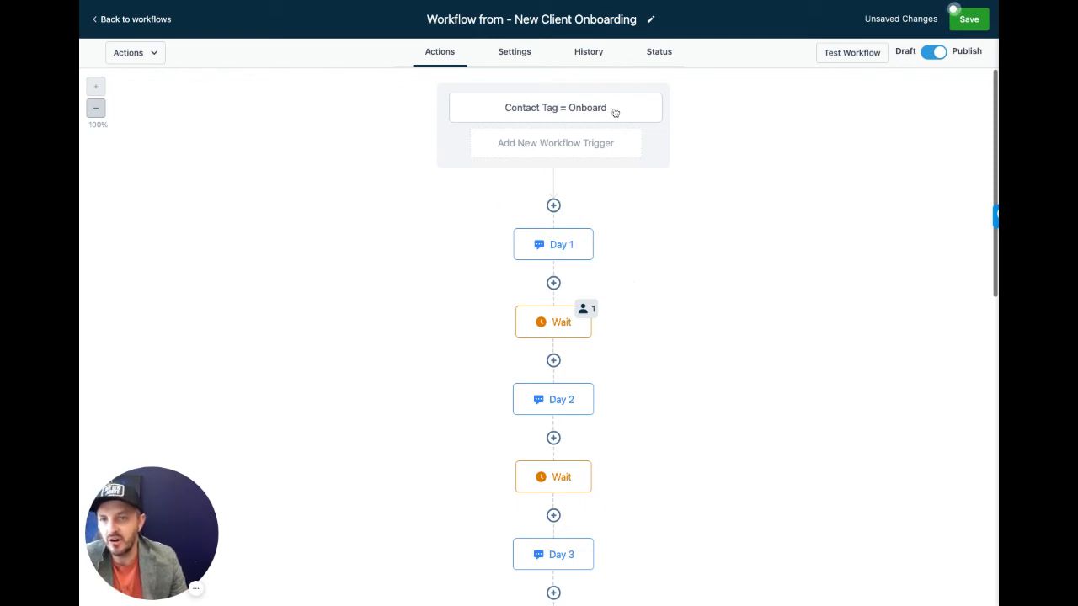
- Leave the builder for the Workflows list, confirming to discard unsaved changes
click(132, 19)
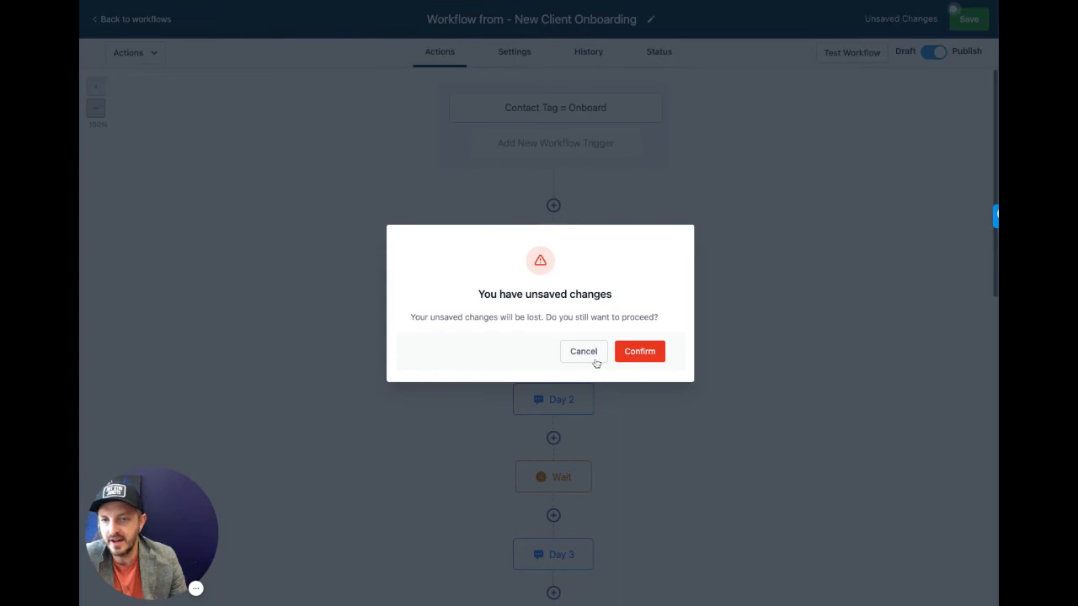
click(640, 352)
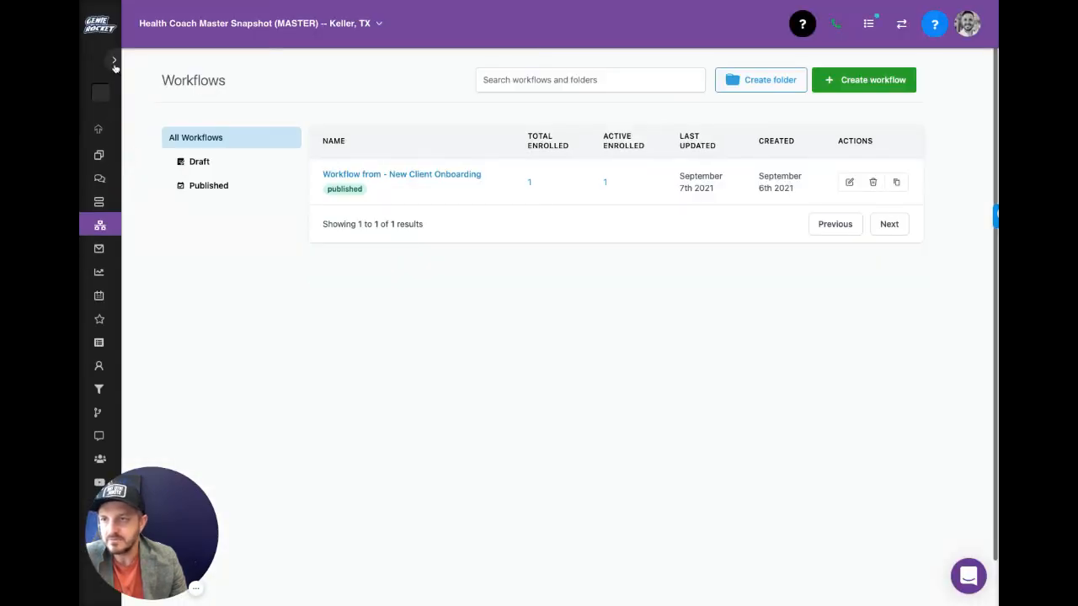
- Select the contact and add the 'onboard' tag to it via bulk Add Tags
click(114, 61)
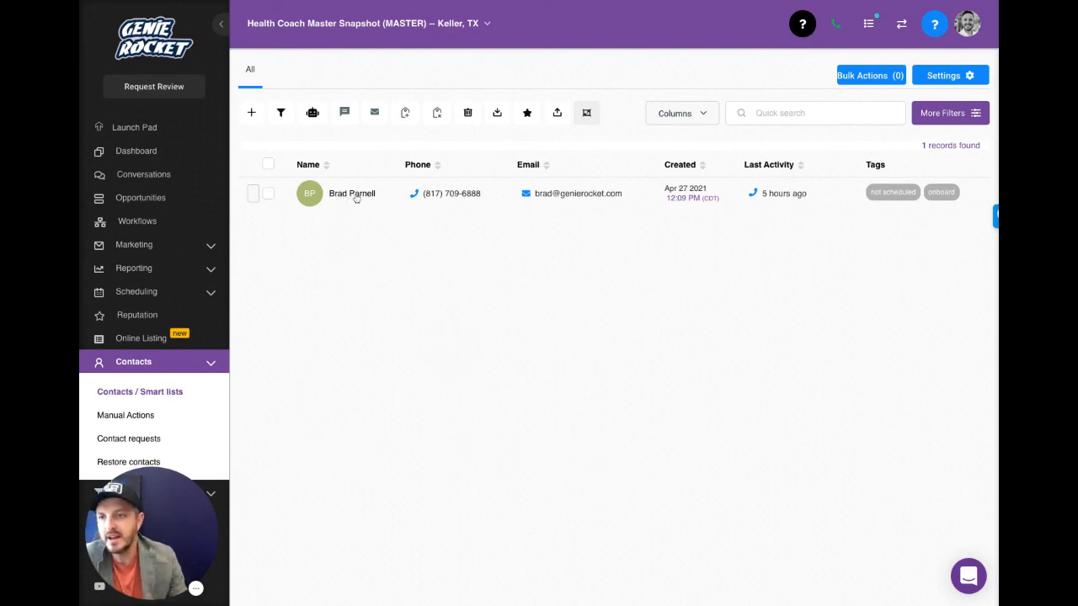
click(267, 196)
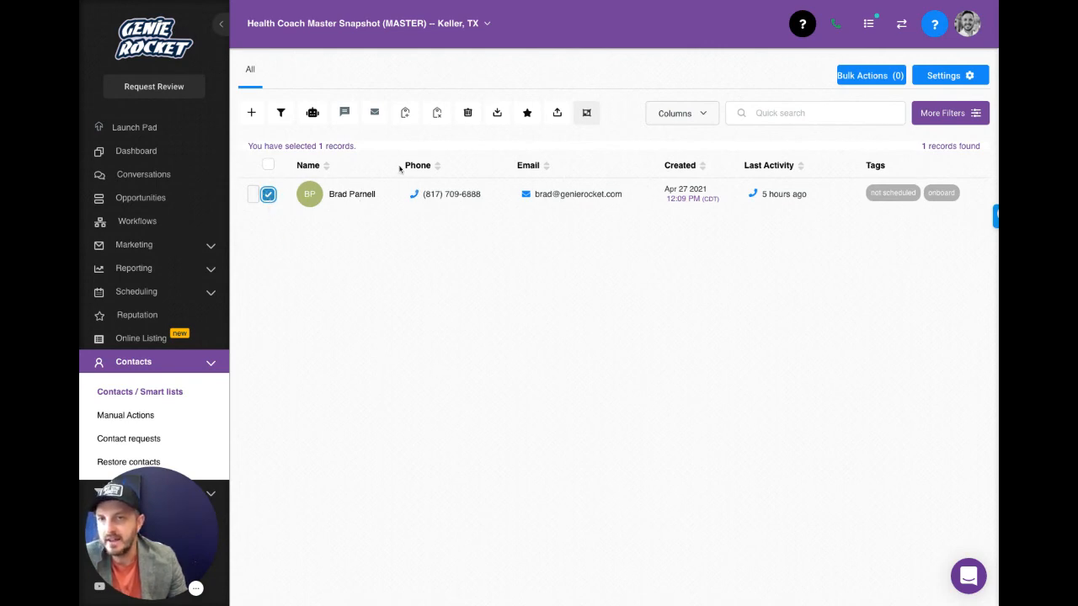
mouse_move(404, 111)
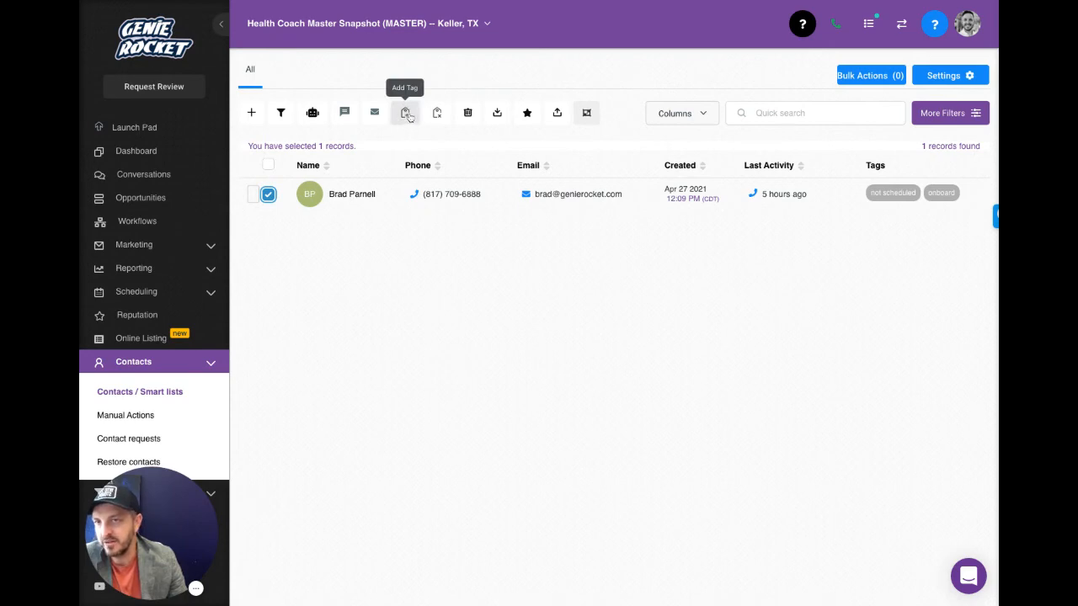
click(404, 111)
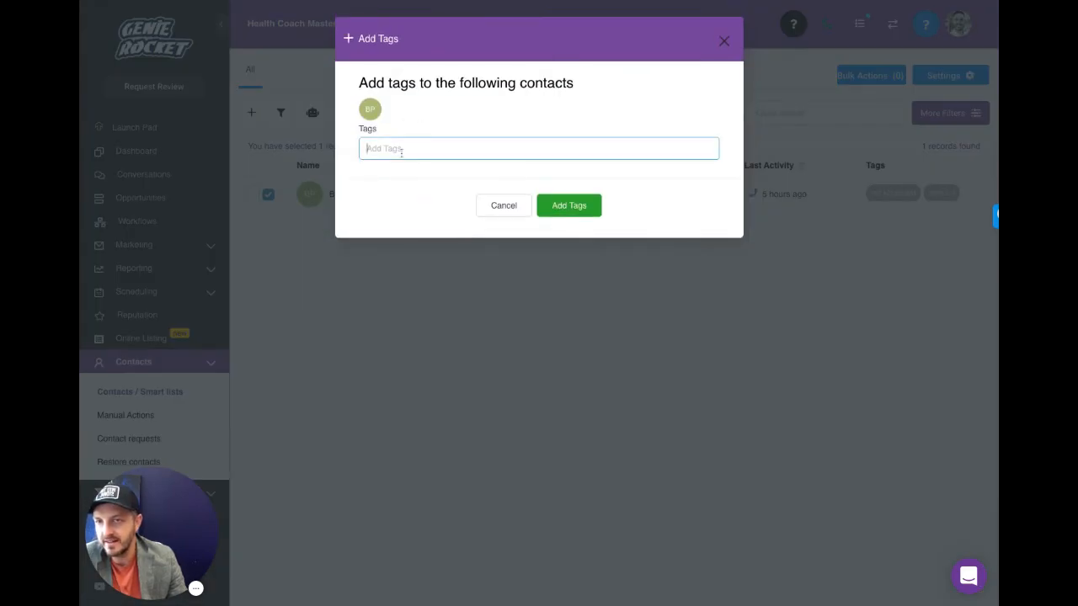
text(onb)
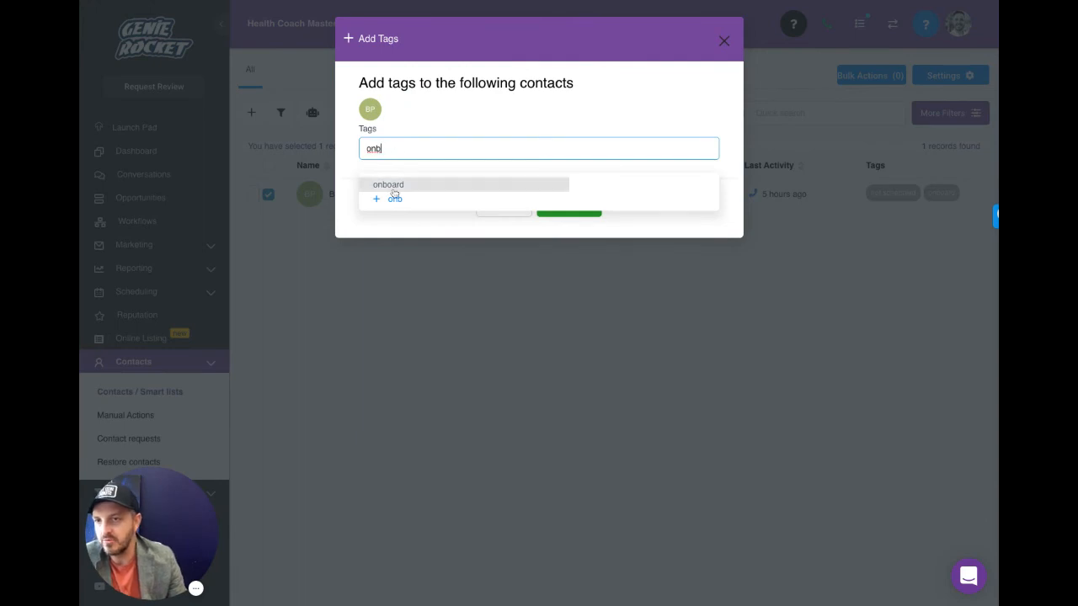
click(387, 184)
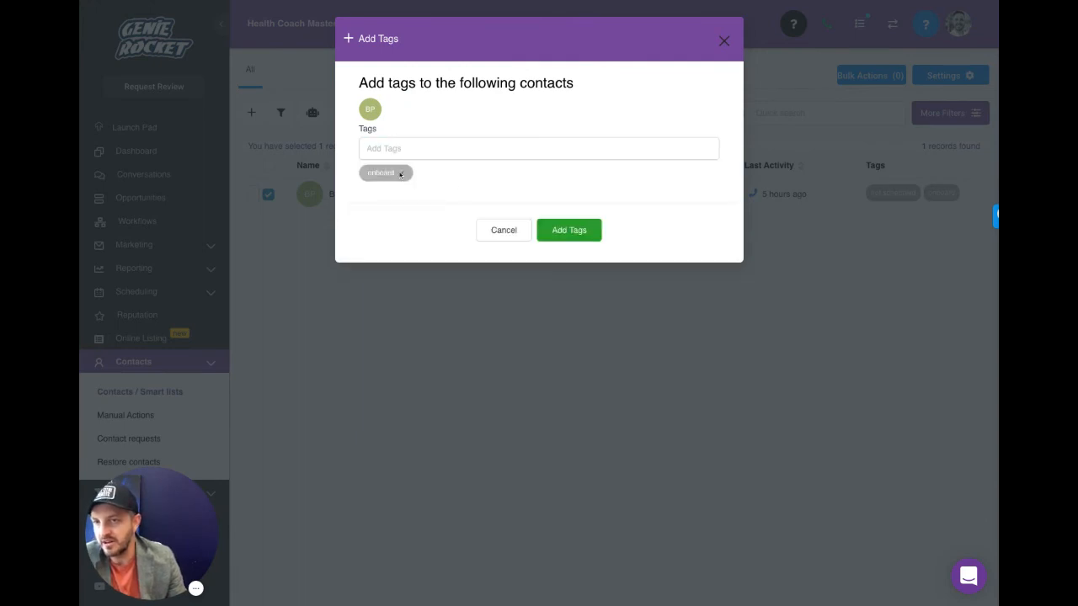
click(569, 229)
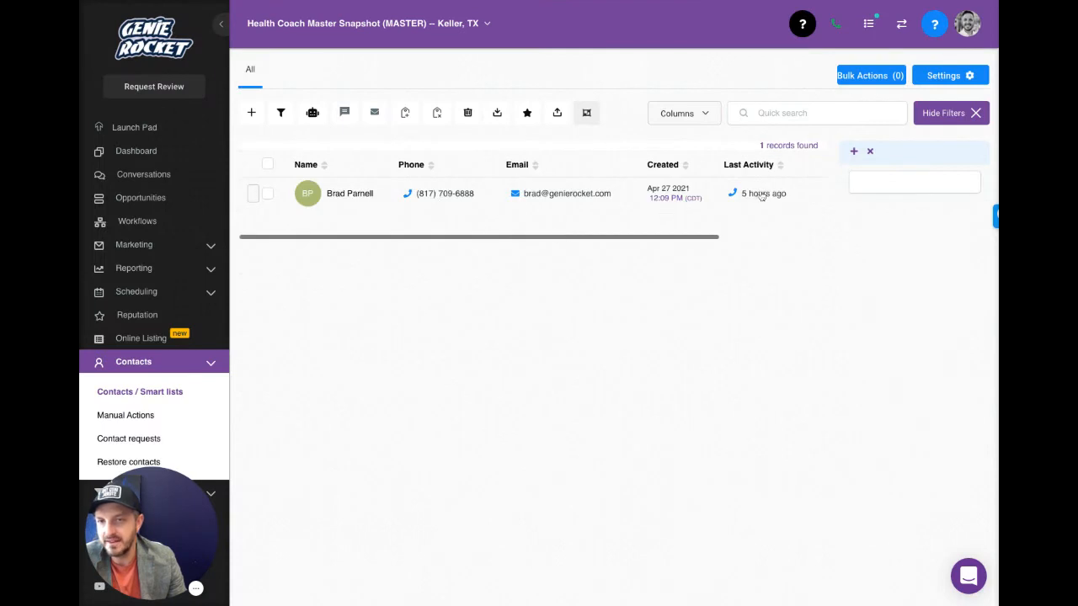
mouse_move(869, 152)
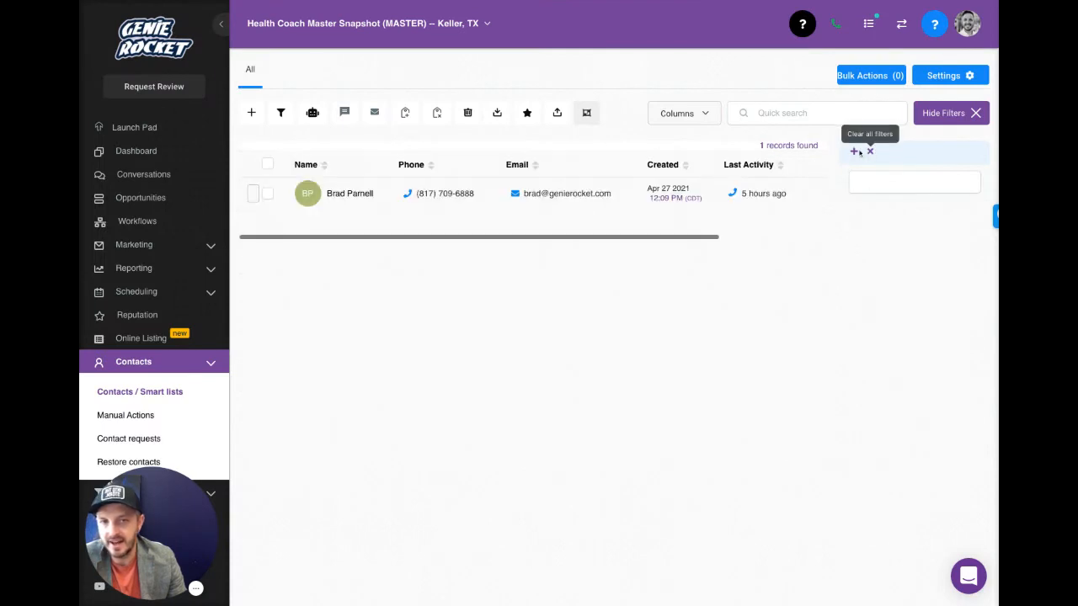
- Review the contact's record tags and campaigns, then return to the Contacts list
click(350, 192)
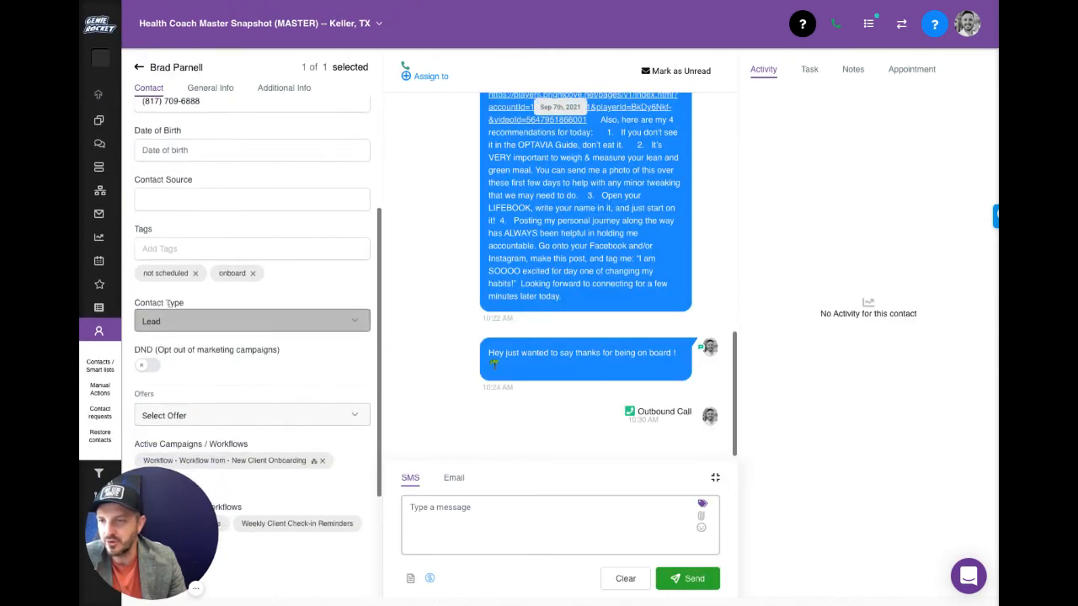
click(251, 248)
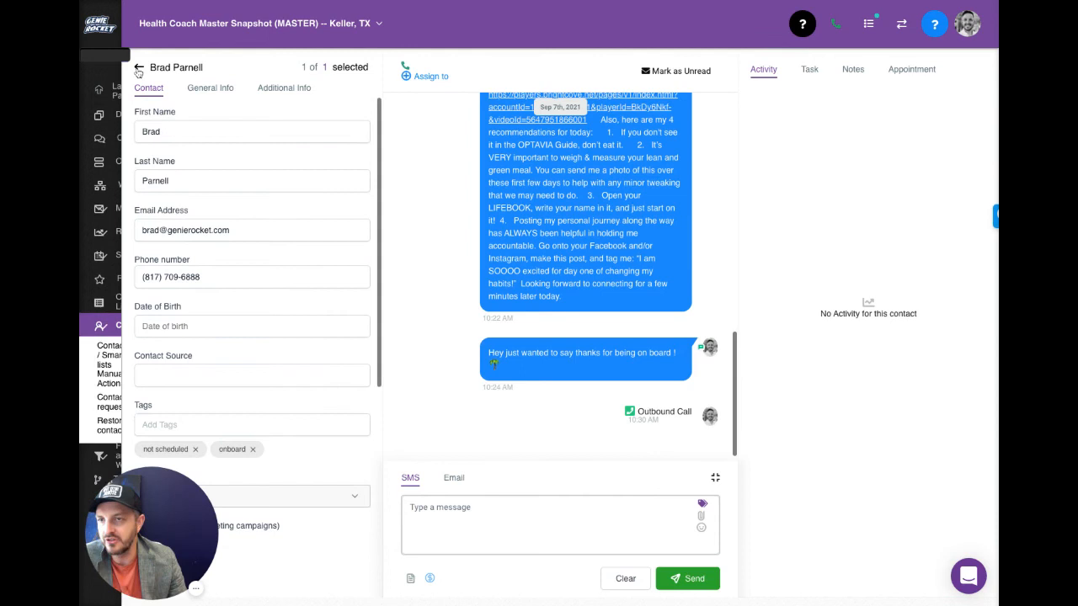
click(138, 67)
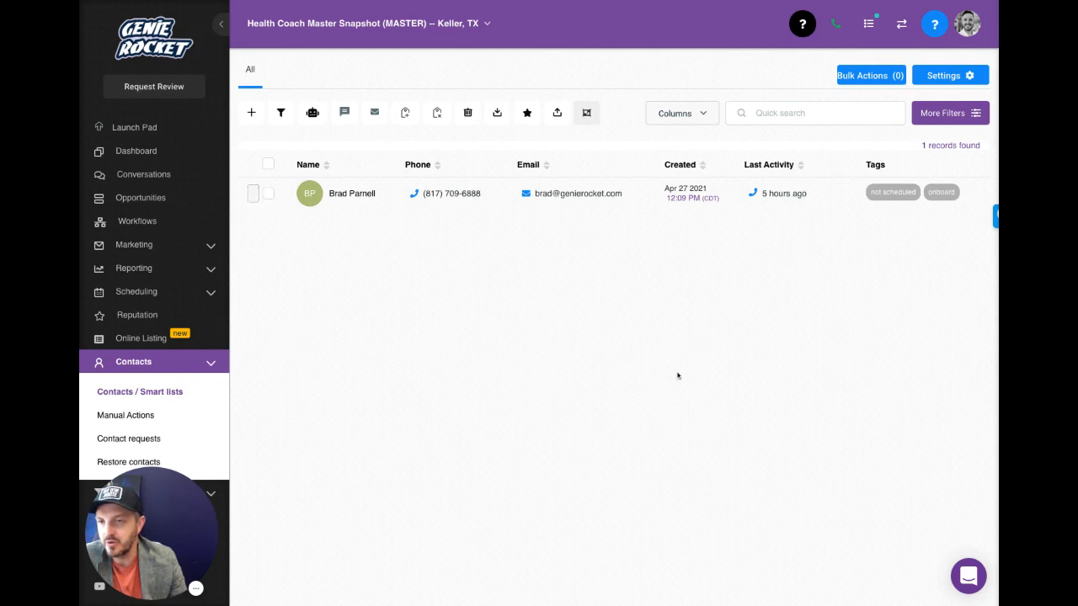
- Start adding the selected contact to Campaign - New Client Onboarding with description 'onboarding sequence'
click(268, 193)
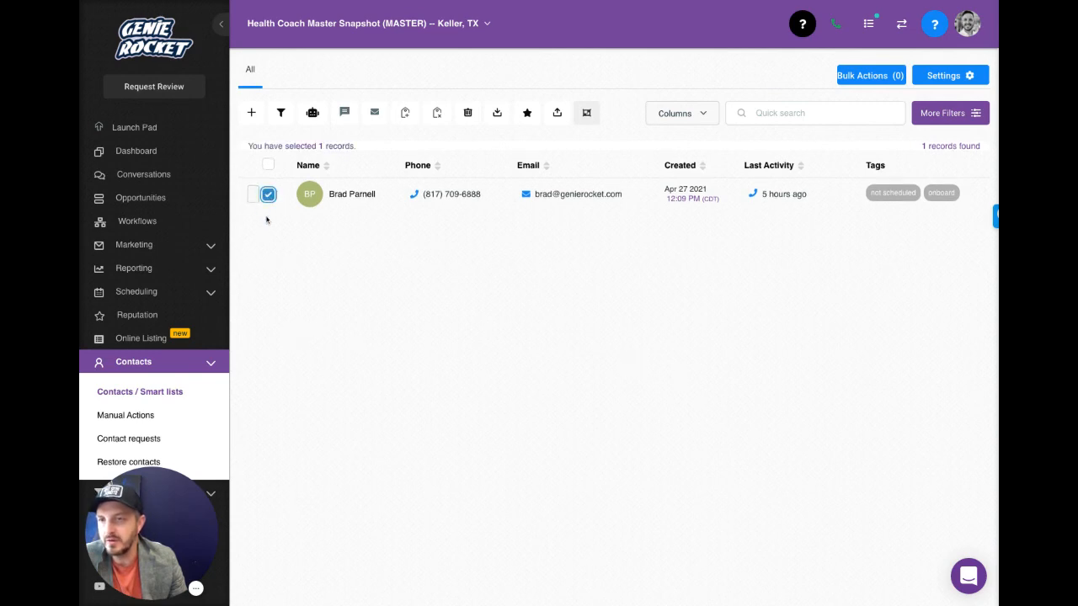
mouse_move(311, 111)
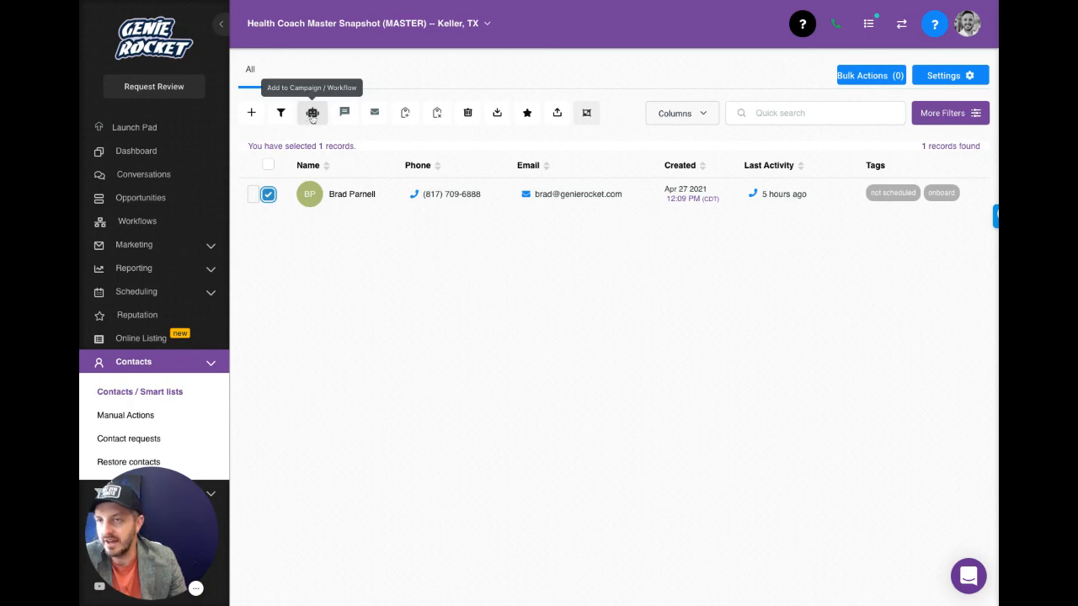
click(313, 113)
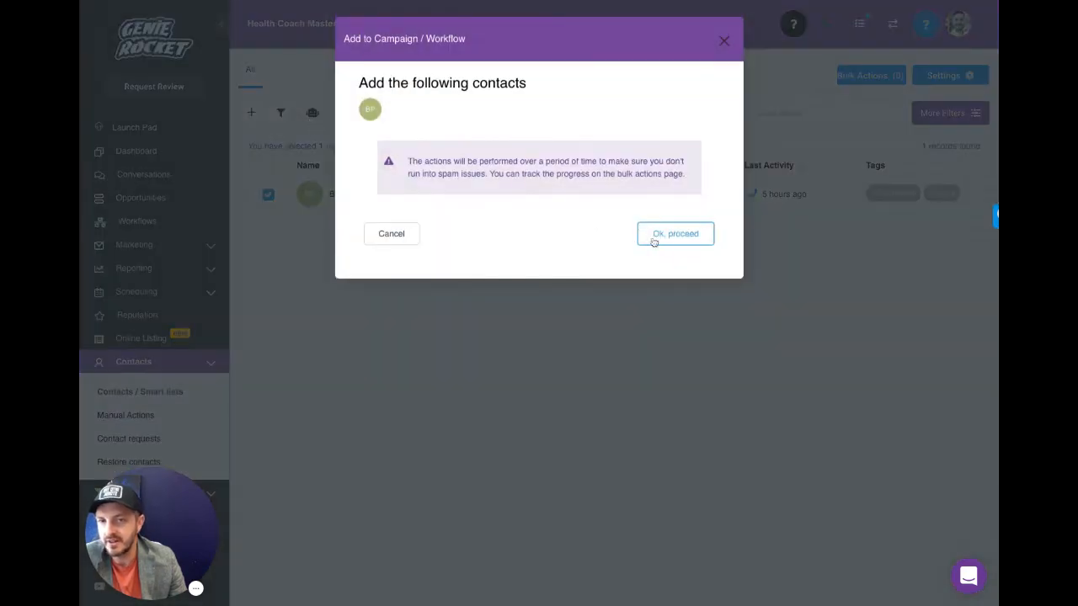
click(674, 233)
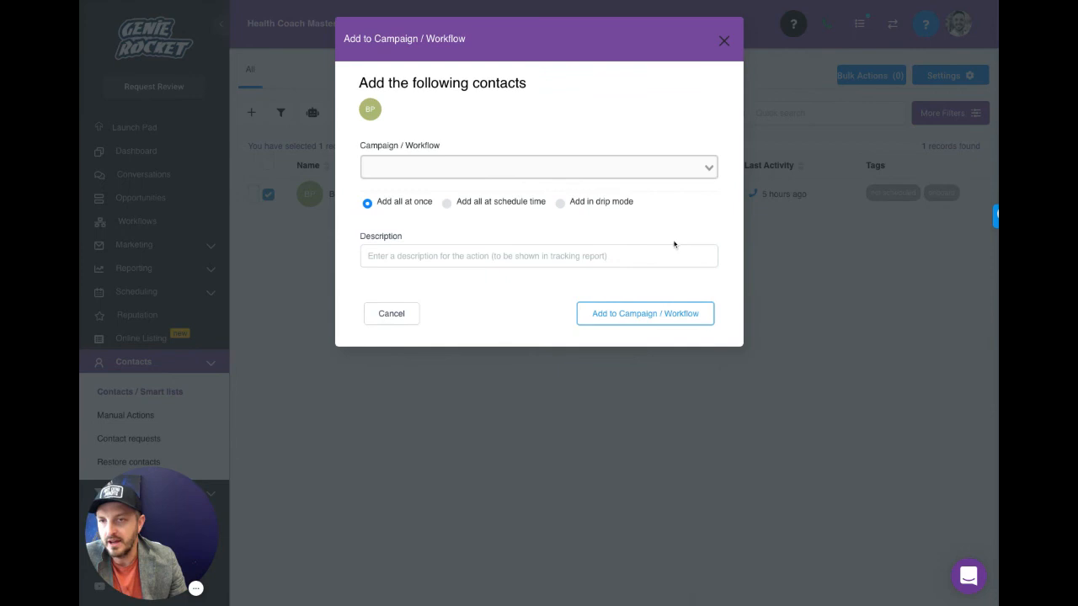
click(537, 167)
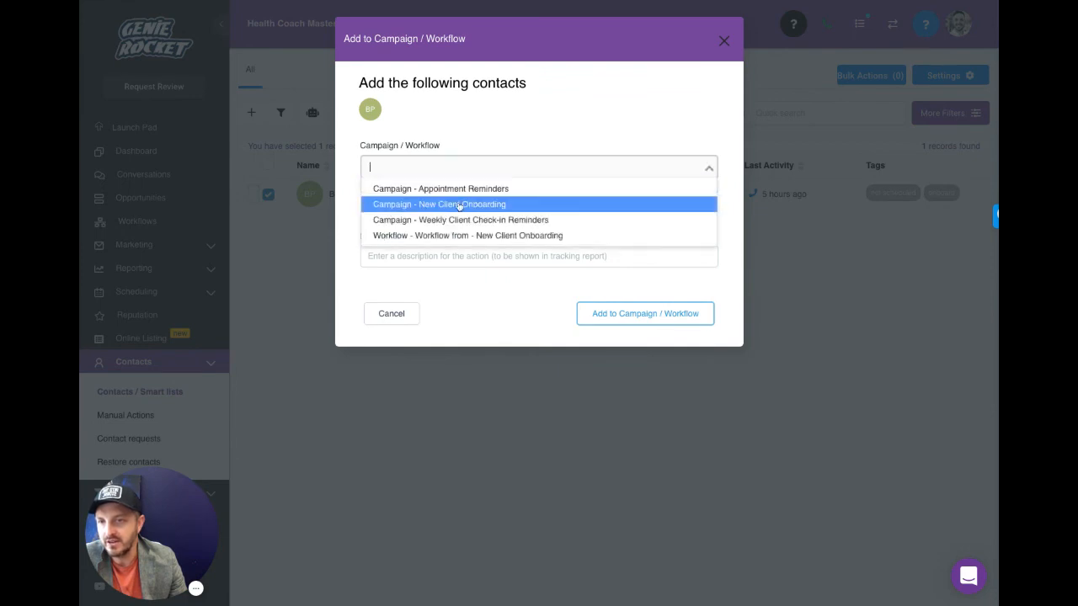
click(438, 203)
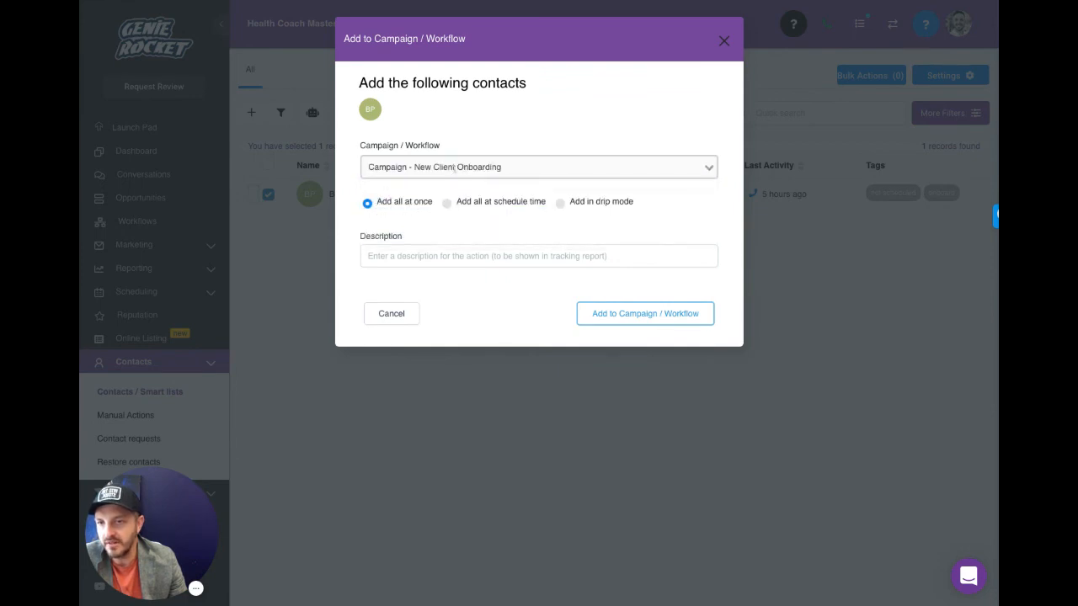
click(539, 256)
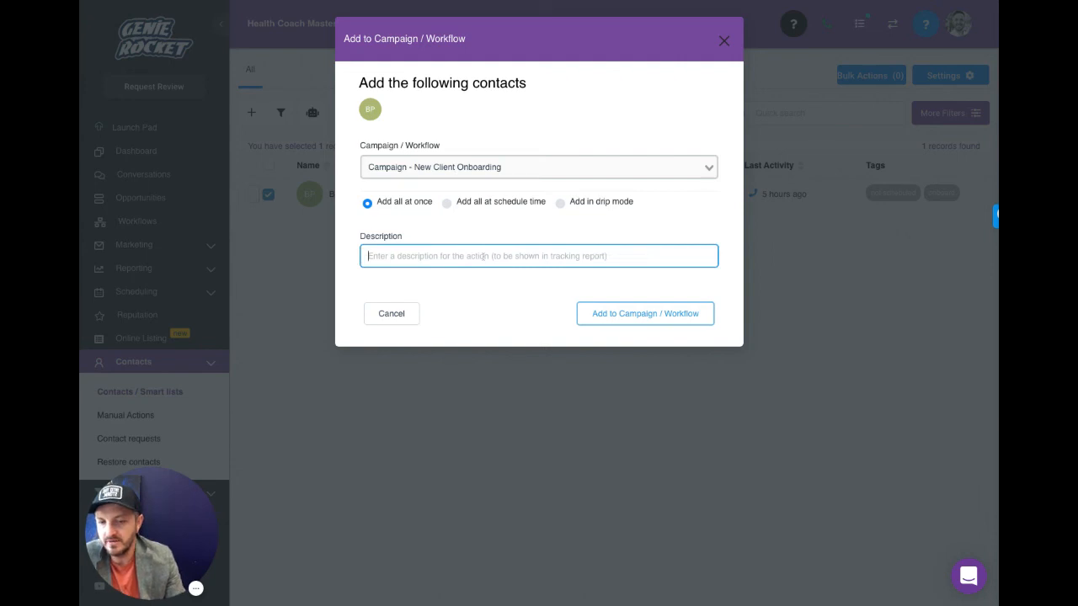
text(onboarding see)
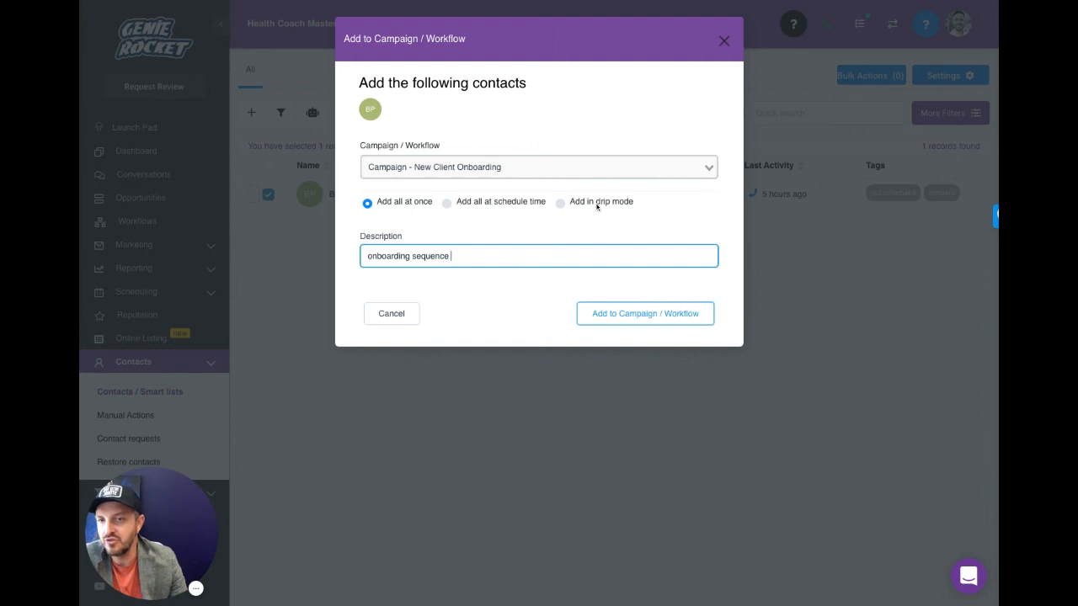
- Schedule the enrollment to start Wed, Sep 8, 2021 5:30 PM
click(446, 202)
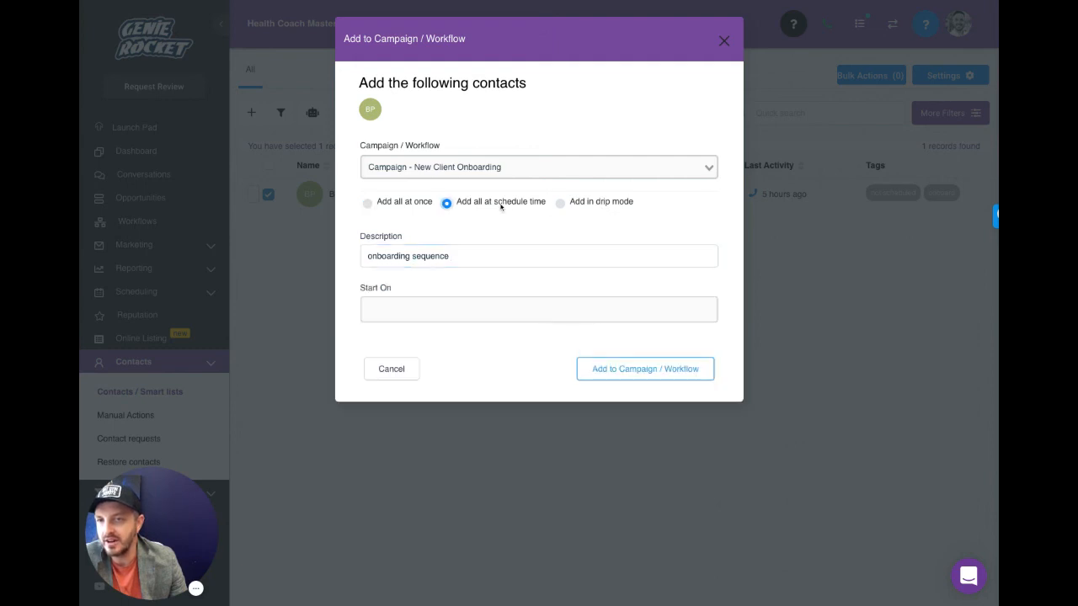
mouse_move(482, 303)
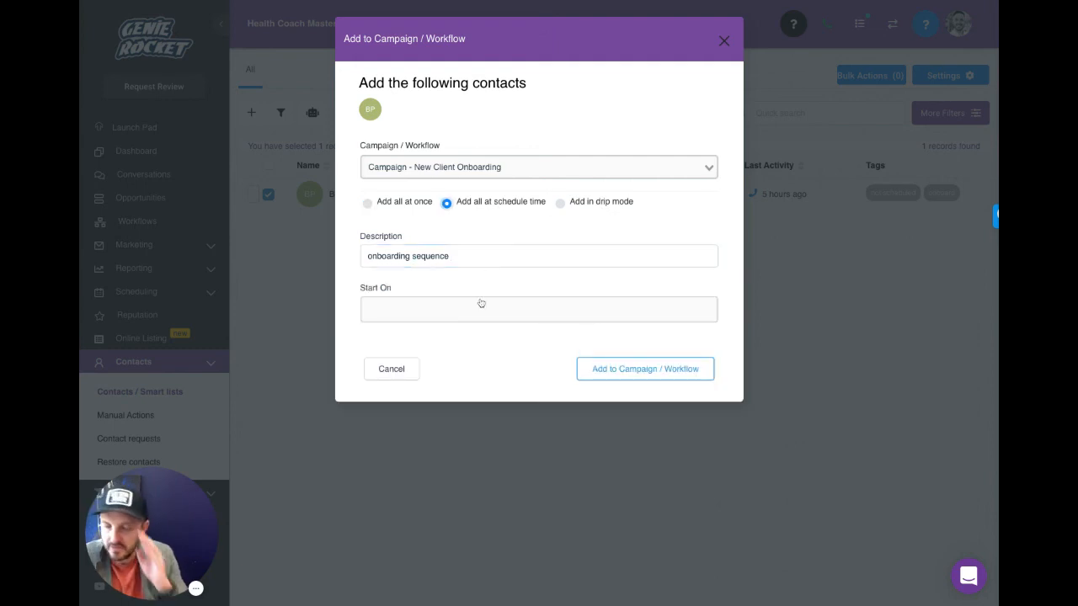
click(539, 310)
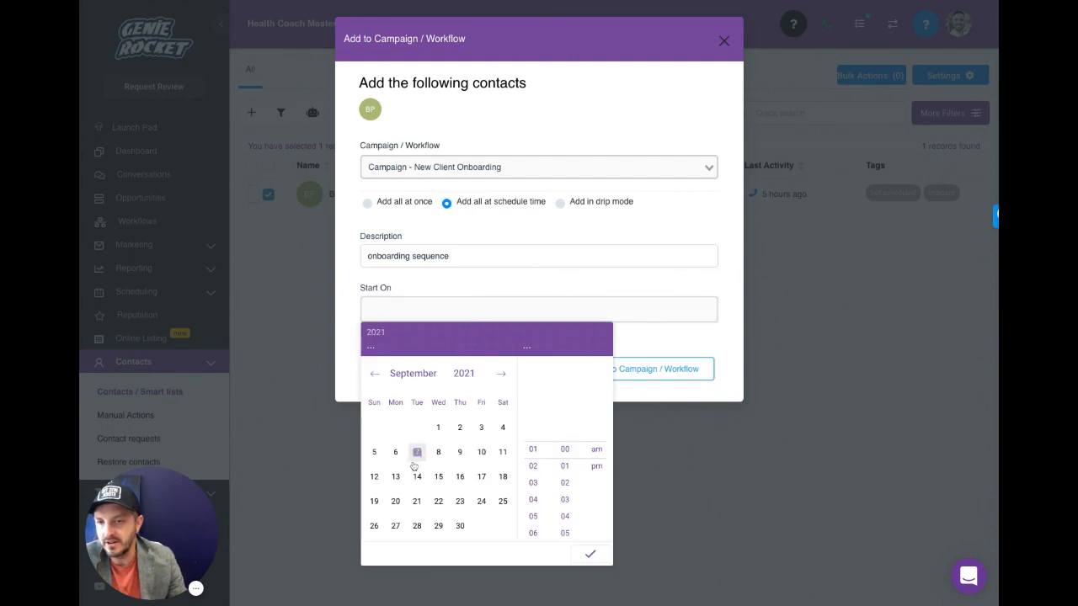
click(438, 451)
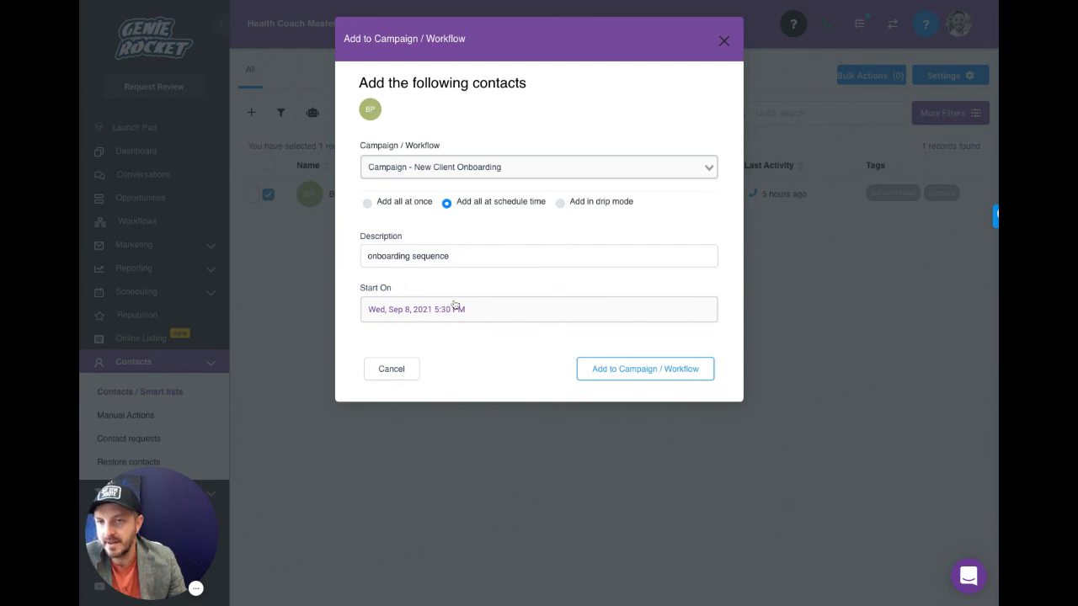
- Switch enrollment to drip mode with batch quantity 500, then dismiss the dialog unsubmitted
click(559, 202)
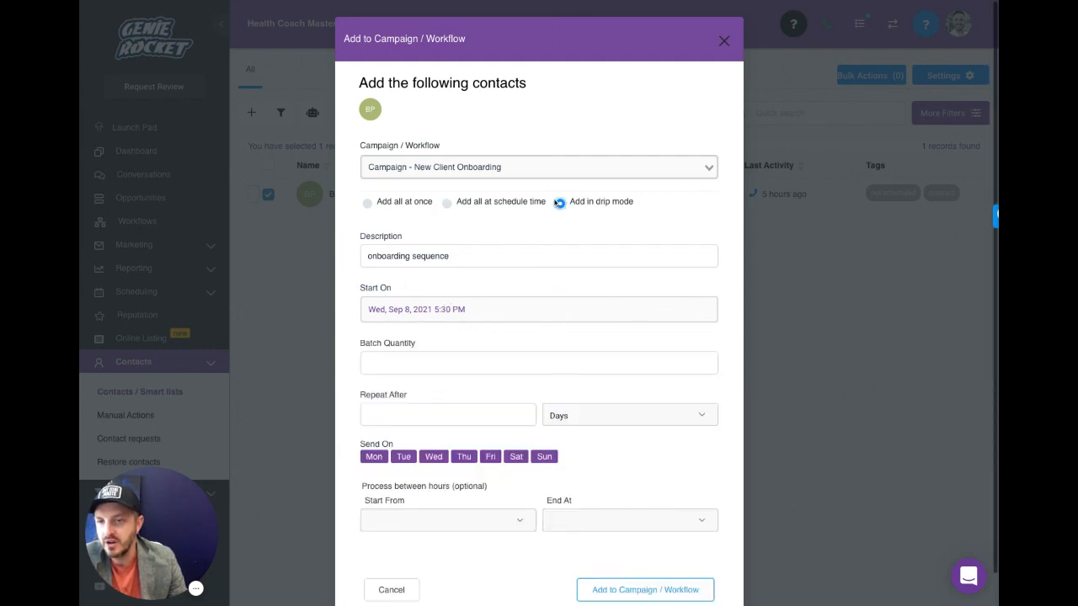
click(559, 202)
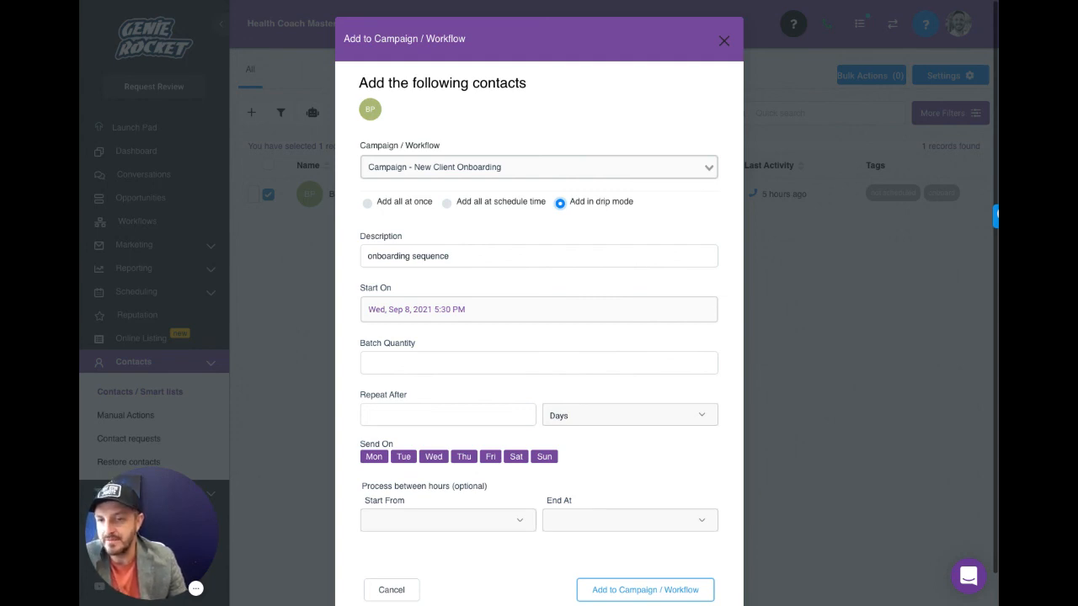
click(539, 364)
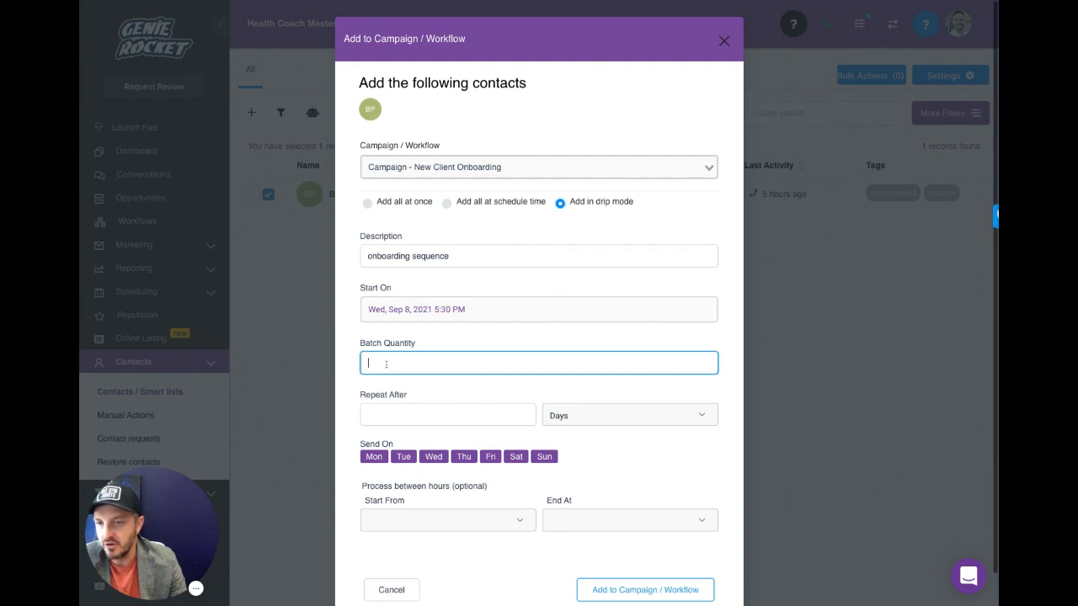
text(500)
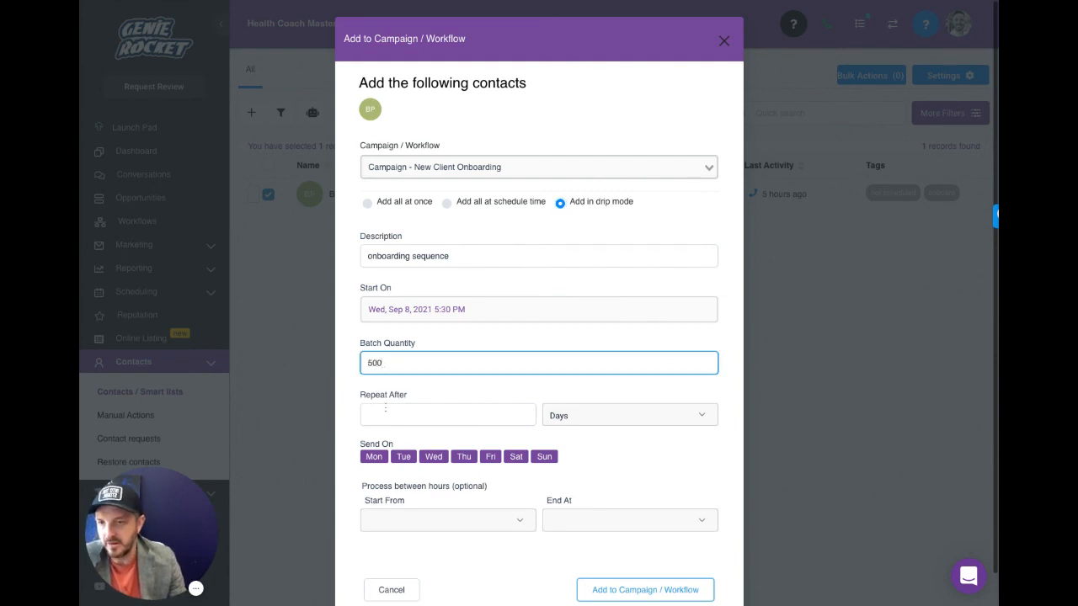
click(448, 519)
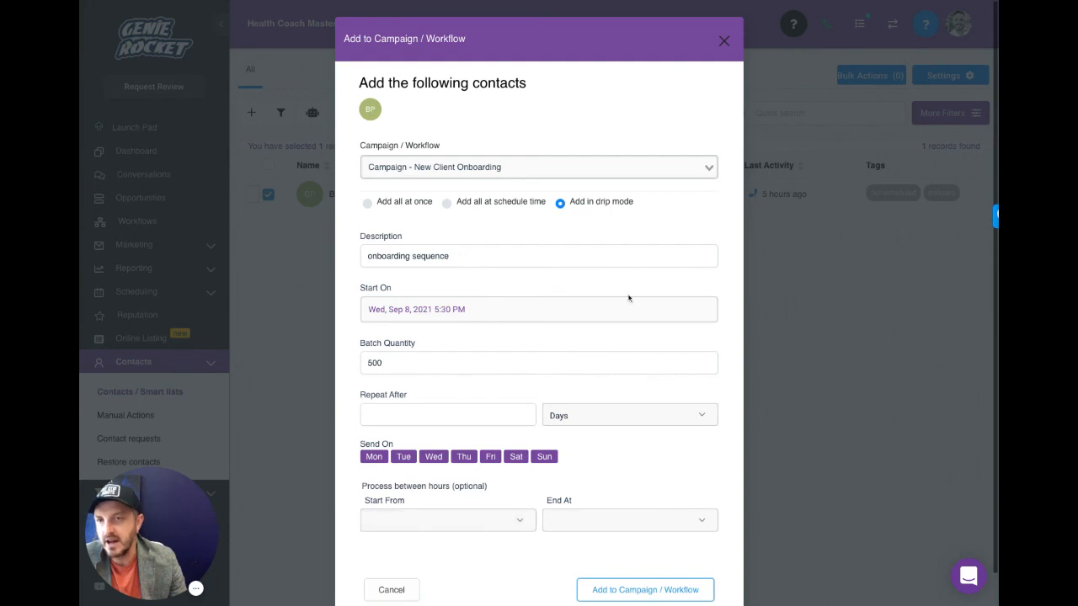
mouse_move(515, 289)
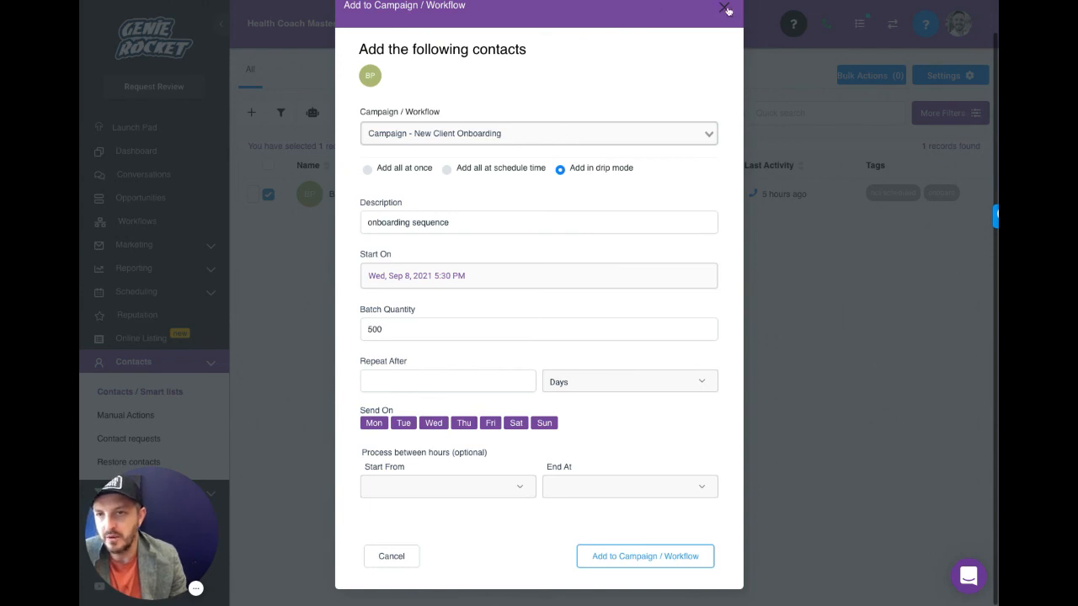
click(724, 9)
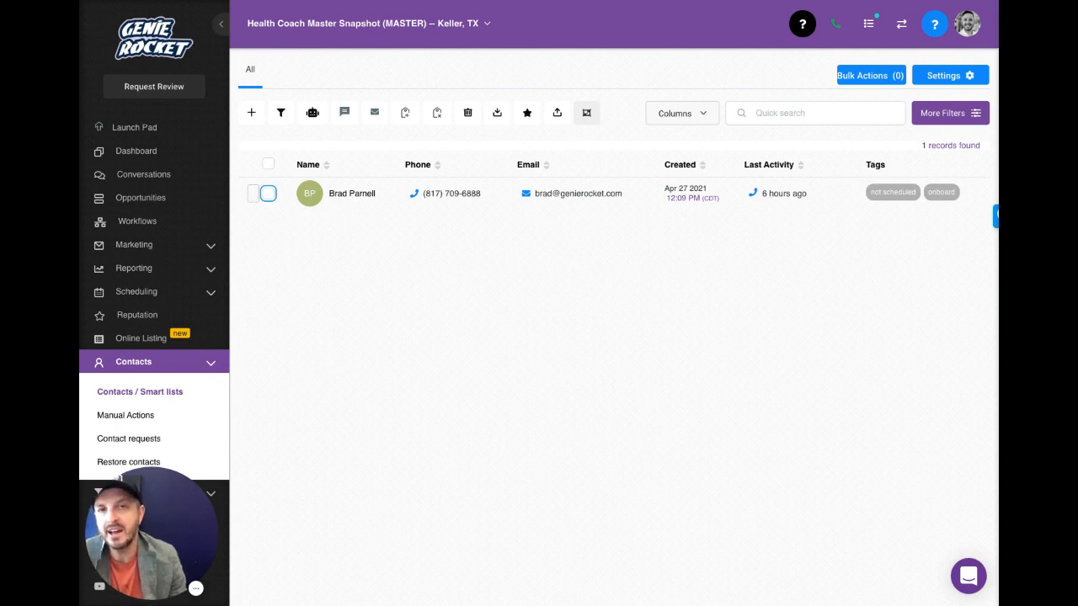
mouse_move(414, 234)
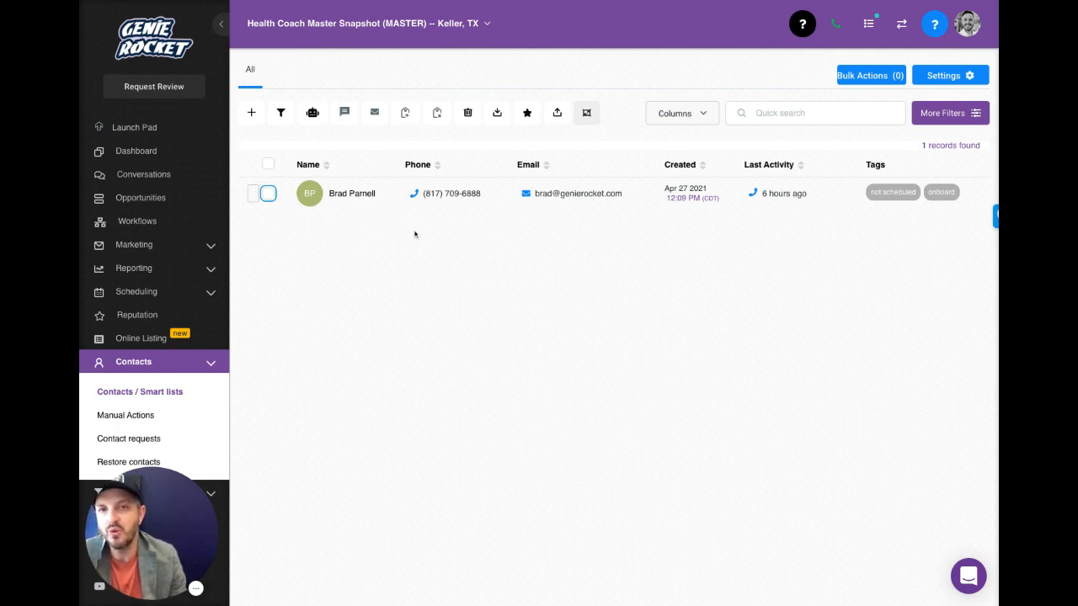
mouse_move(423, 236)
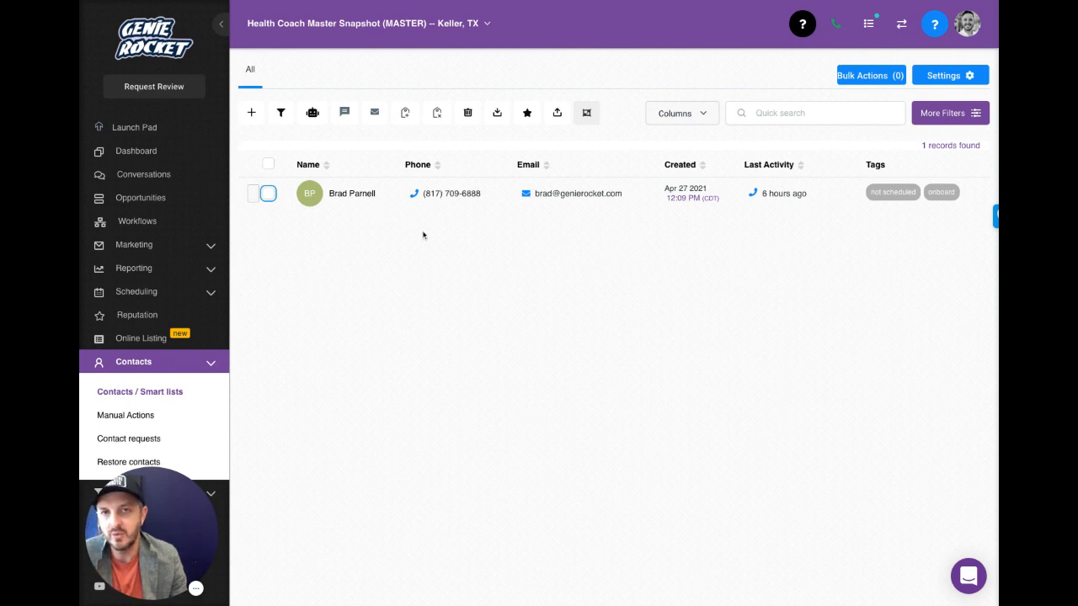
mouse_move(445, 243)
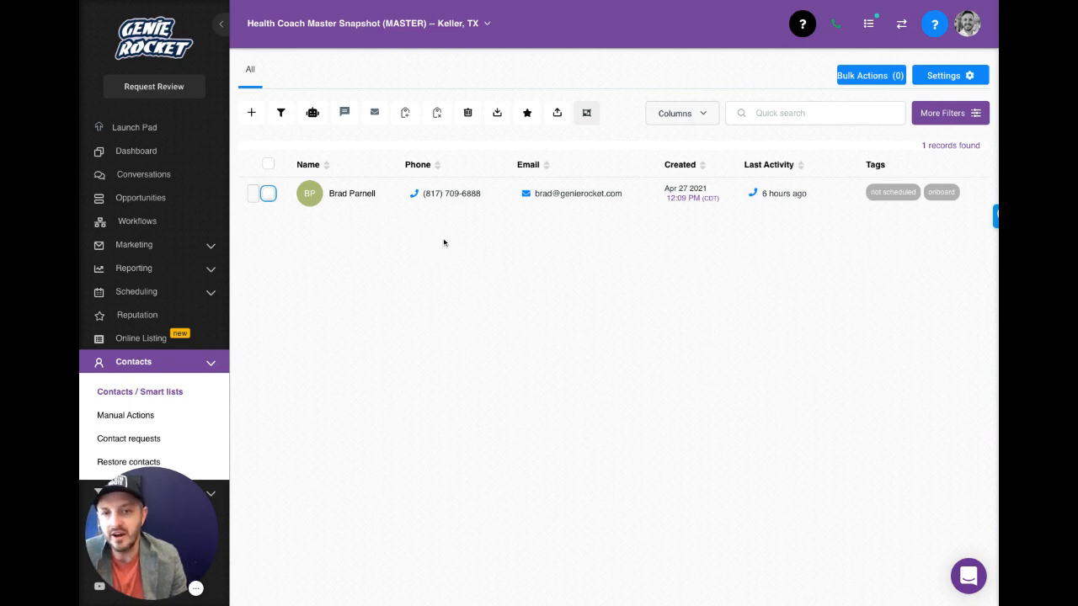
mouse_move(670, 304)
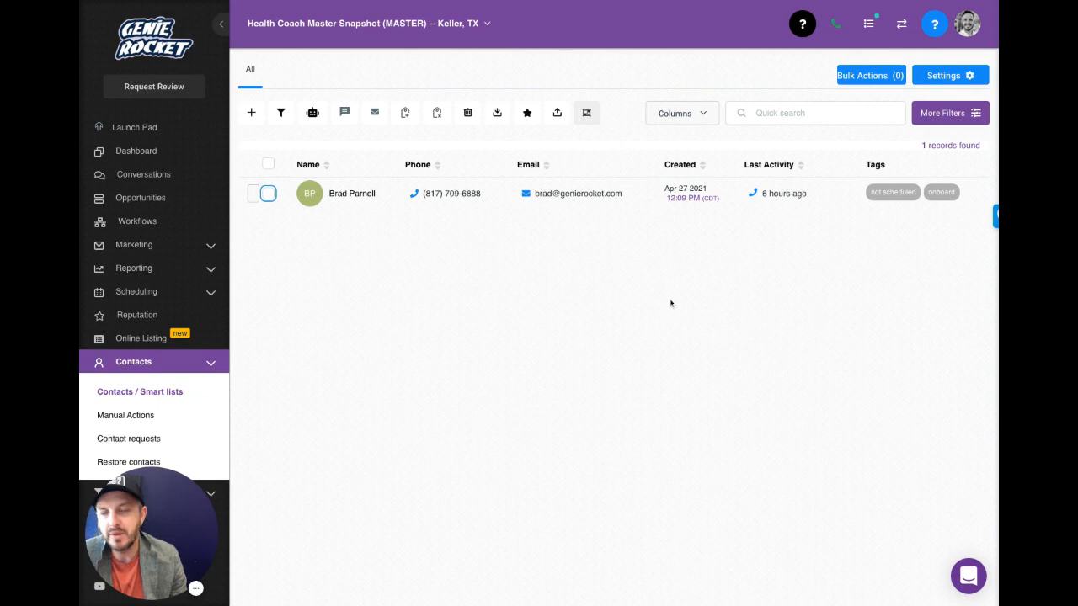
mouse_move(685, 352)
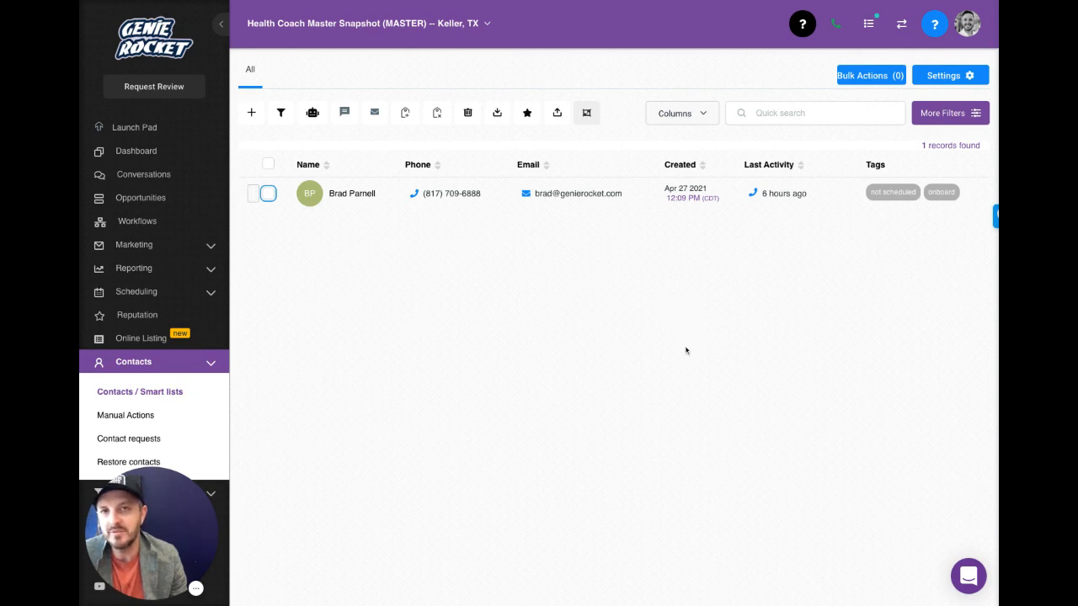
mouse_move(691, 386)
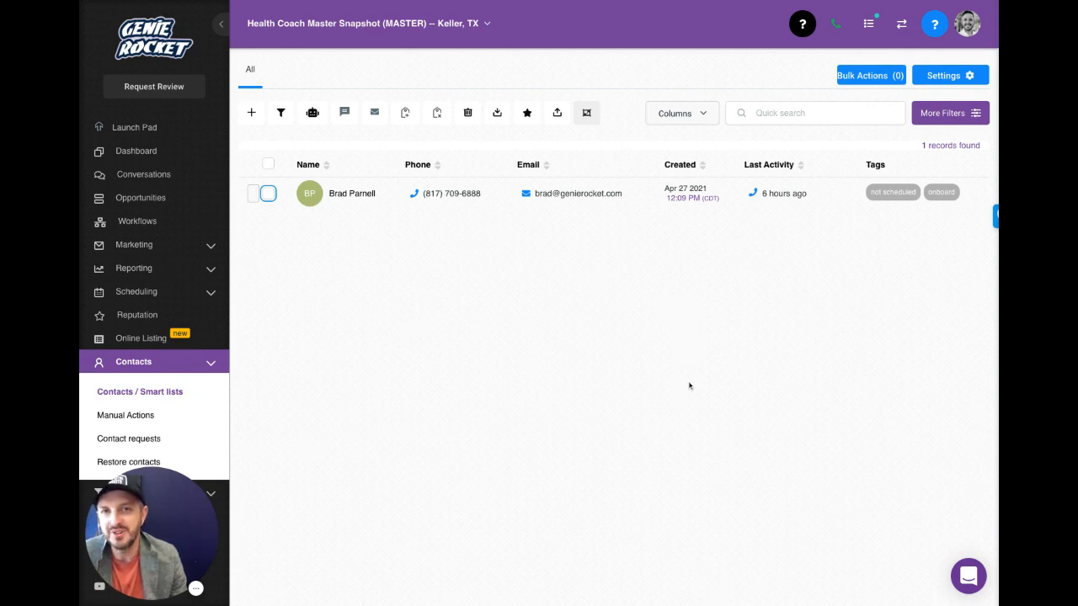